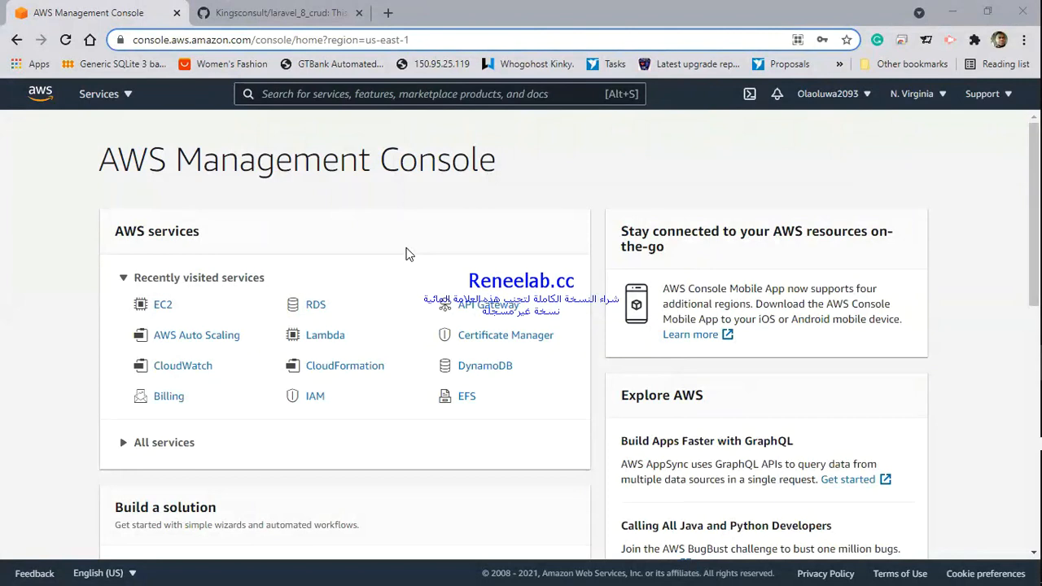
pyautogui.moveTo(307, 355)
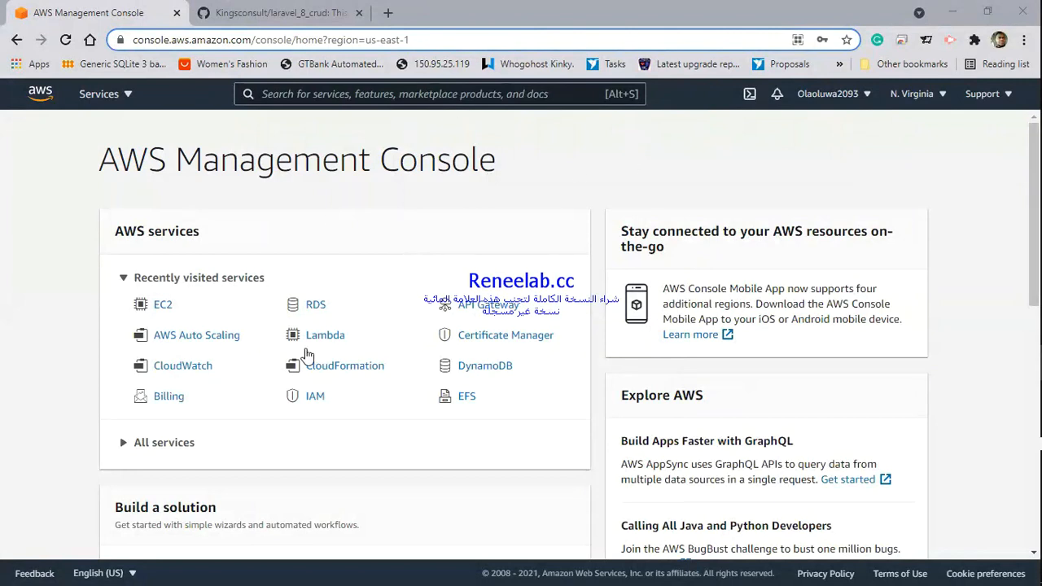
pyautogui.moveTo(363, 417)
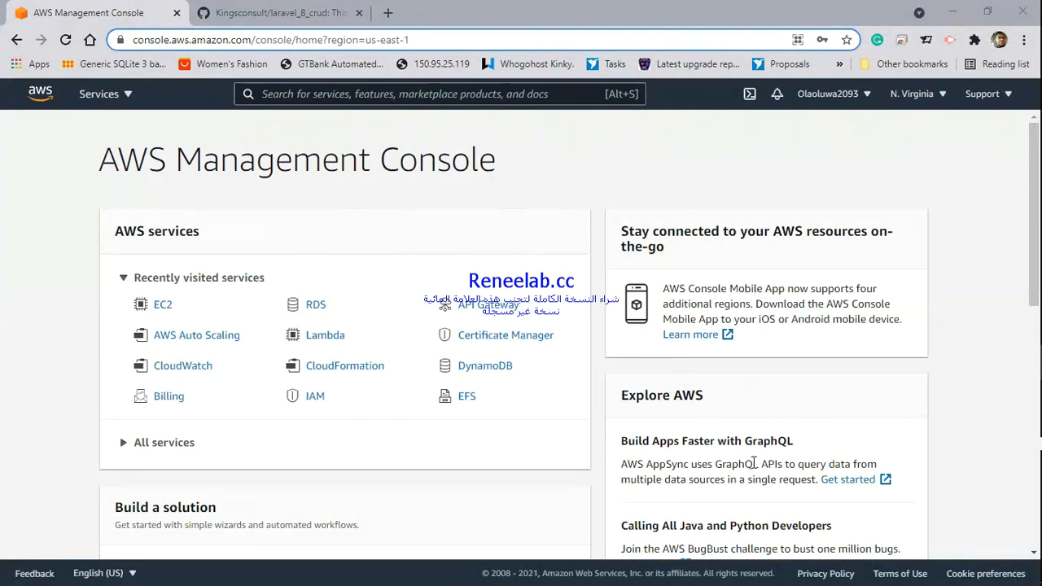
pyautogui.moveTo(573, 436)
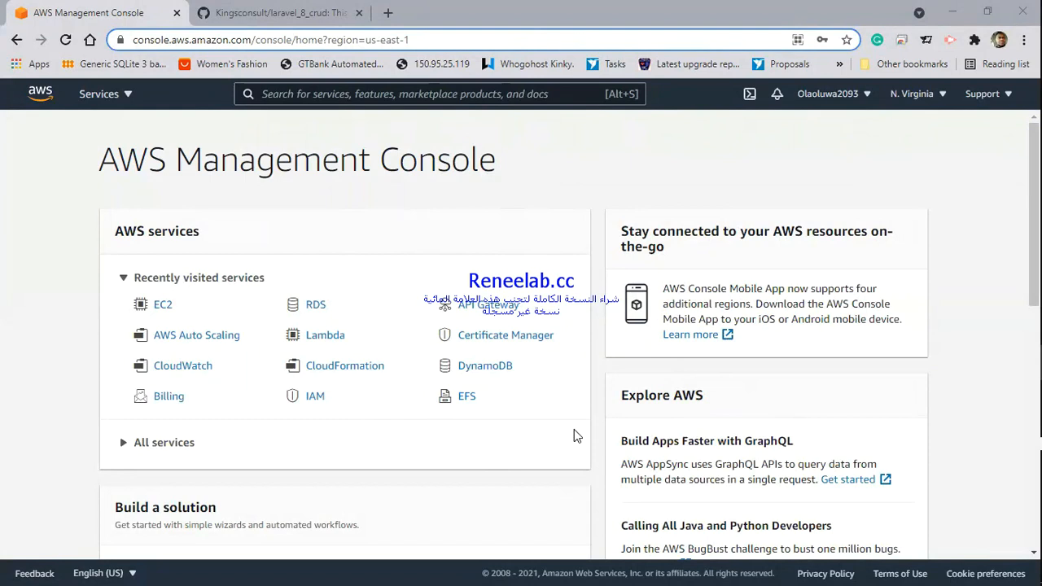
pyautogui.moveTo(166, 299)
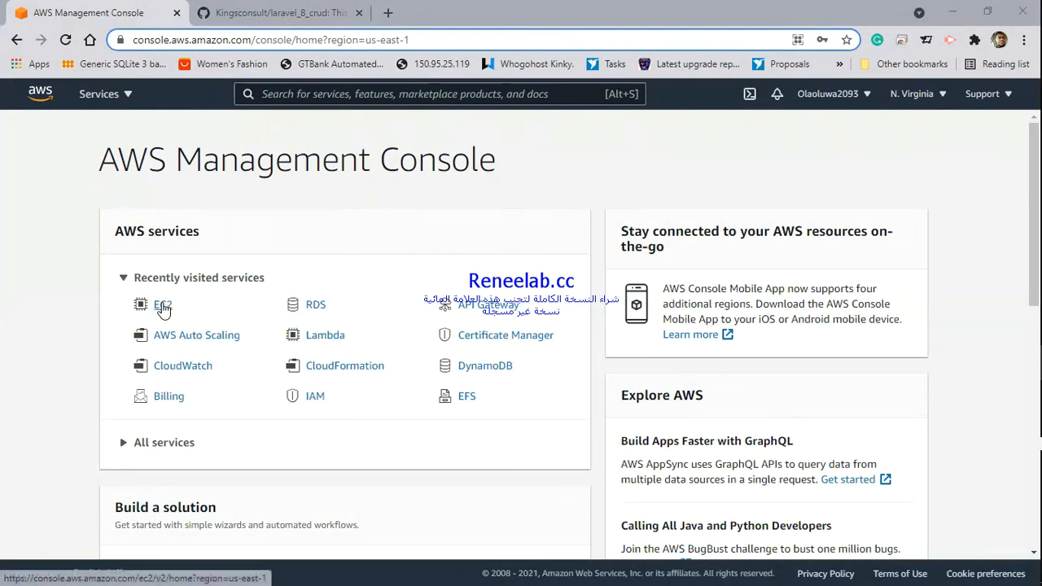
# Step: Go to the EC2 dashboard from the recently visited services
pyautogui.click(163, 304)
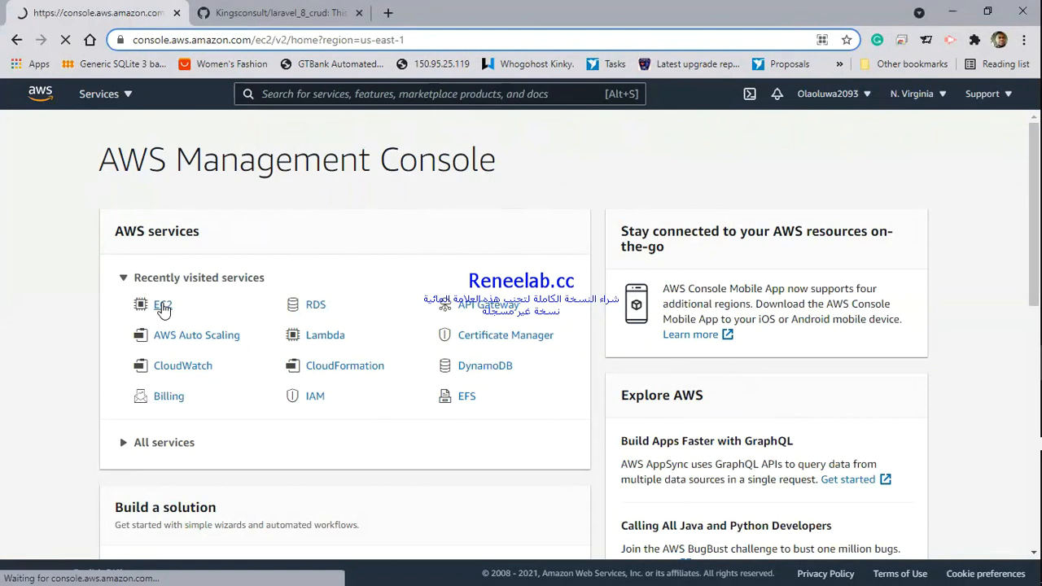
pyautogui.click(163, 305)
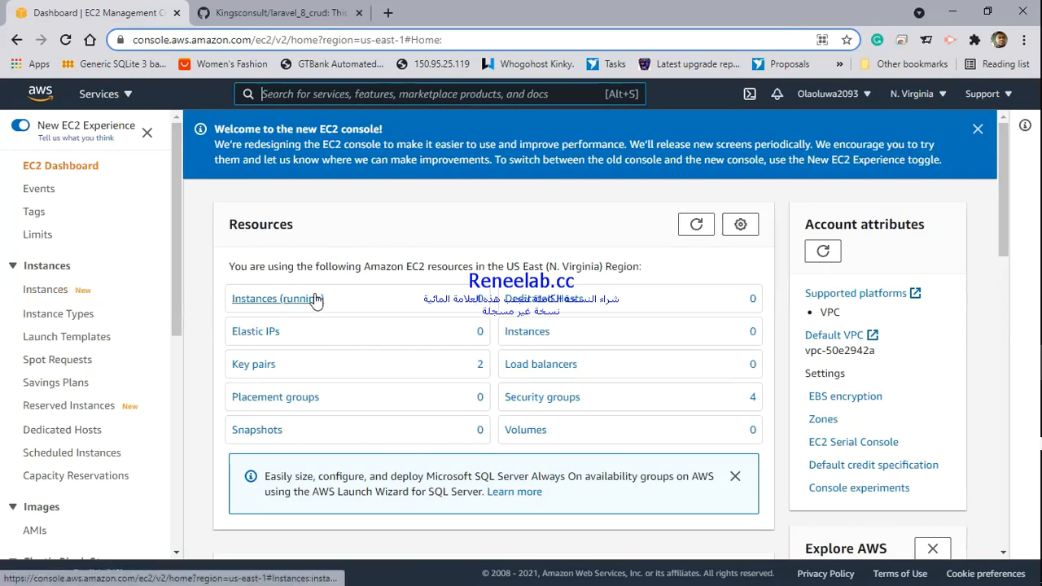
# Step: View the empty running-instances list and start the launch instance wizard
pyautogui.click(276, 298)
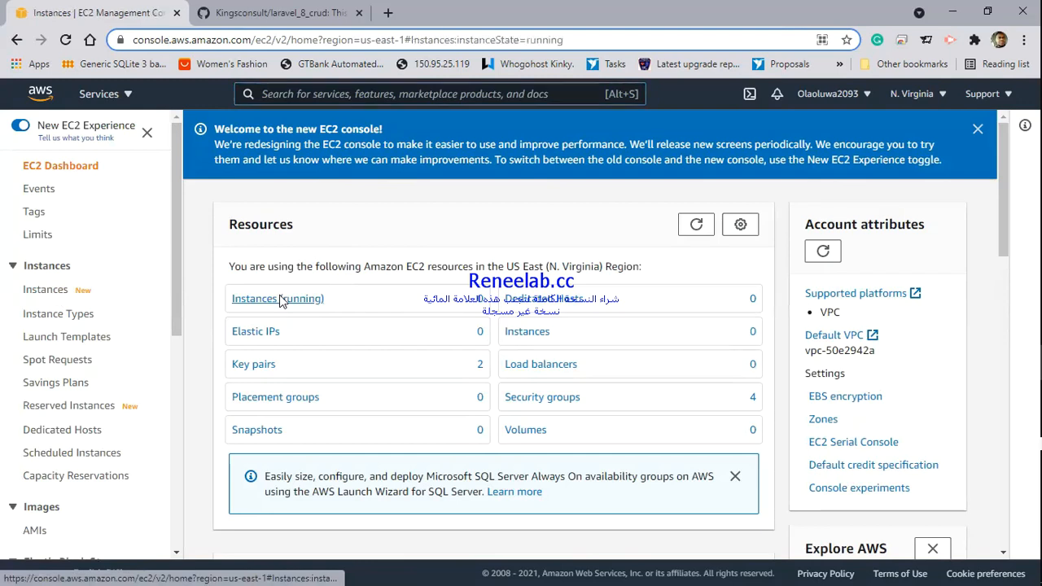
pyautogui.click(277, 298)
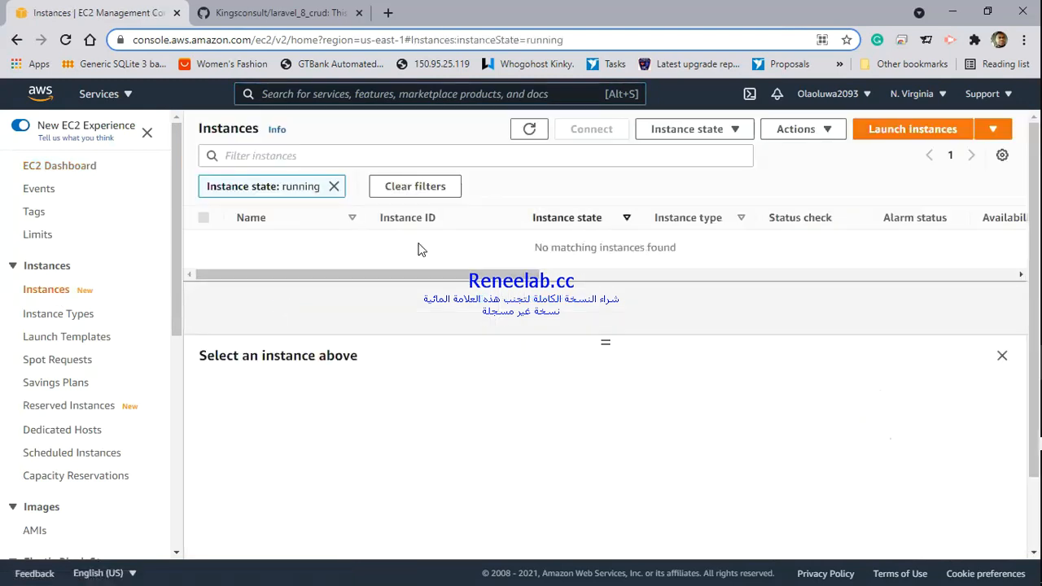
pyautogui.moveTo(904, 133)
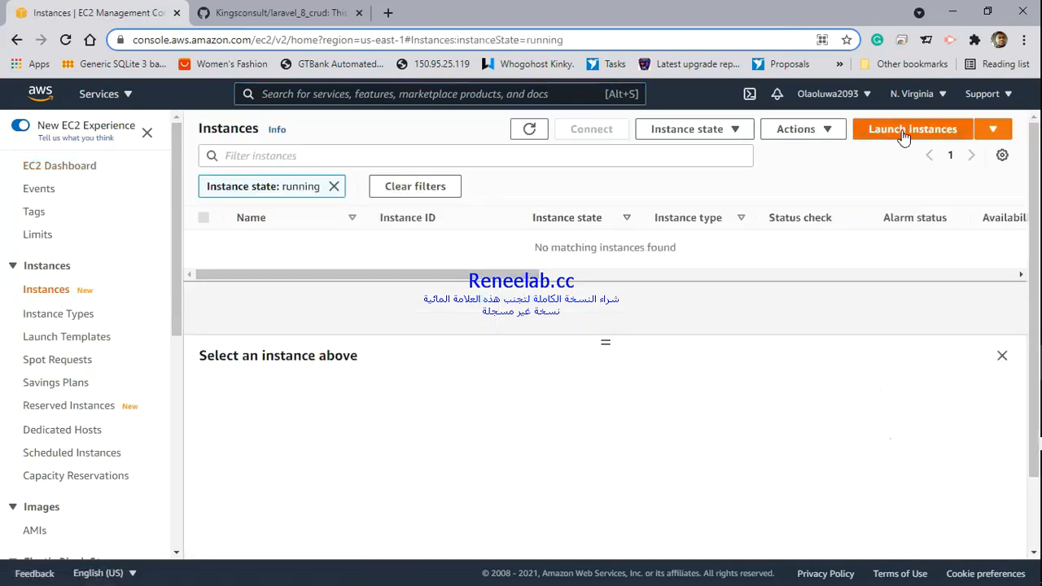
pyautogui.click(911, 129)
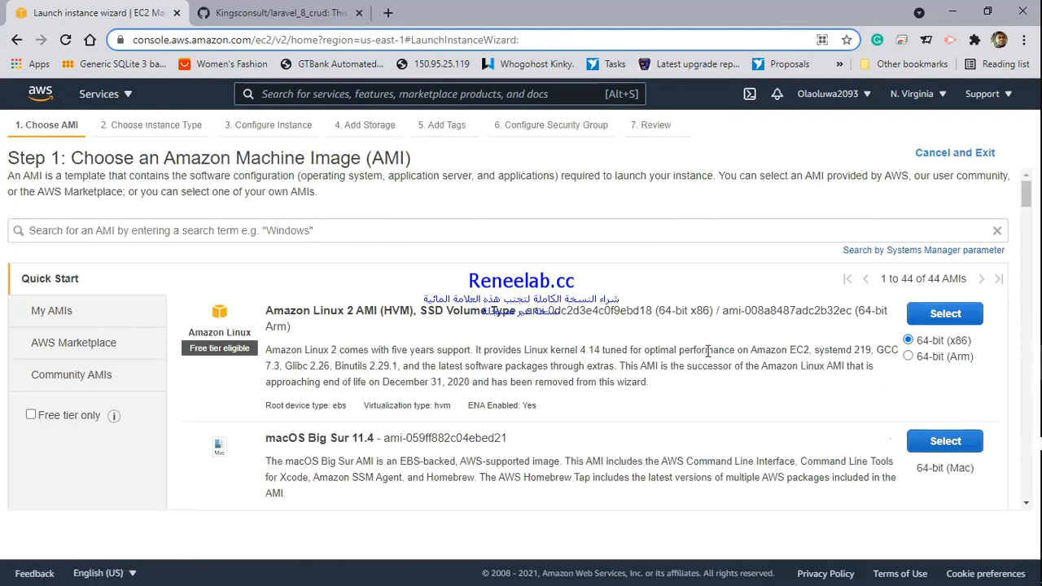
# Step: Search 'ubuntu' and select the Ubuntu 20.04 LTS - Focal image from AWS Marketplace
pyautogui.click(489, 231)
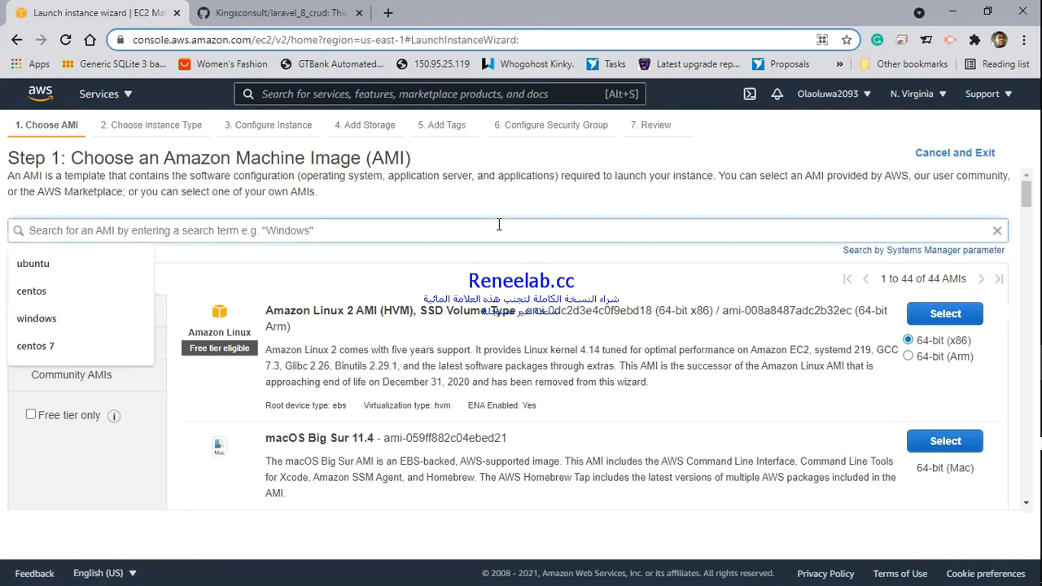
pyautogui.moveTo(361, 264)
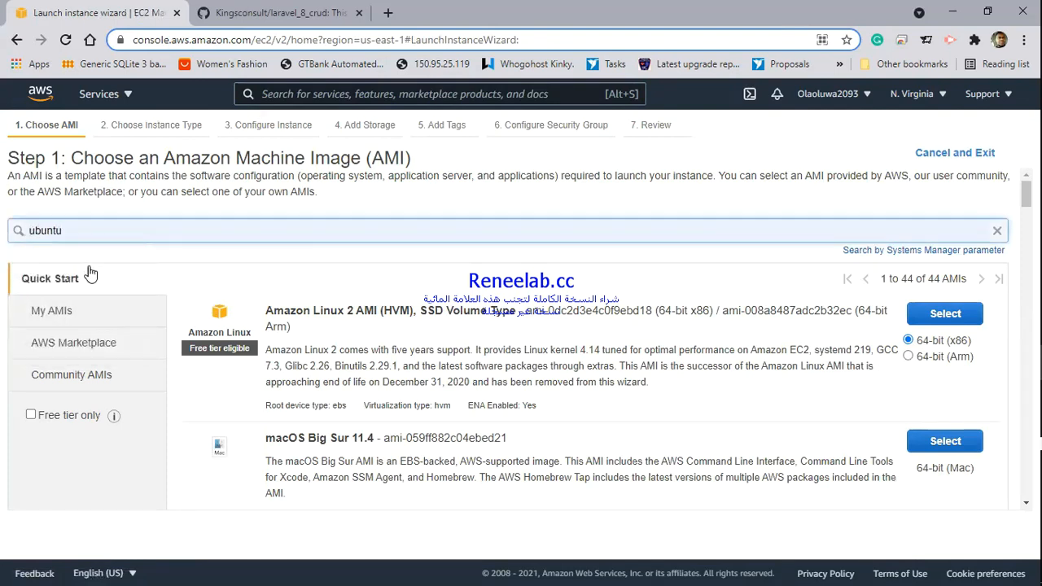
pyautogui.moveTo(315, 215)
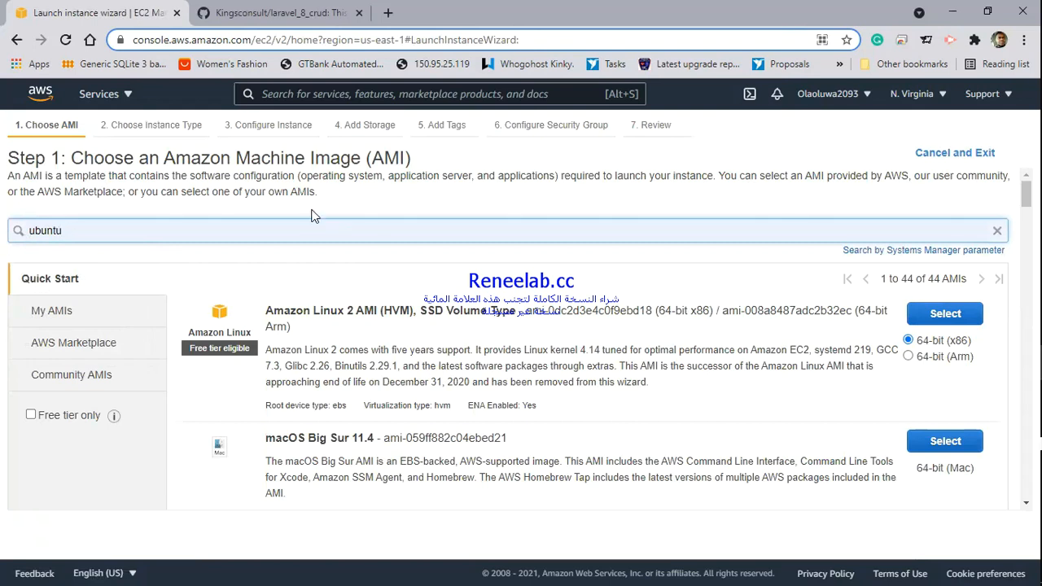
pyautogui.press('Return')
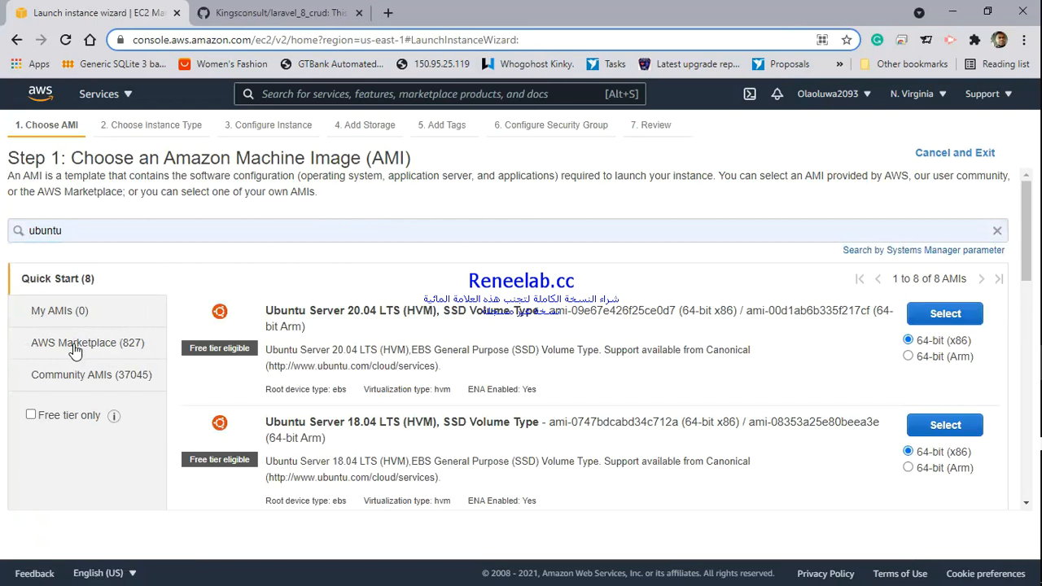
pyautogui.click(75, 342)
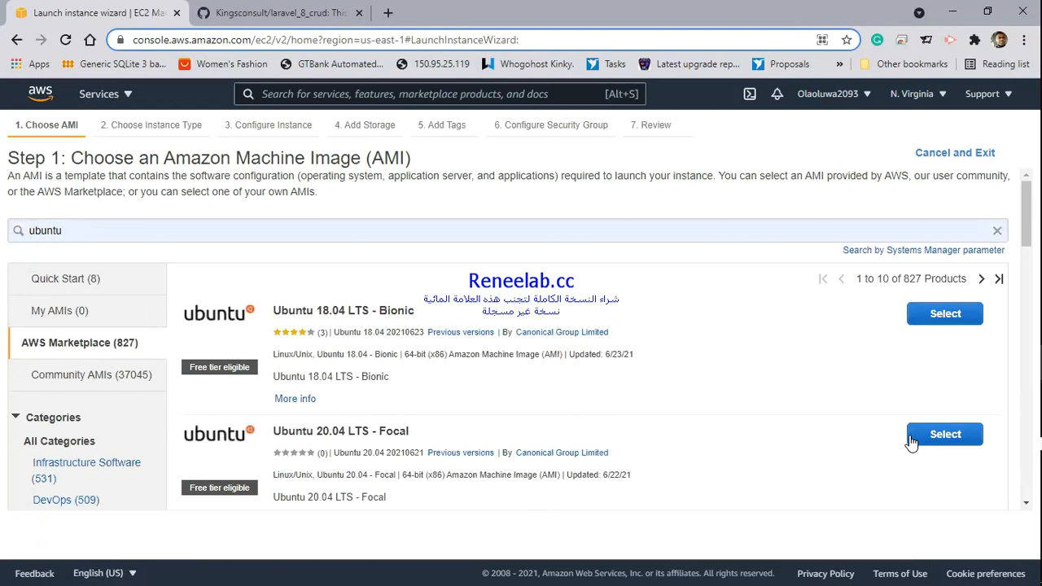
pyautogui.moveTo(937, 439)
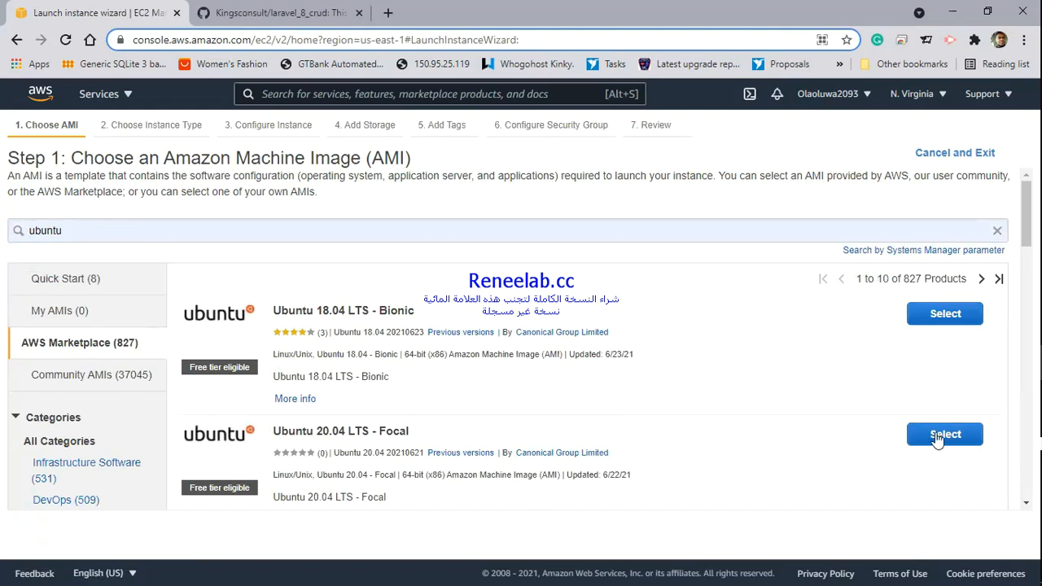
pyautogui.click(945, 433)
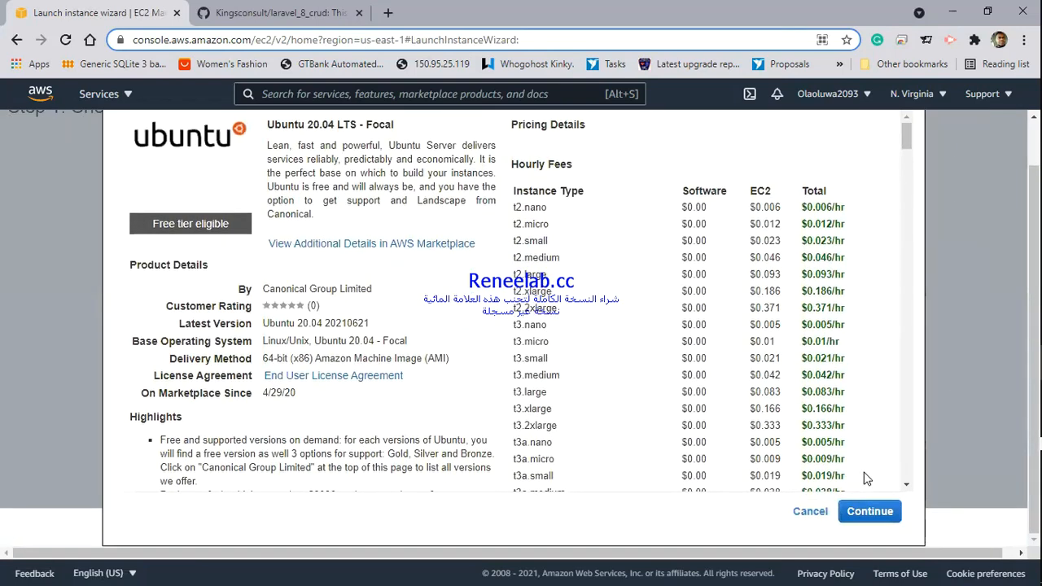
# Step: Accept the image, filter instance types by t2 (after m4) and choose free-tier t2.micro
pyautogui.click(869, 511)
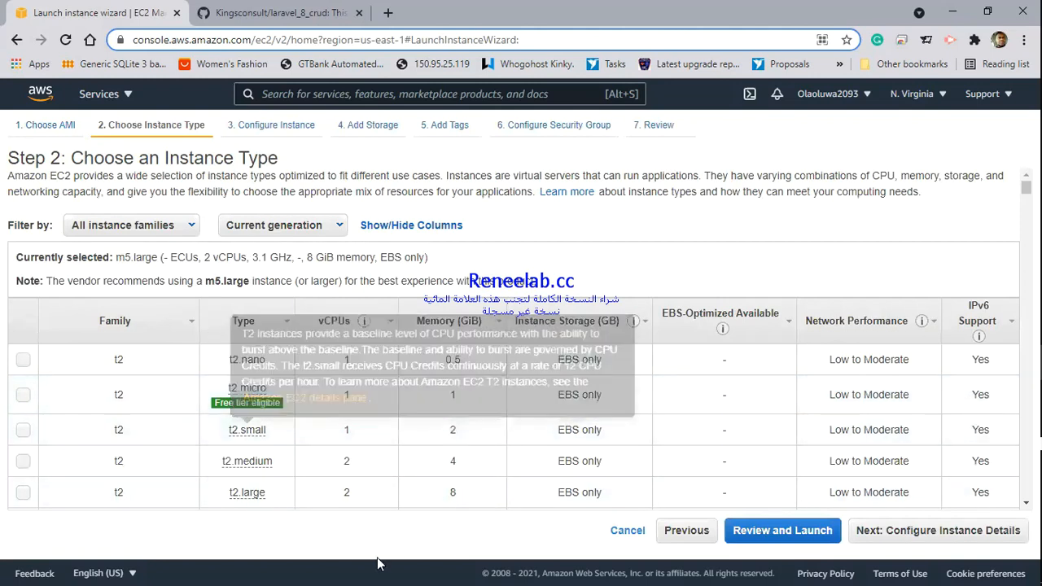
pyautogui.moveTo(89, 254)
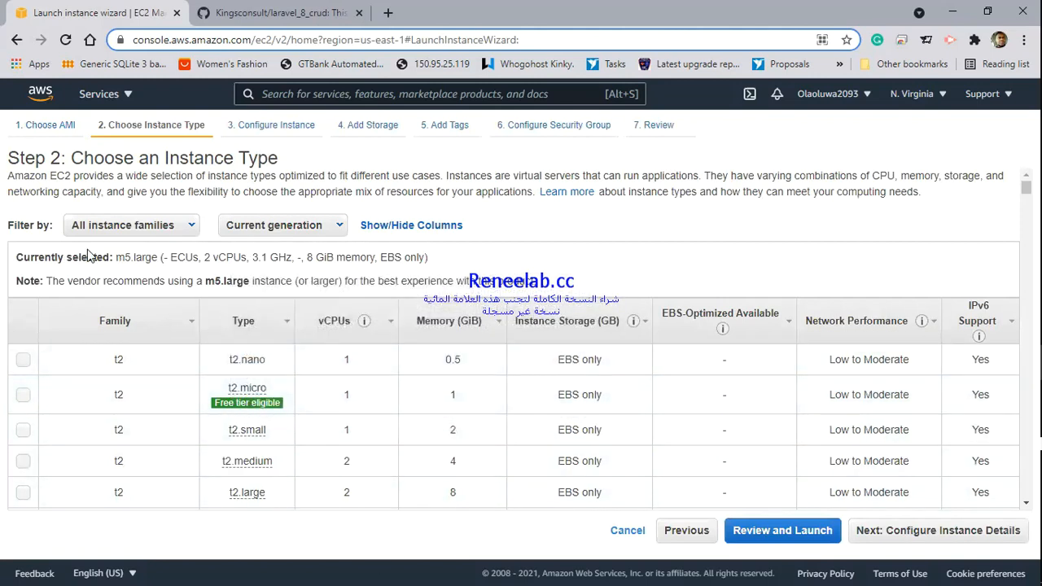
pyautogui.click(131, 225)
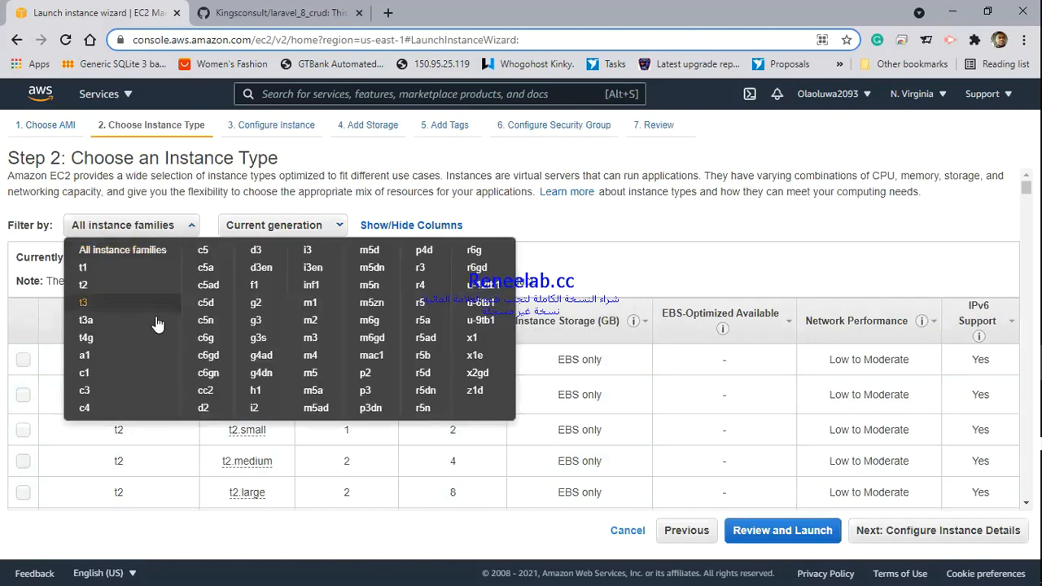
pyautogui.moveTo(269, 319)
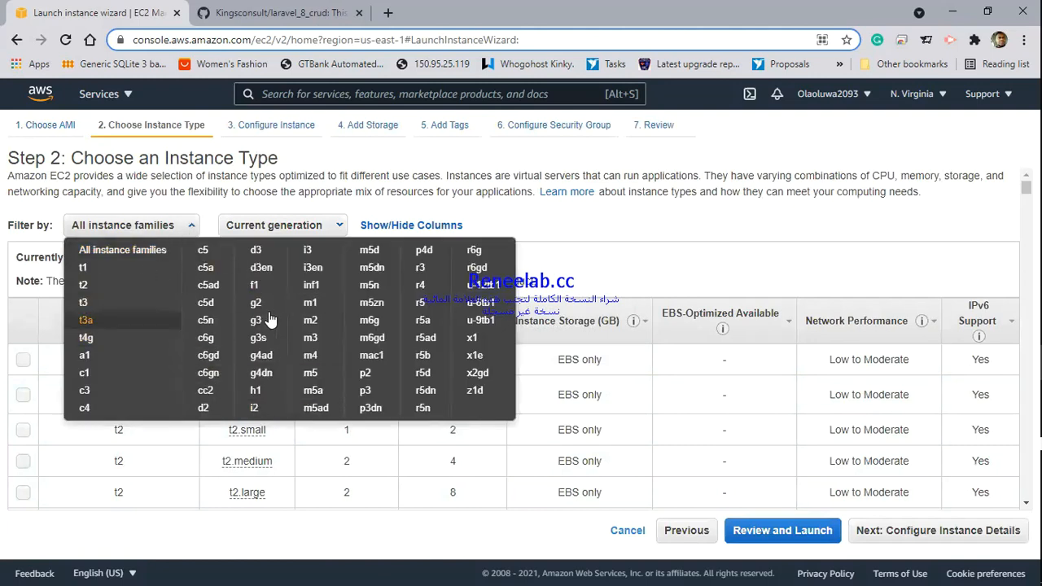
pyautogui.moveTo(310, 355)
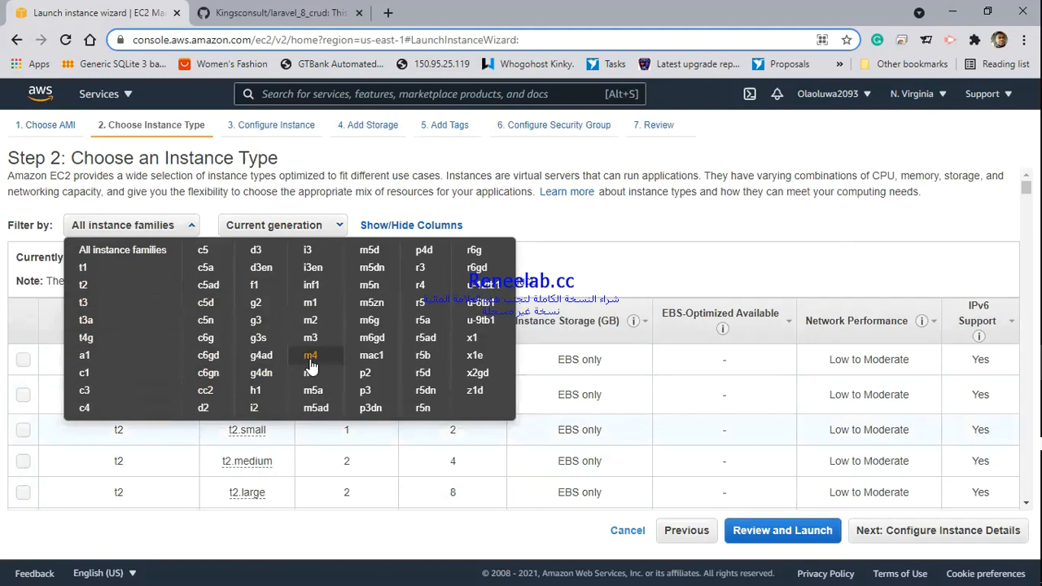
pyautogui.click(309, 355)
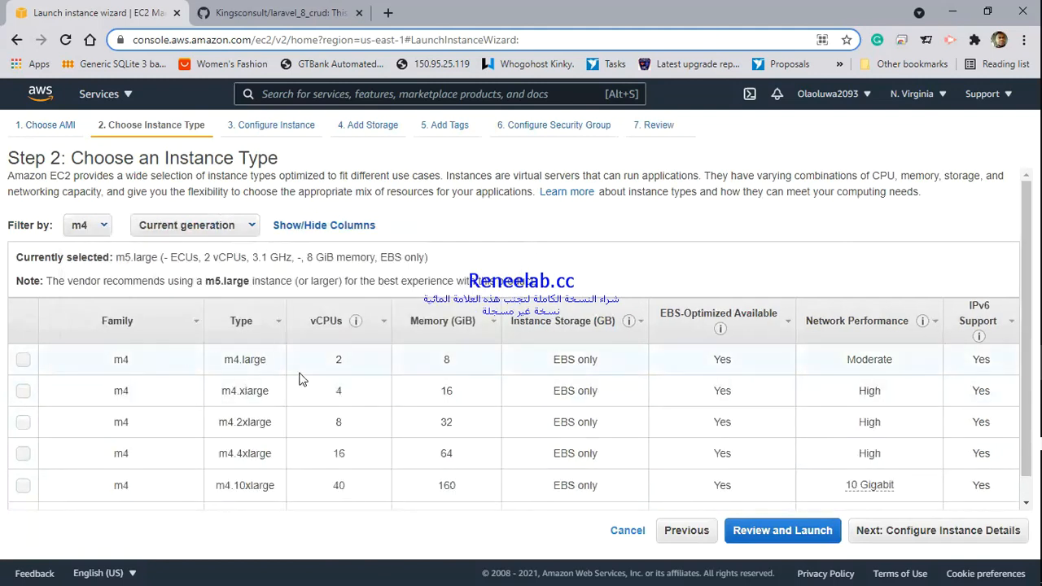
pyautogui.moveTo(291, 439)
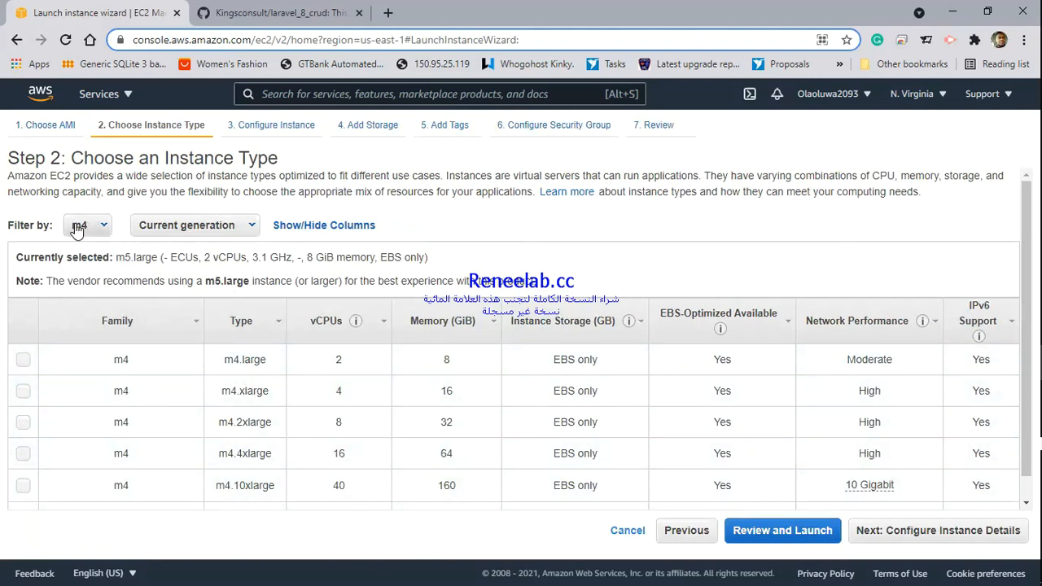
pyautogui.click(85, 224)
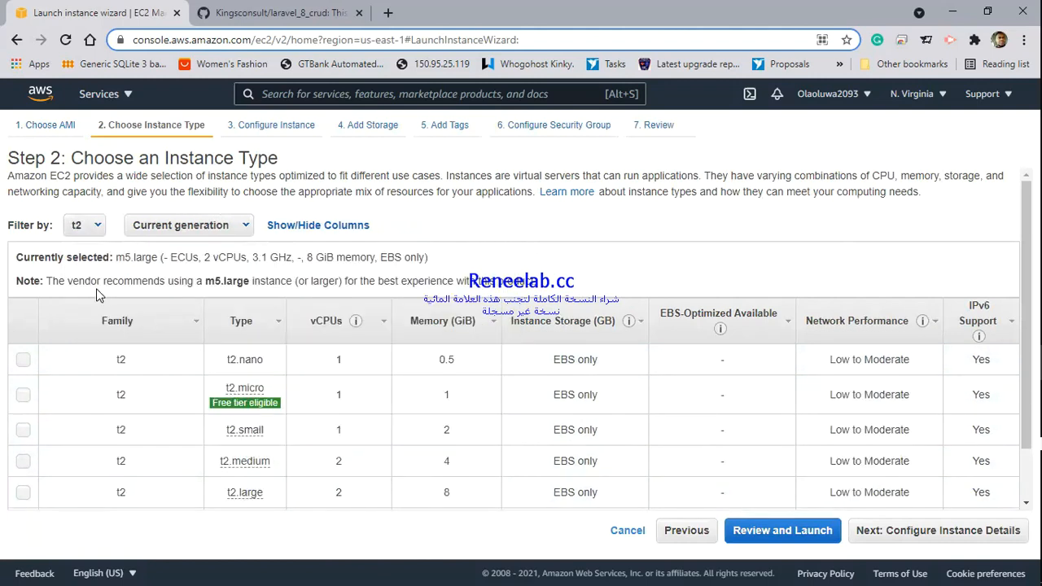
pyautogui.moveTo(244, 402)
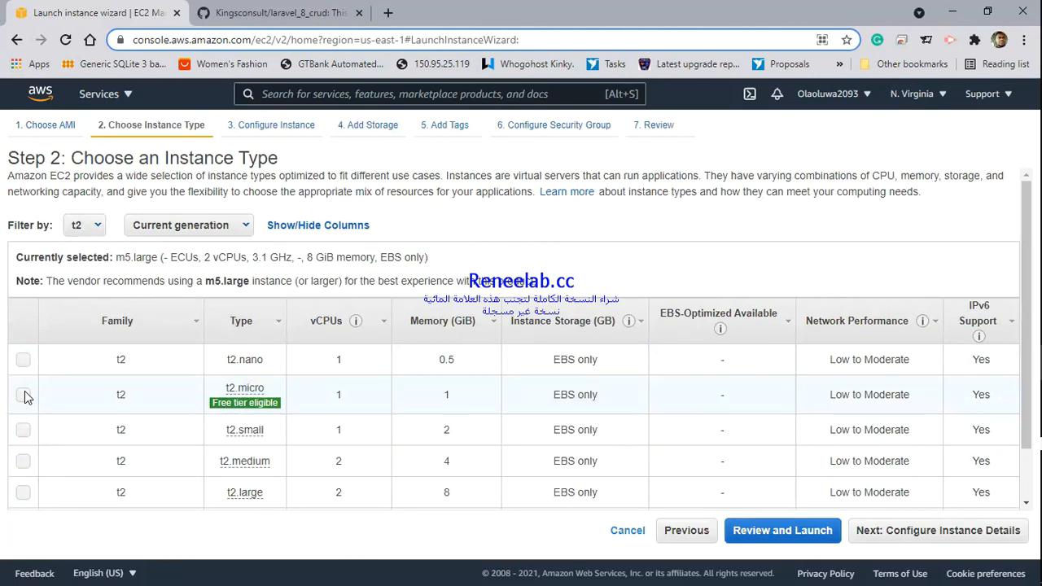
pyautogui.click(23, 396)
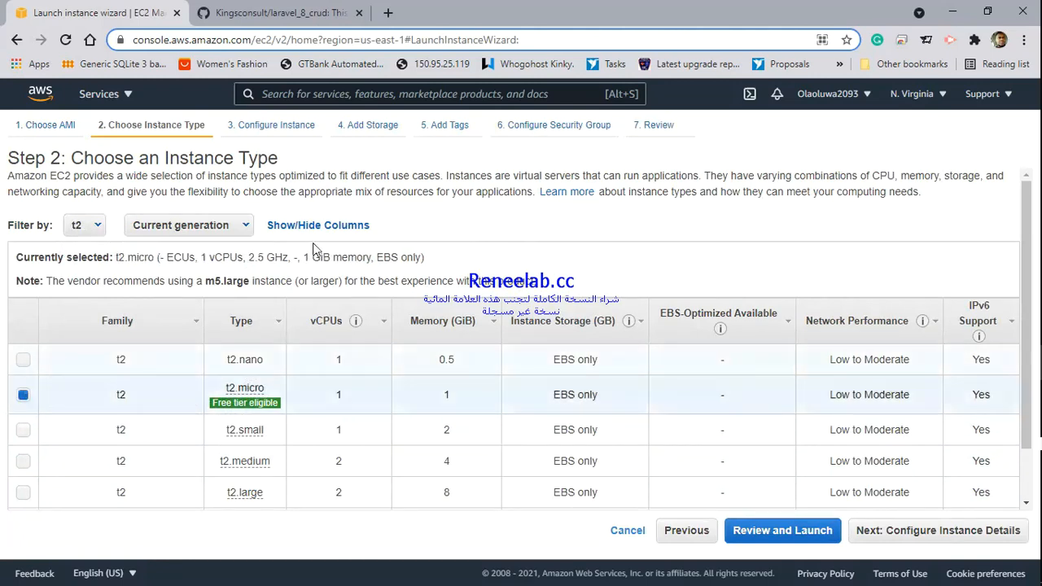
pyautogui.moveTo(546, 237)
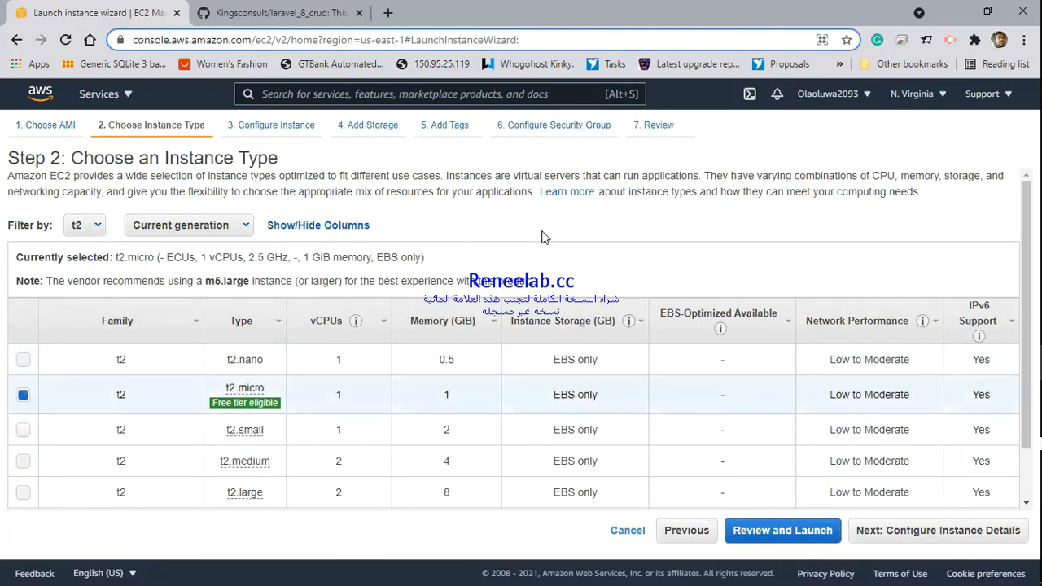
pyautogui.scroll(-3)
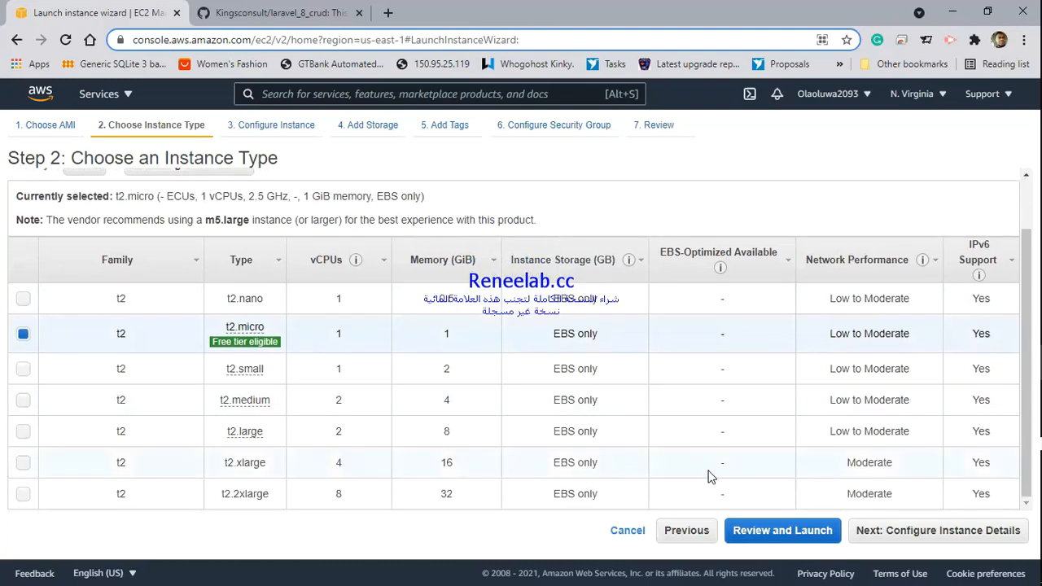
pyautogui.moveTo(892, 536)
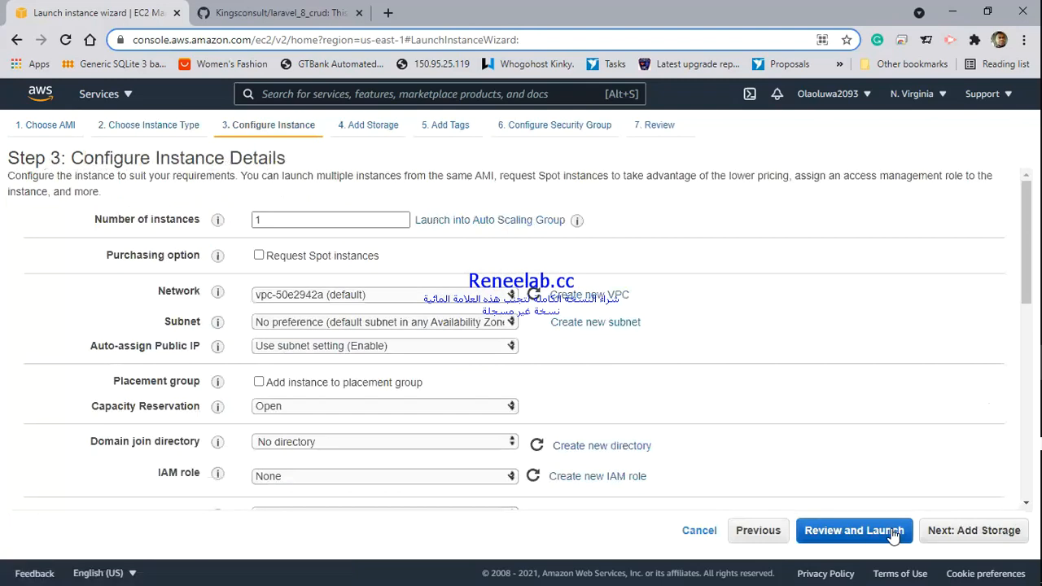
pyautogui.moveTo(287, 250)
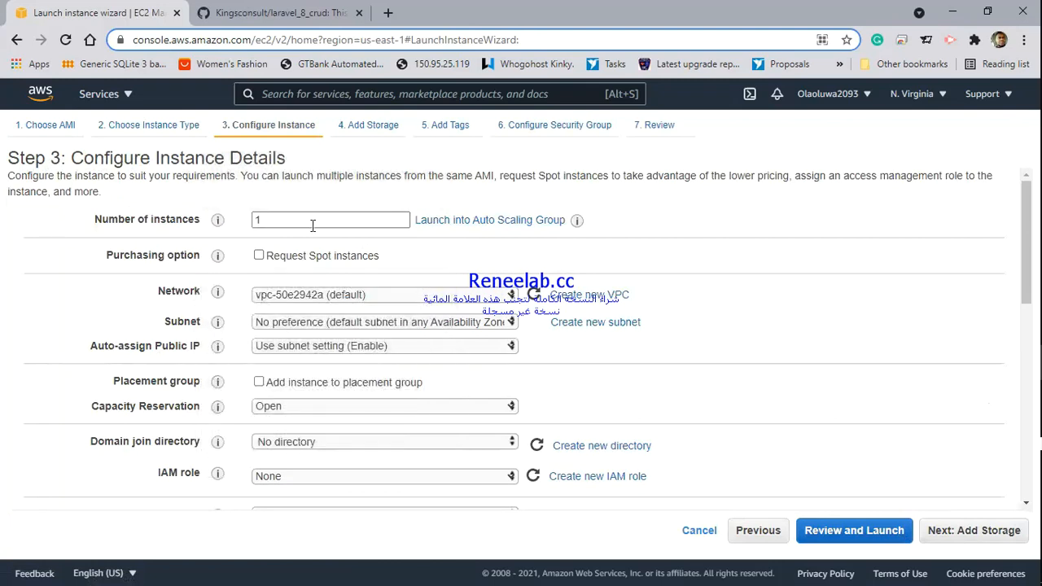
# Step: Keep default public IP and network, us-east-1a subnet, and continue to Add Storage
pyautogui.click(385, 345)
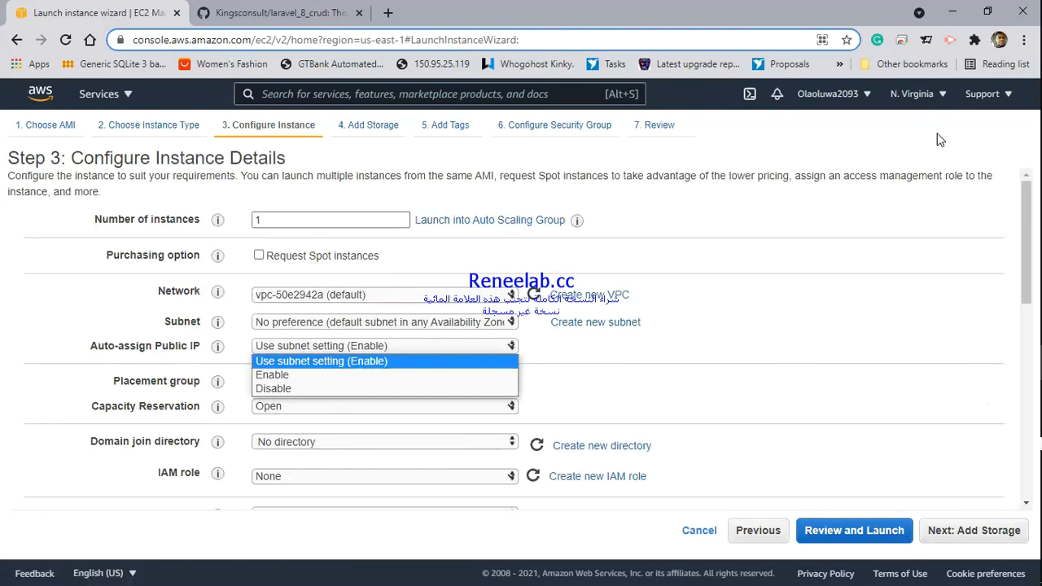
pyautogui.moveTo(944, 105)
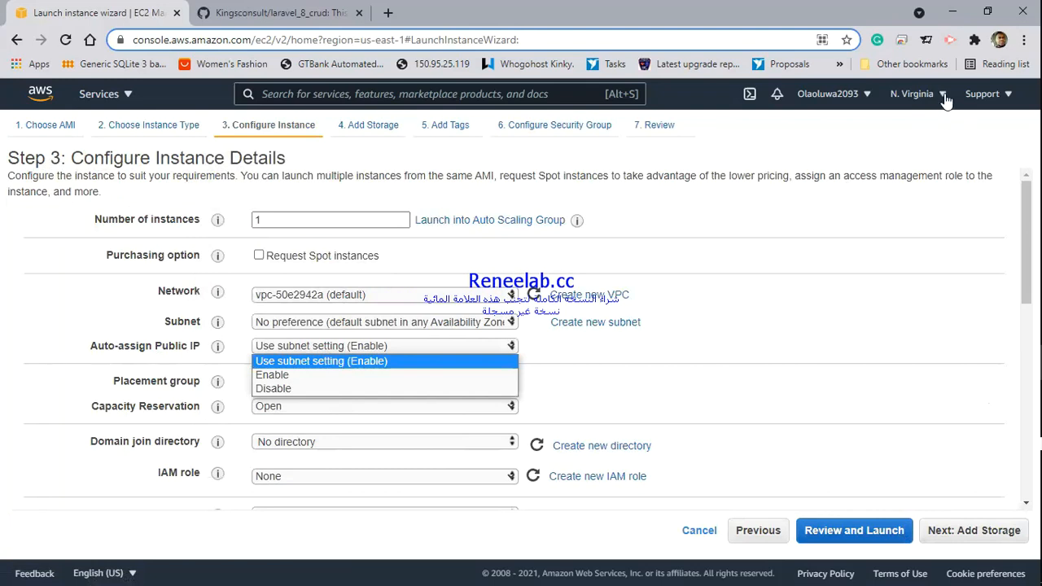
pyautogui.click(912, 93)
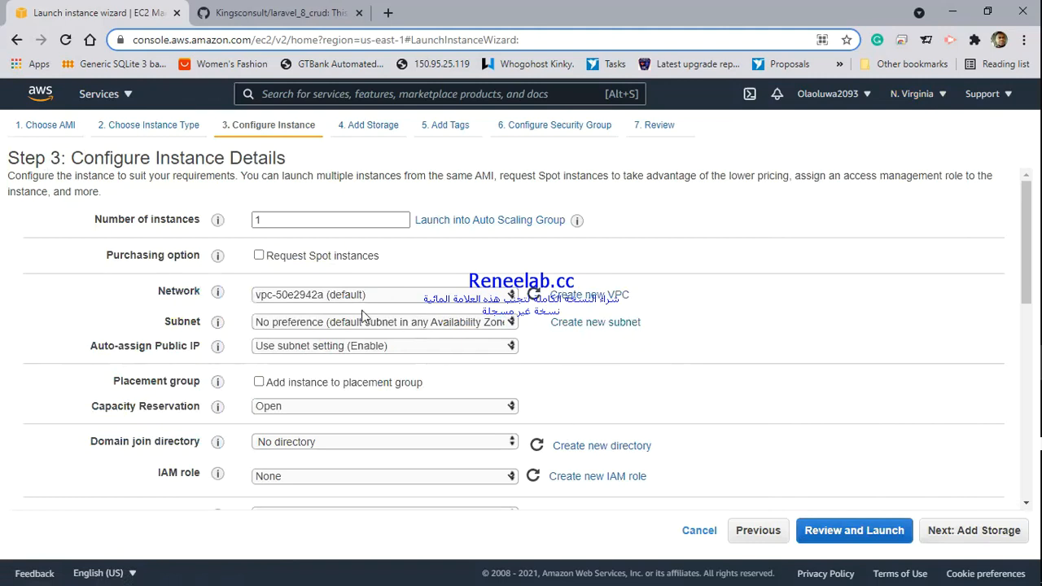
pyautogui.moveTo(348, 319)
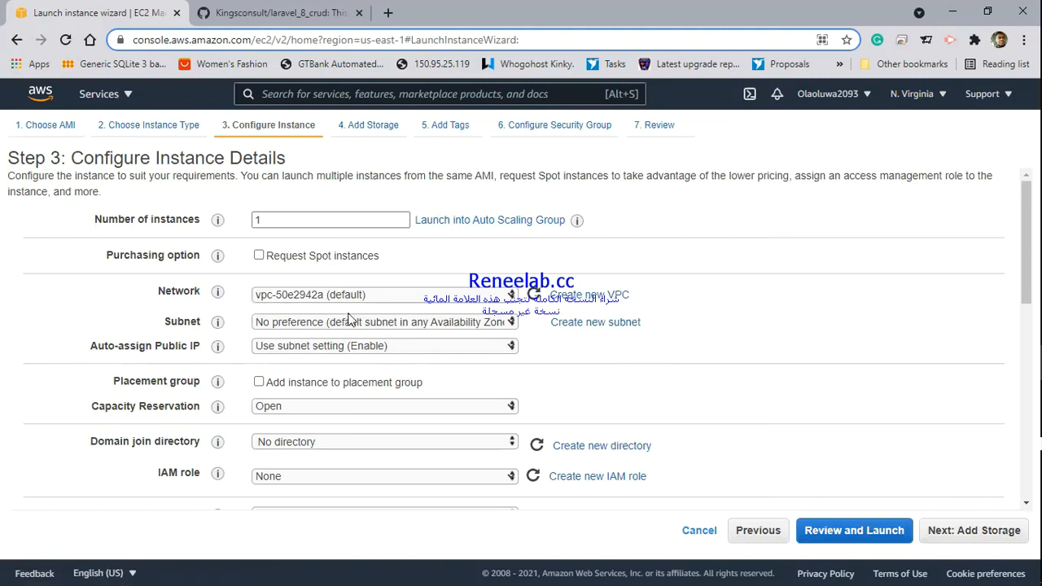
pyautogui.click(383, 295)
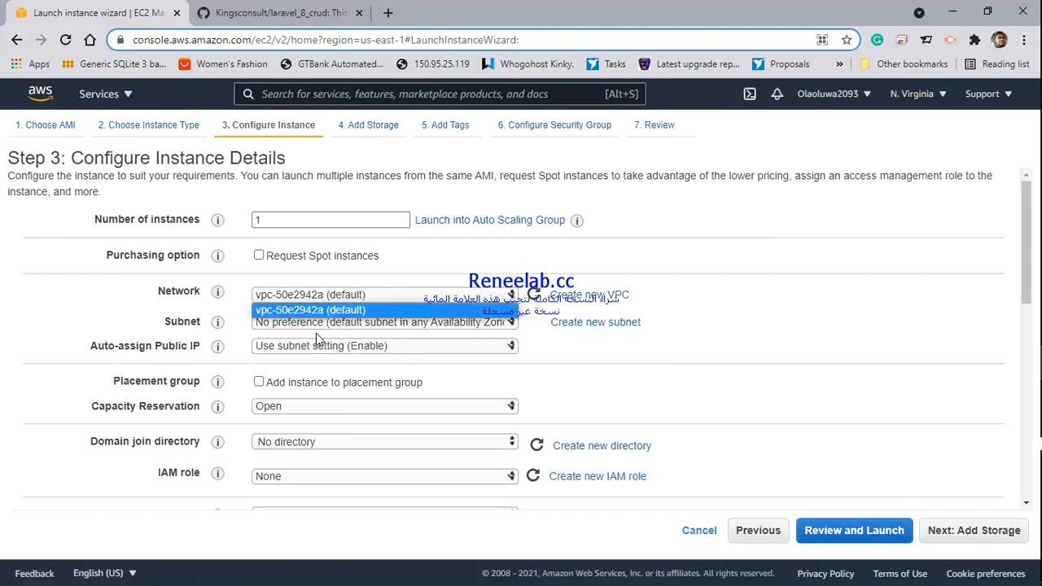
pyautogui.click(383, 323)
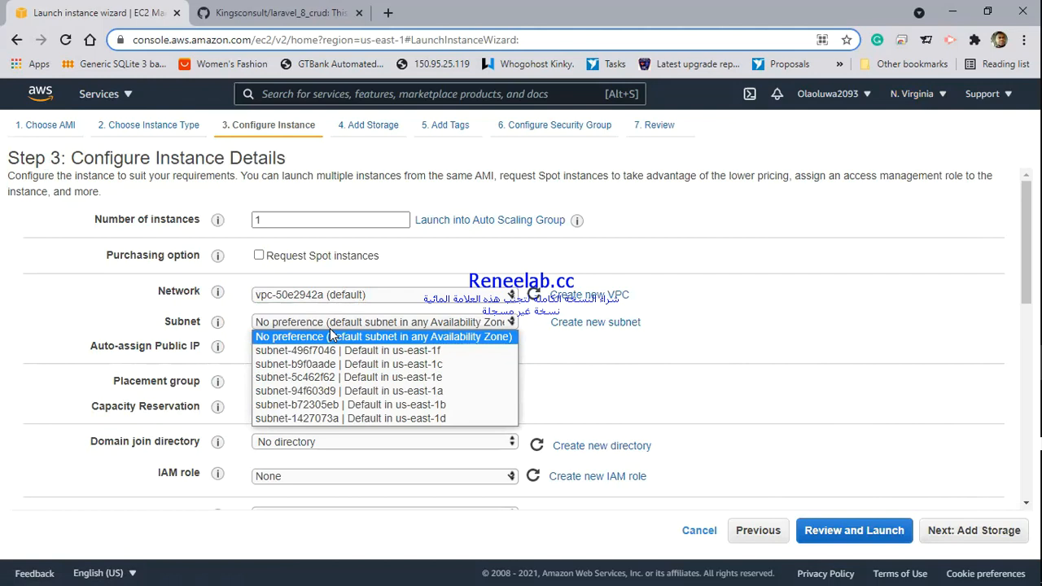
pyautogui.moveTo(384, 391)
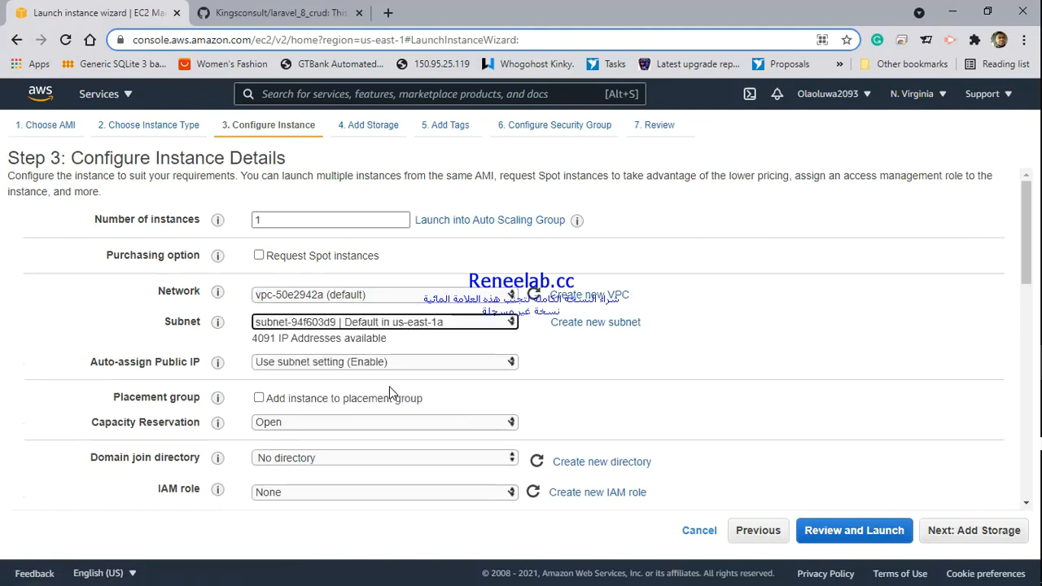
pyautogui.moveTo(415, 368)
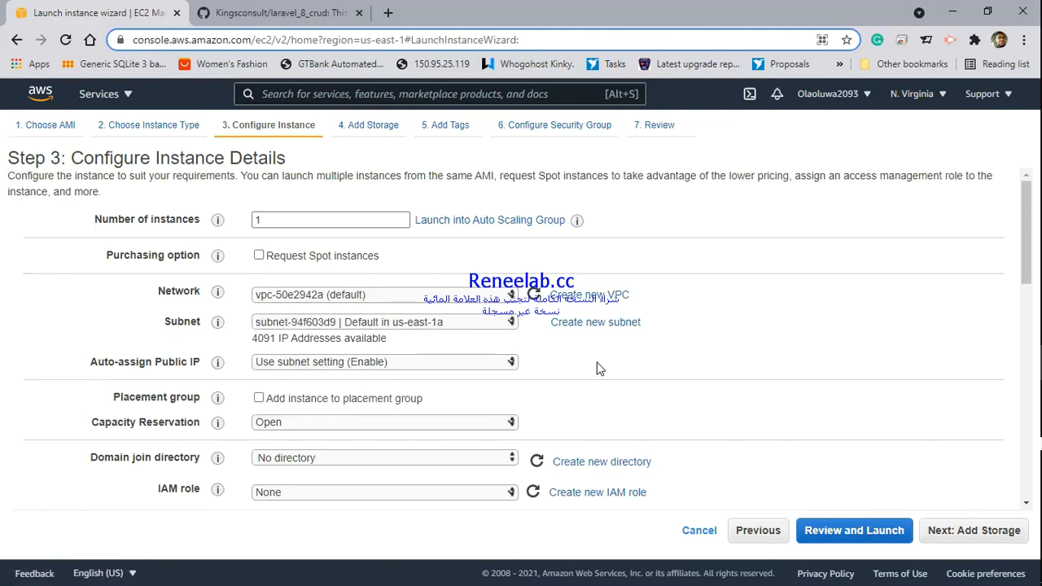
pyautogui.moveTo(808, 395)
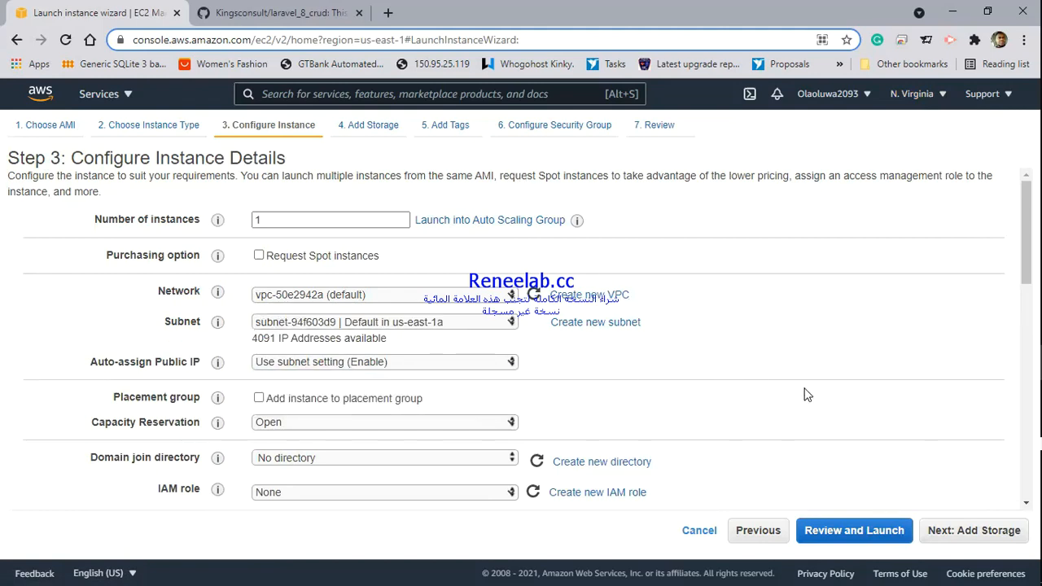
pyautogui.click(974, 531)
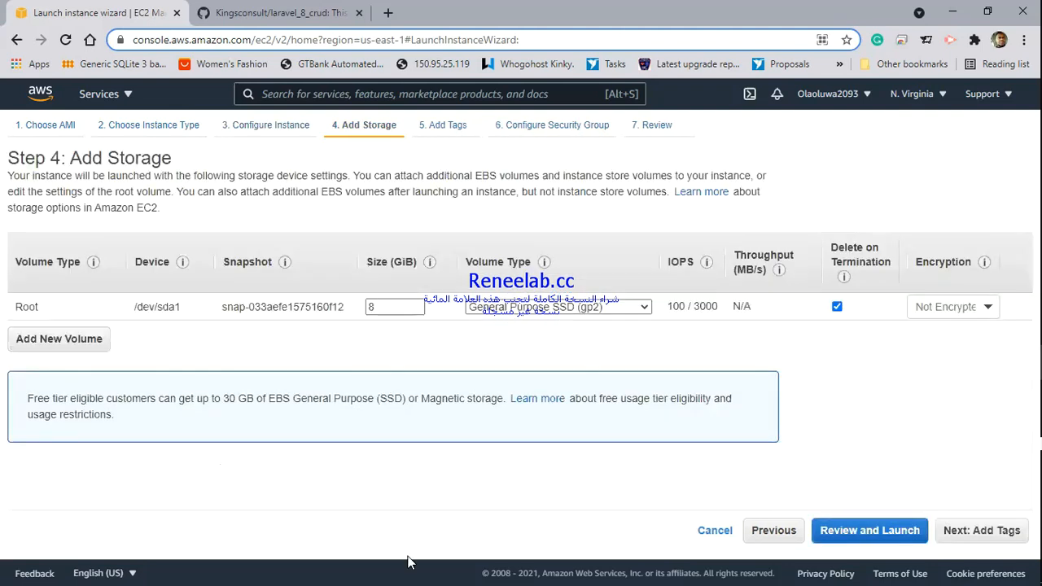
pyautogui.moveTo(307, 297)
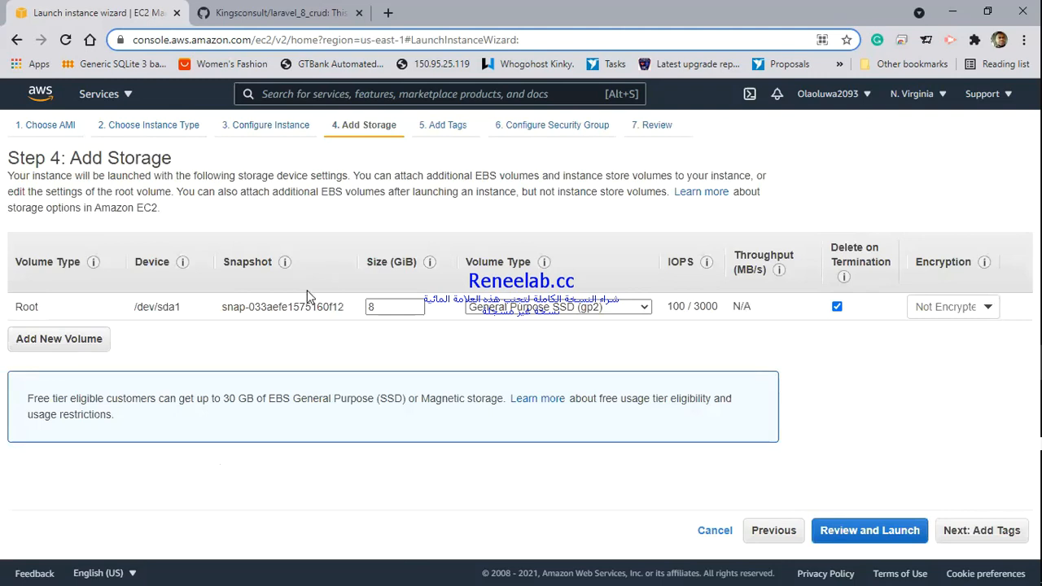
pyautogui.moveTo(285, 351)
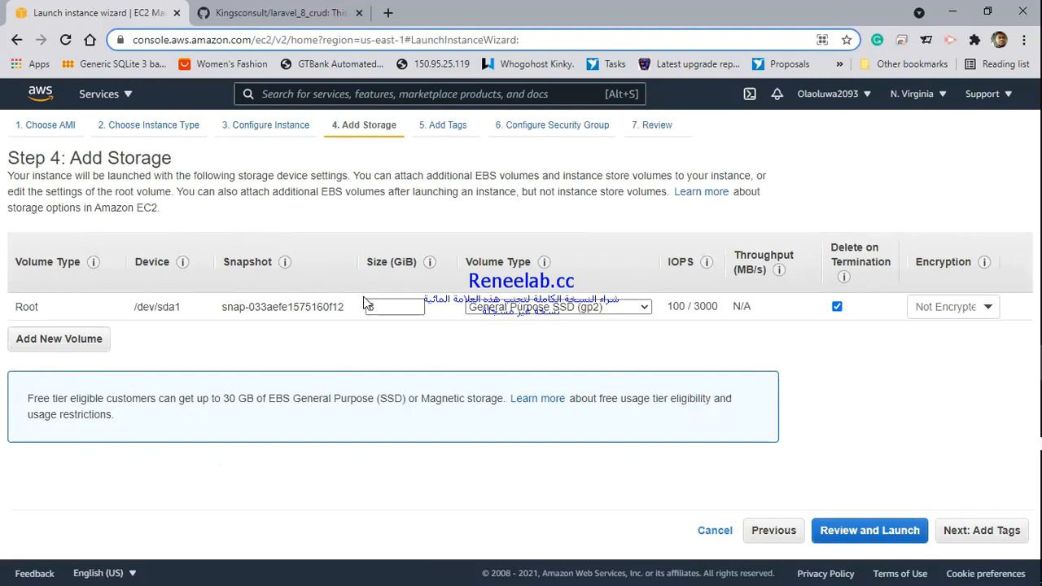
# Step: Set the root volume to 30 GiB General Purpose SSD (gp2) and continue to Add Tags
pyautogui.click(394, 306)
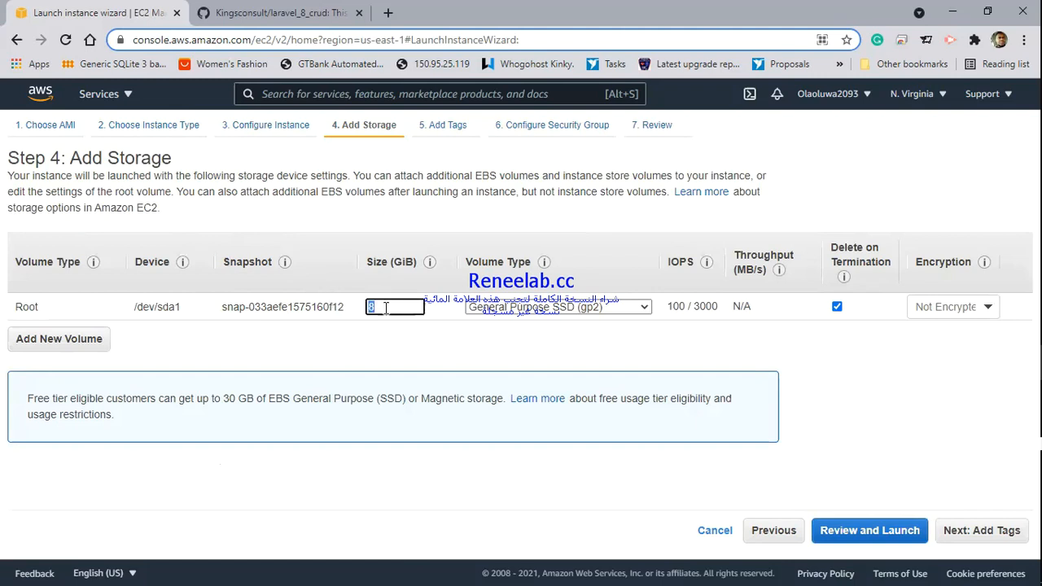
pyautogui.write('30')
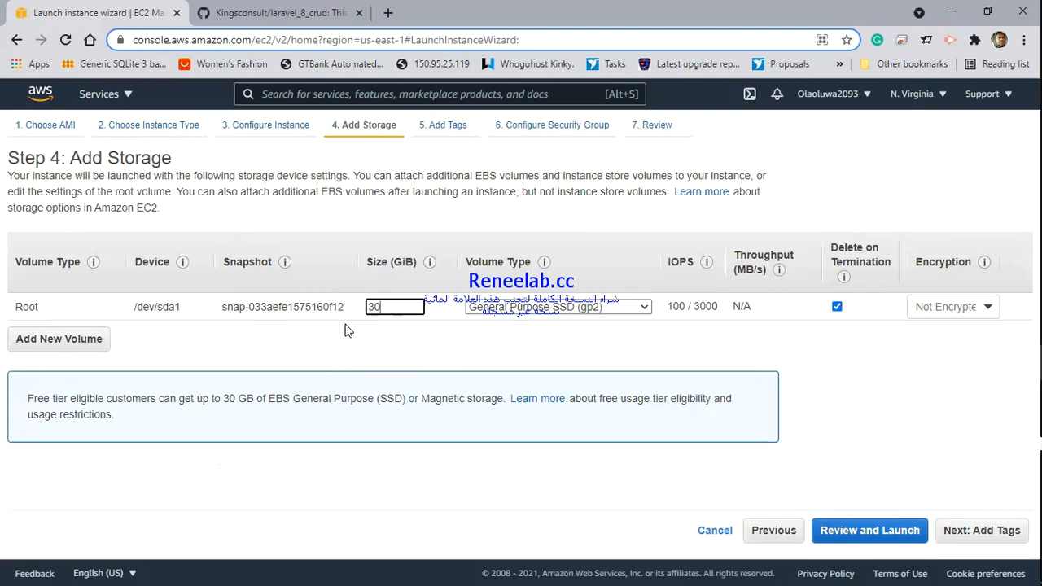
pyautogui.moveTo(399, 329)
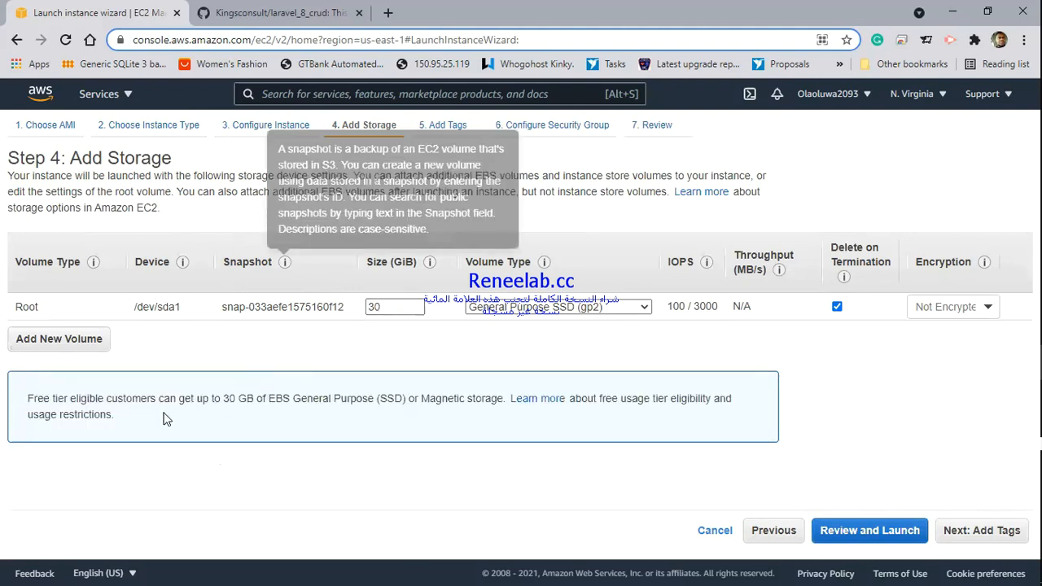
pyautogui.moveTo(85, 340)
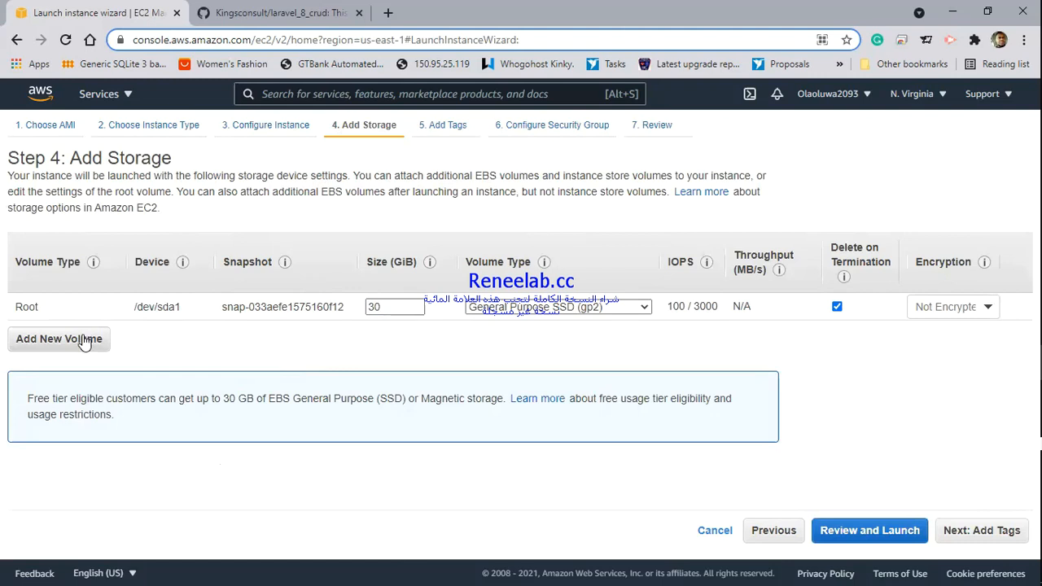
pyautogui.moveTo(333, 322)
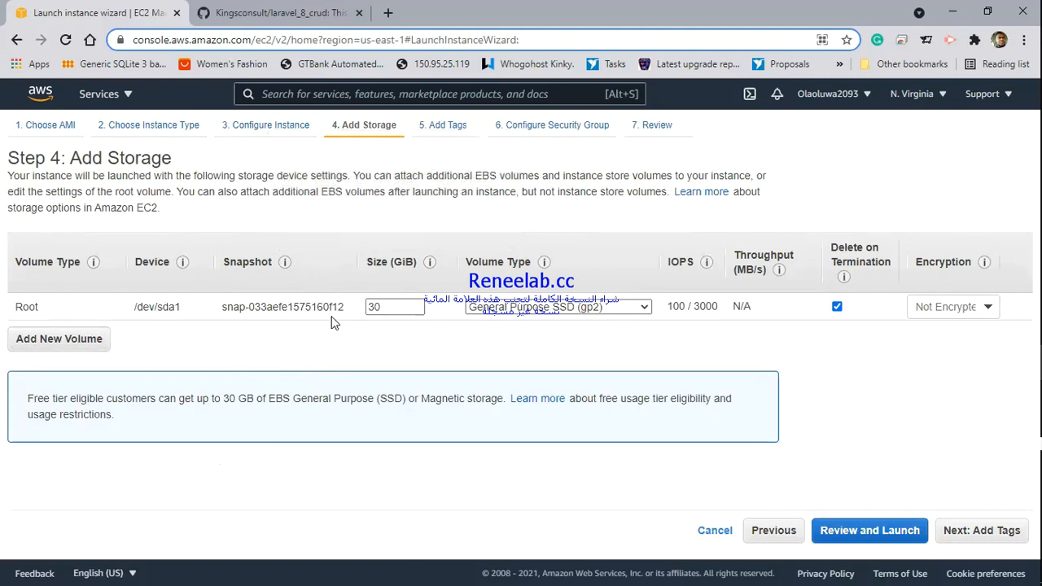
pyautogui.moveTo(817, 342)
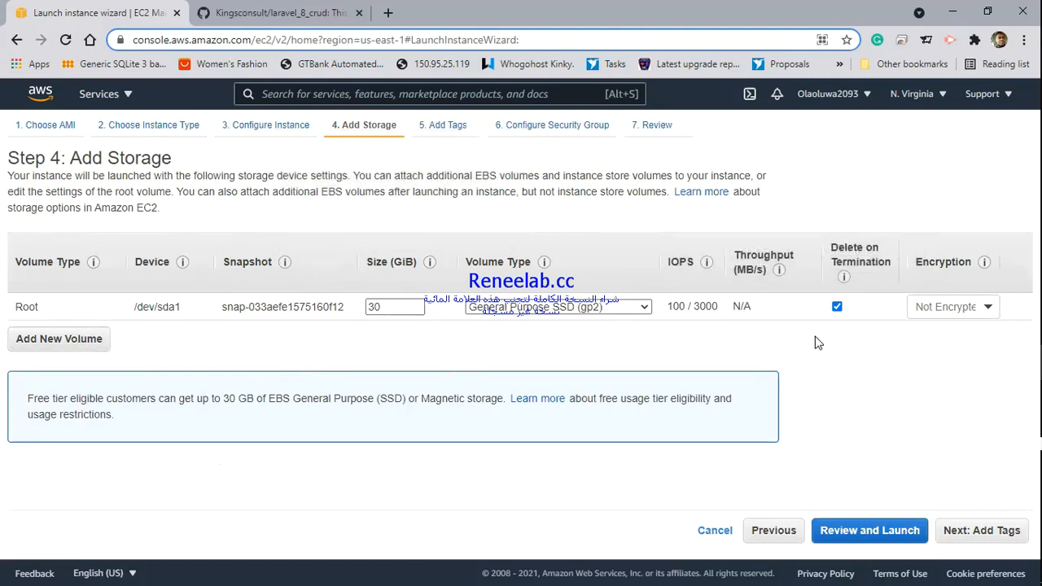
pyautogui.moveTo(873, 376)
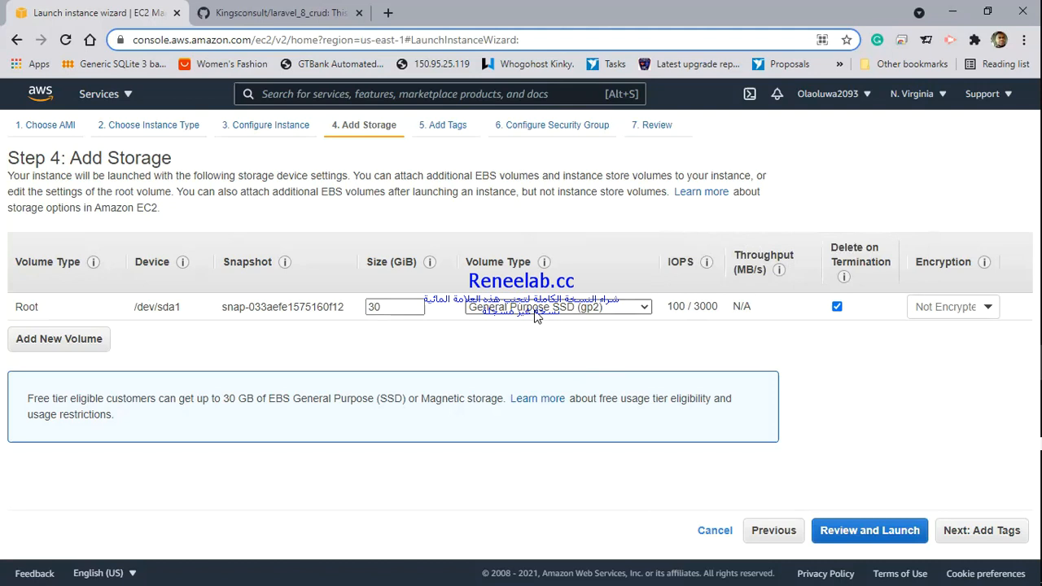
pyautogui.click(557, 306)
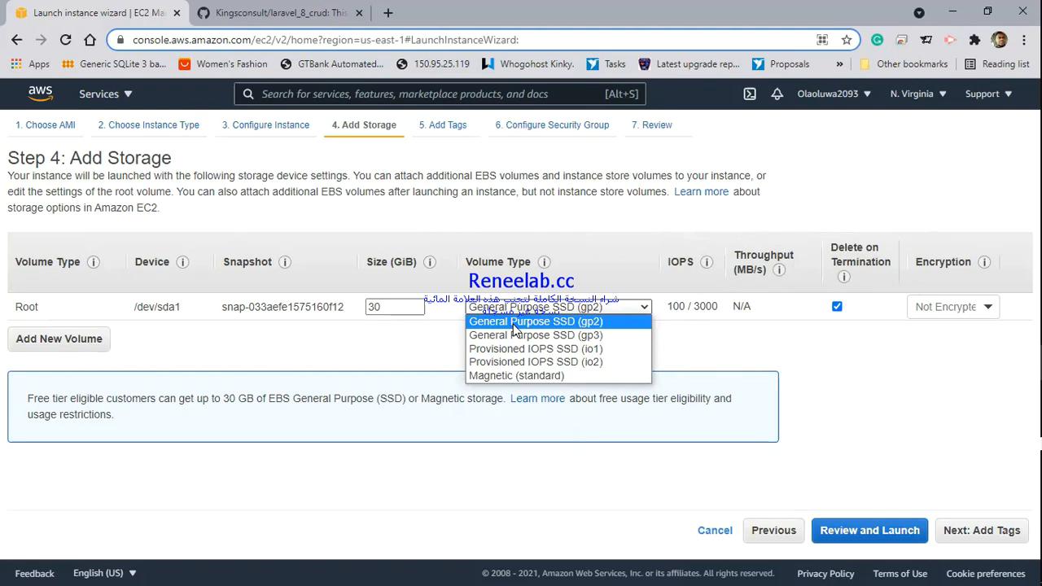
pyautogui.click(535, 321)
pyautogui.write('500')
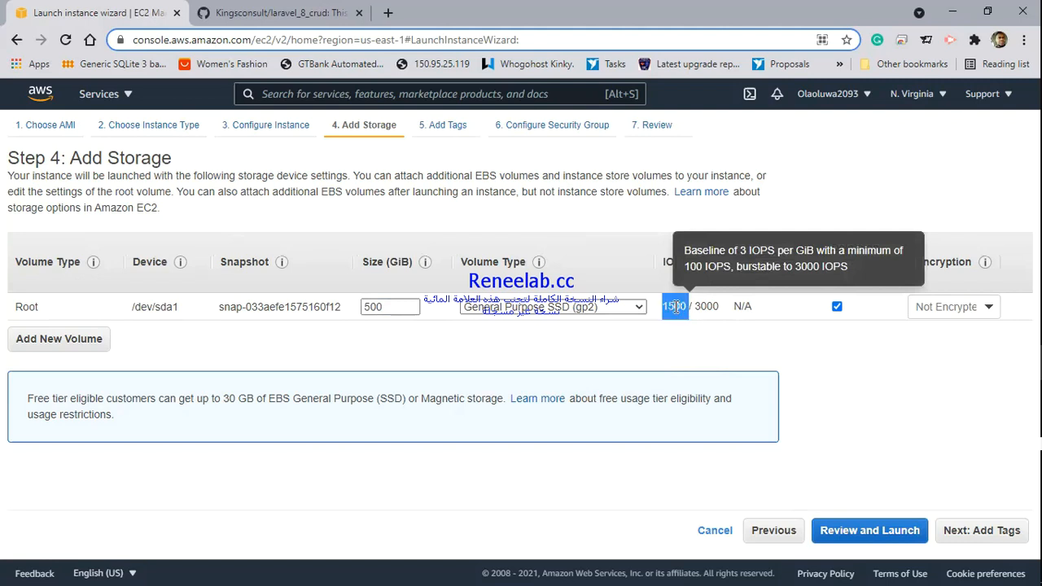
pyautogui.click(389, 306)
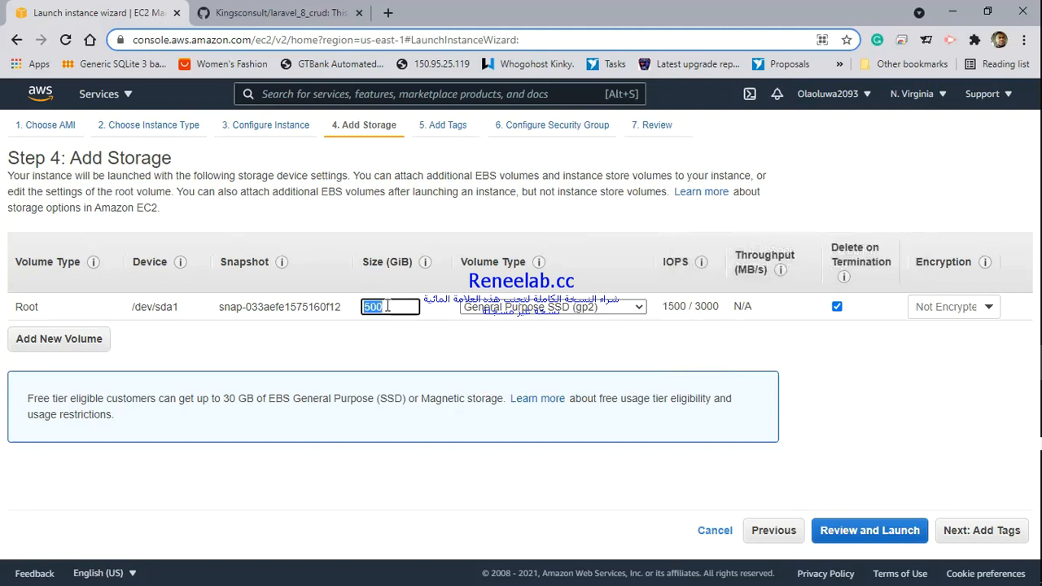
pyautogui.write('30')
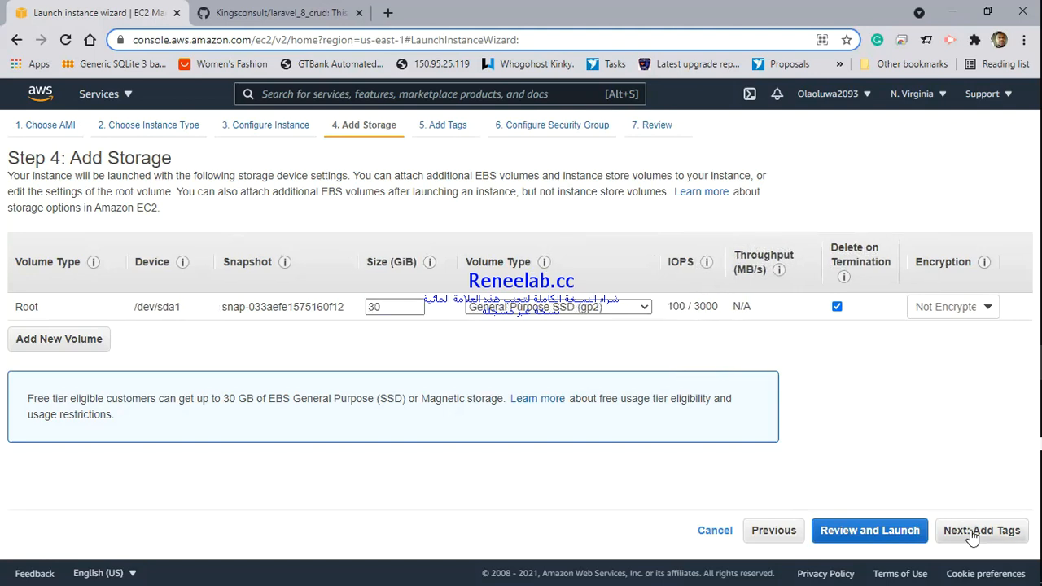
pyautogui.click(980, 531)
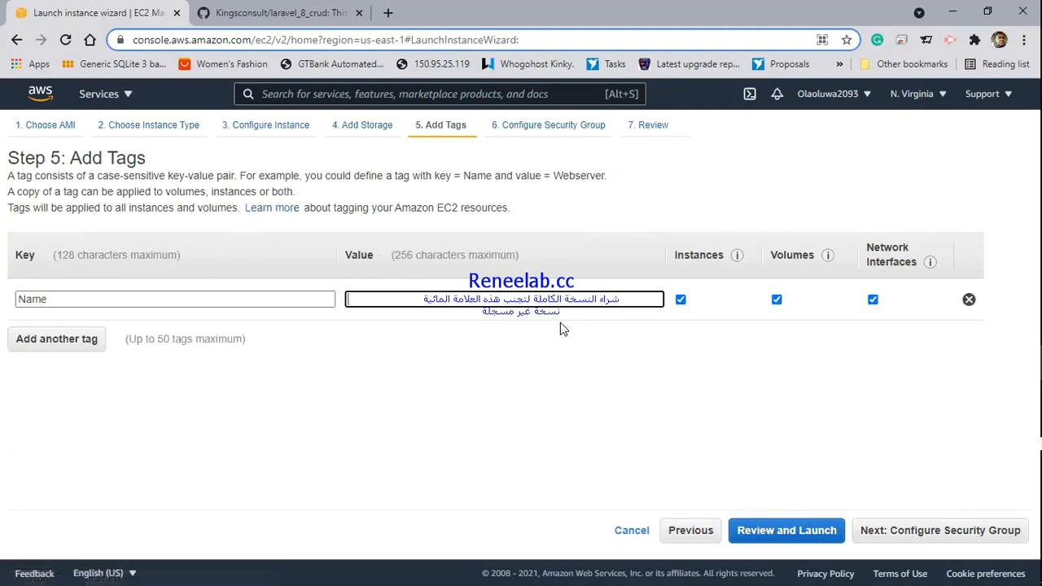
pyautogui.moveTo(436, 319)
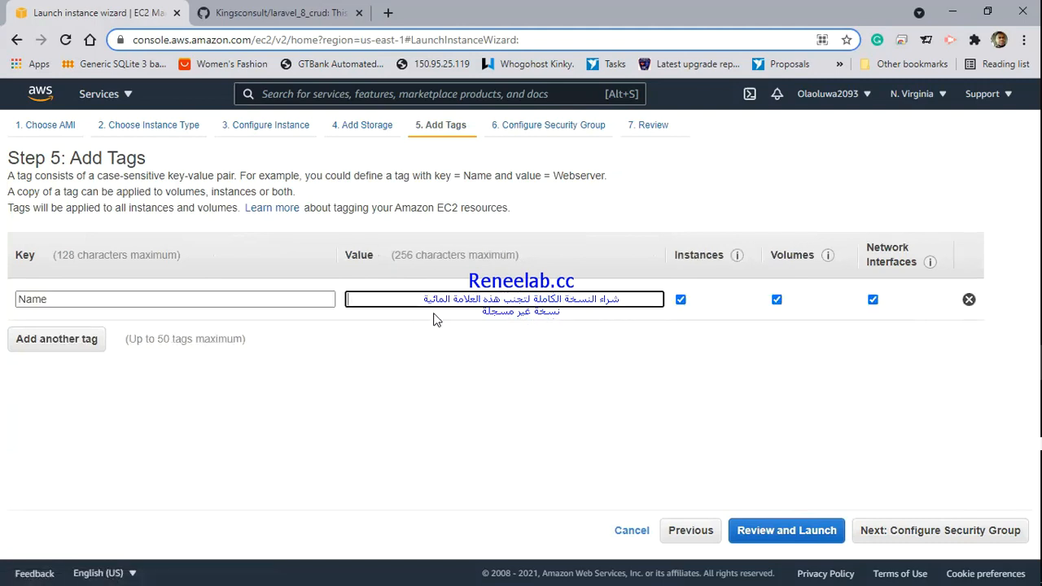
# Step: Enter Dev as the value of the Name tag
pyautogui.write('Dev')
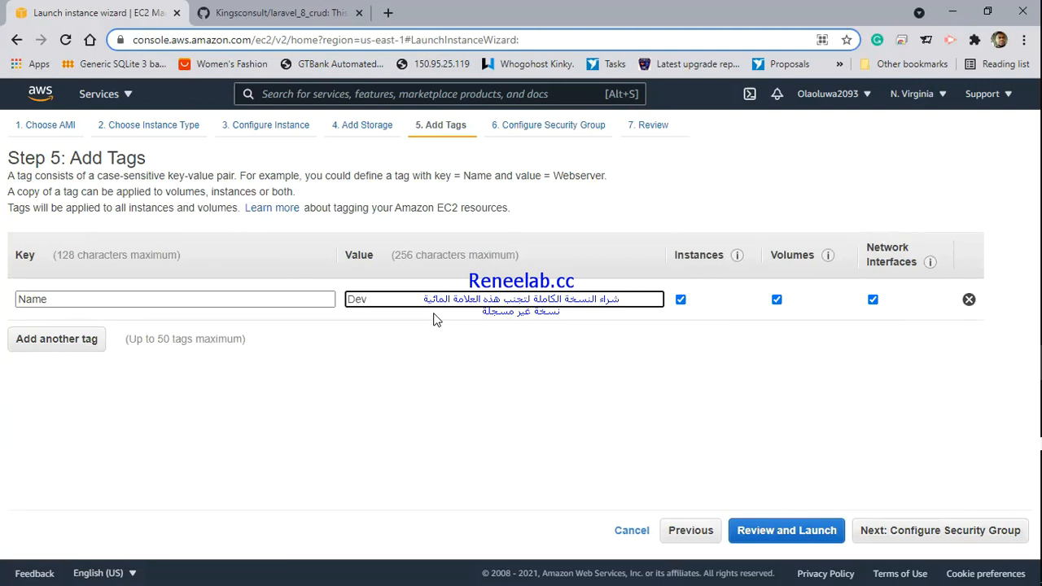
pyautogui.moveTo(456, 324)
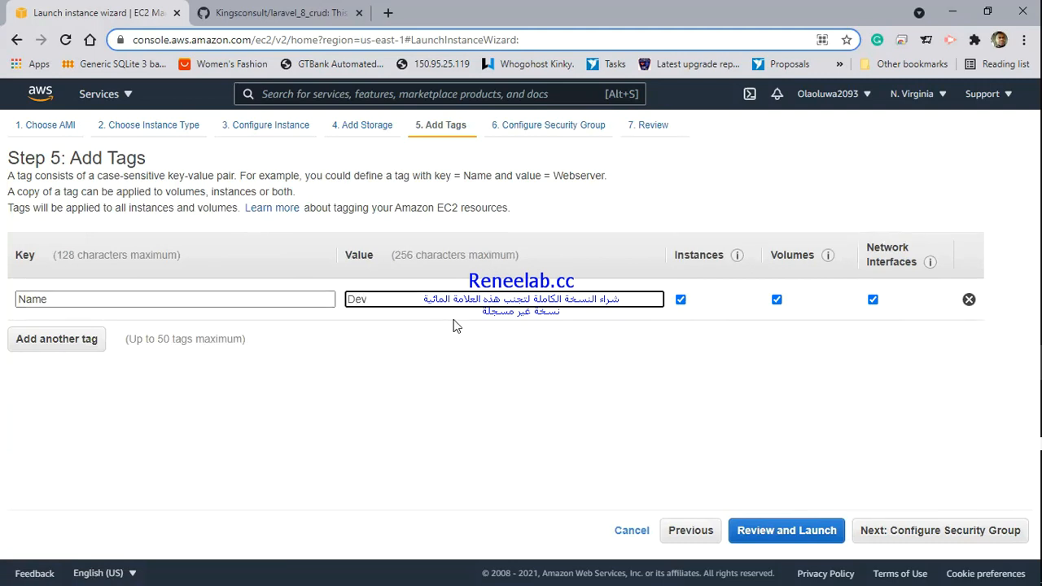
pyautogui.moveTo(735, 253)
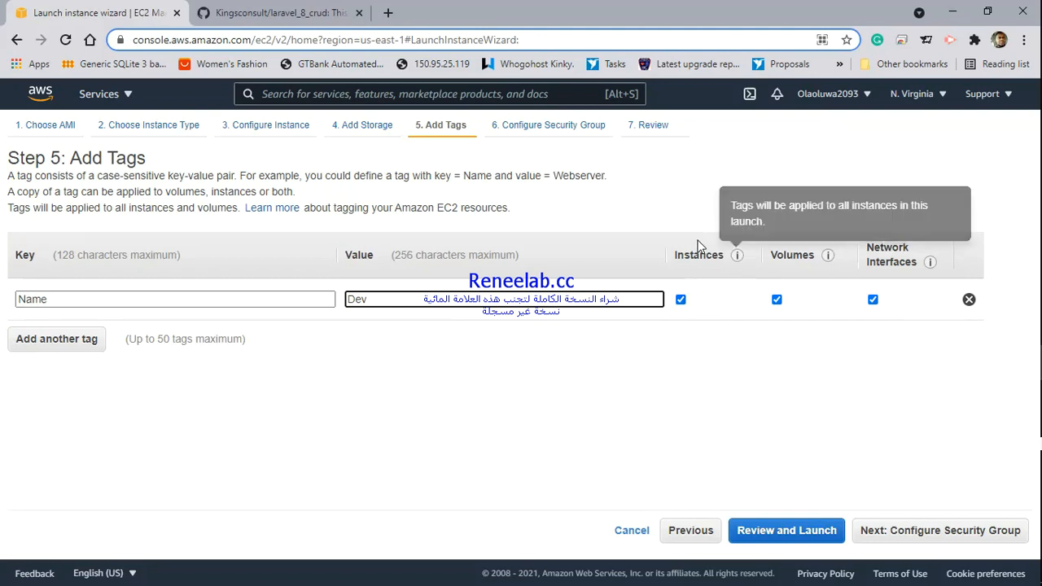
pyautogui.moveTo(795, 254)
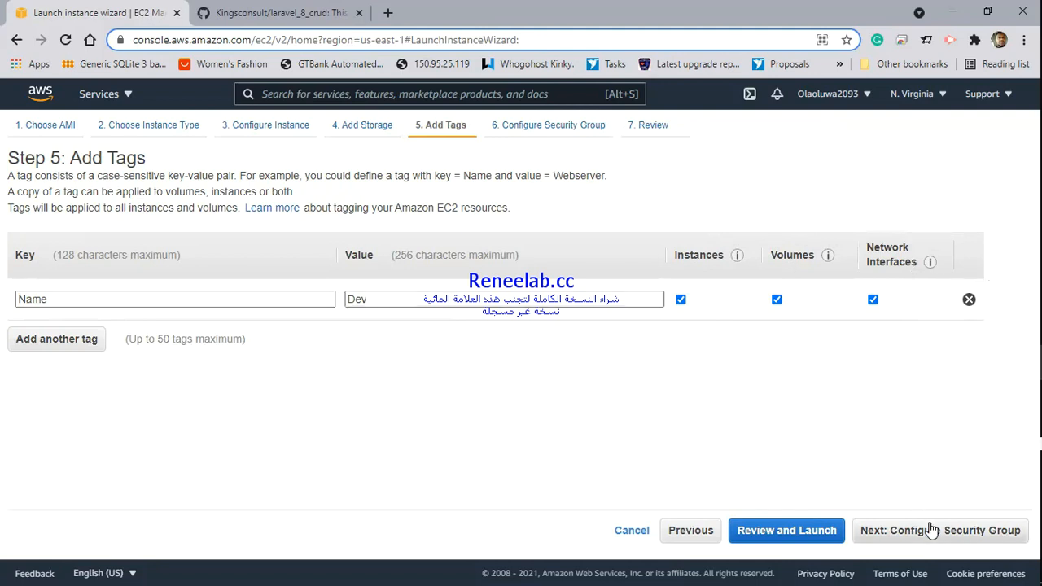
# Step: Move to Configure Security Group and name the new group dev_security_group
pyautogui.click(939, 530)
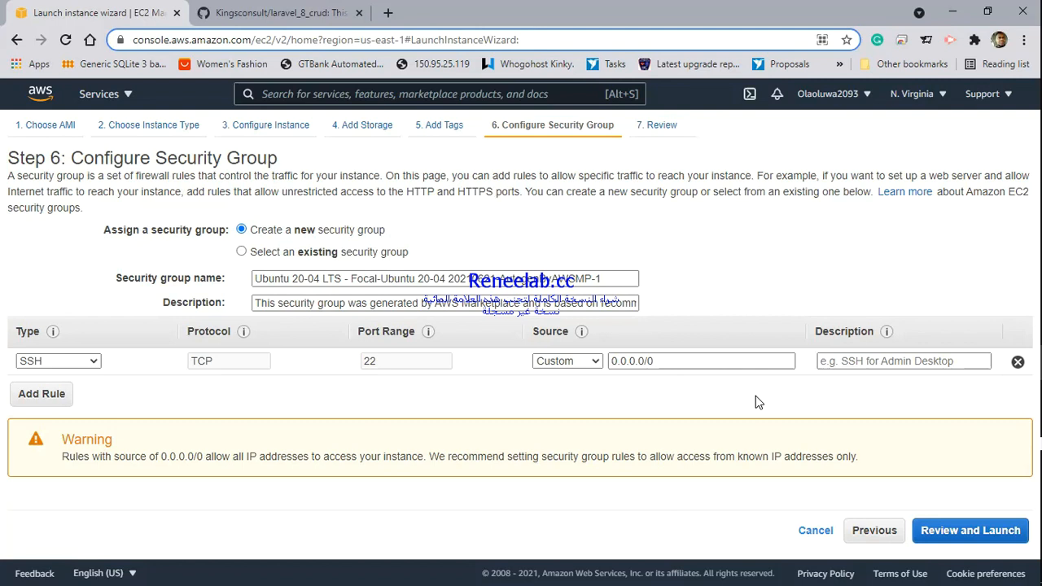
pyautogui.tripleClick(446, 278)
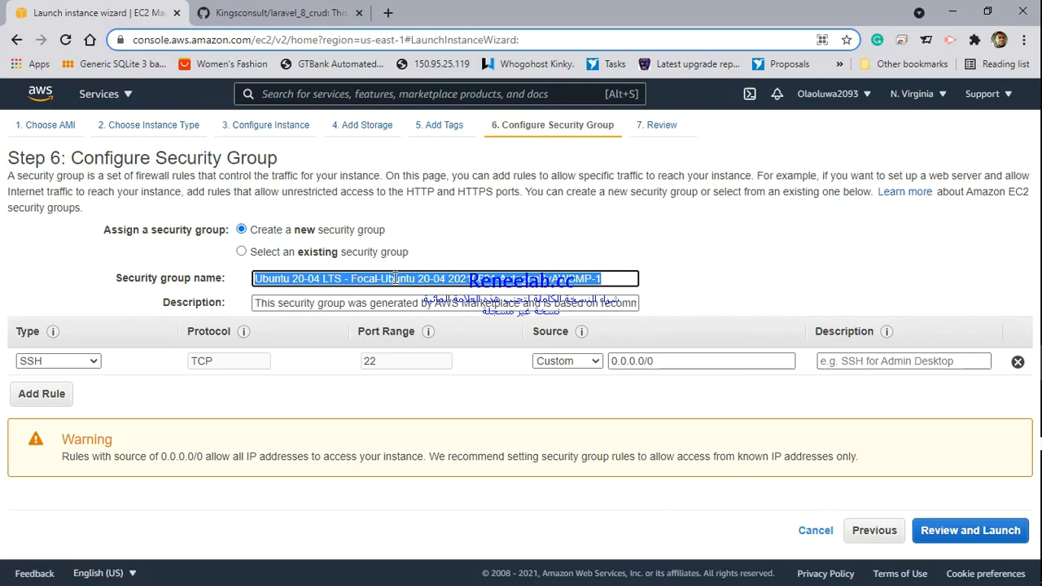
pyautogui.write('dev')
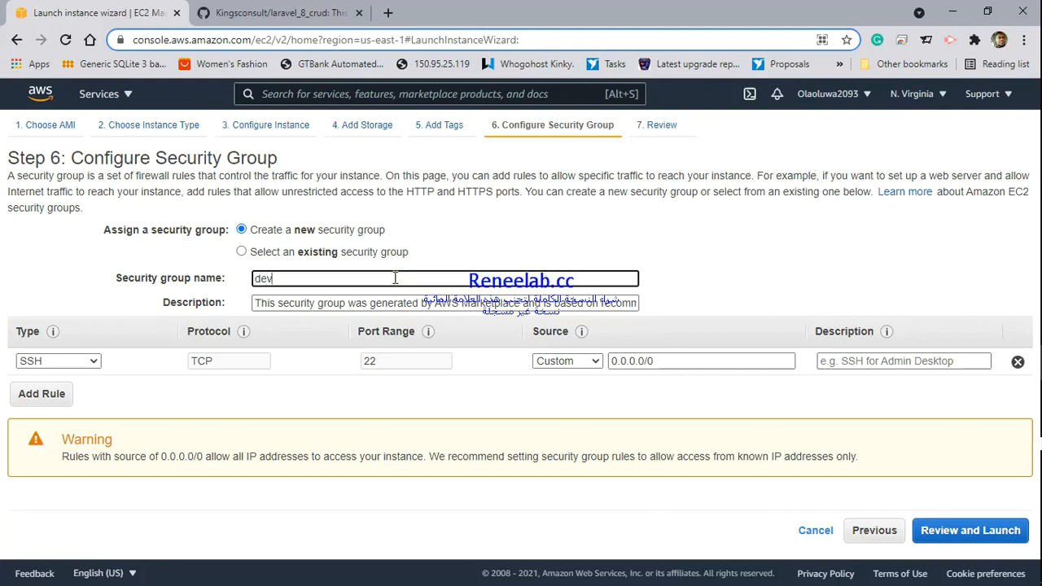
pyautogui.write('_sec')
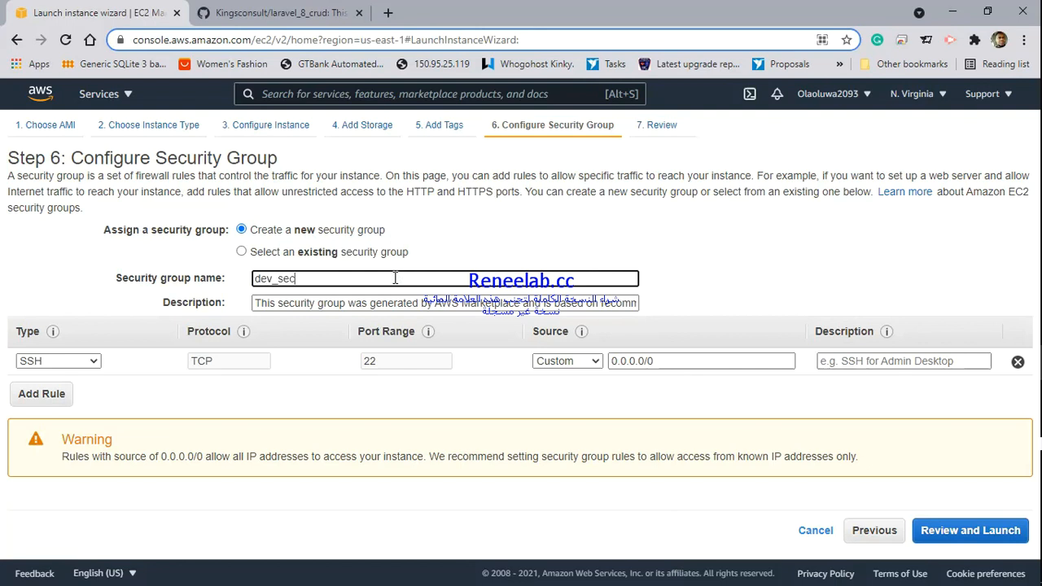
pyautogui.write('urity')
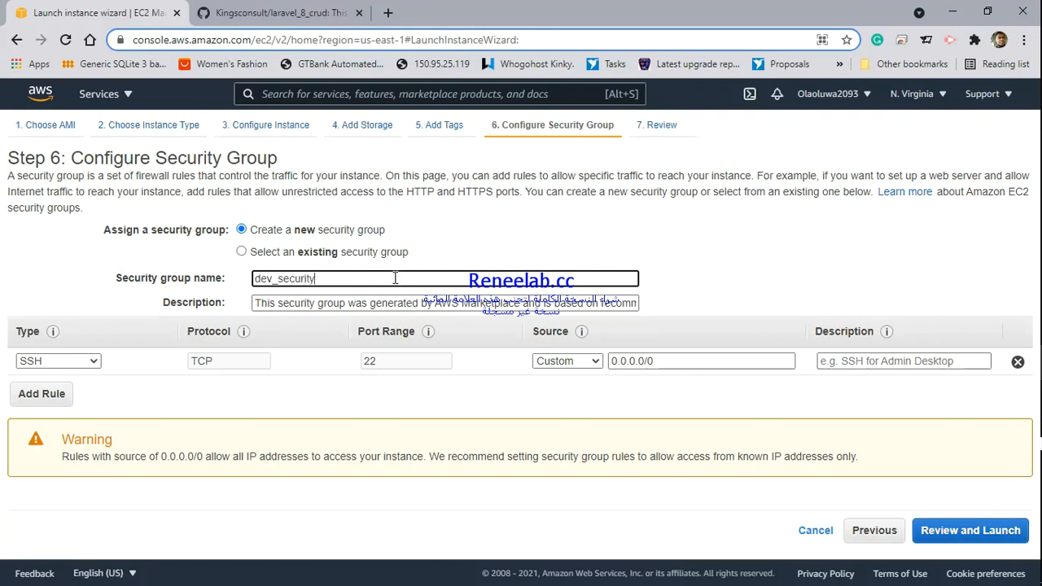
pyautogui.write('_gro')
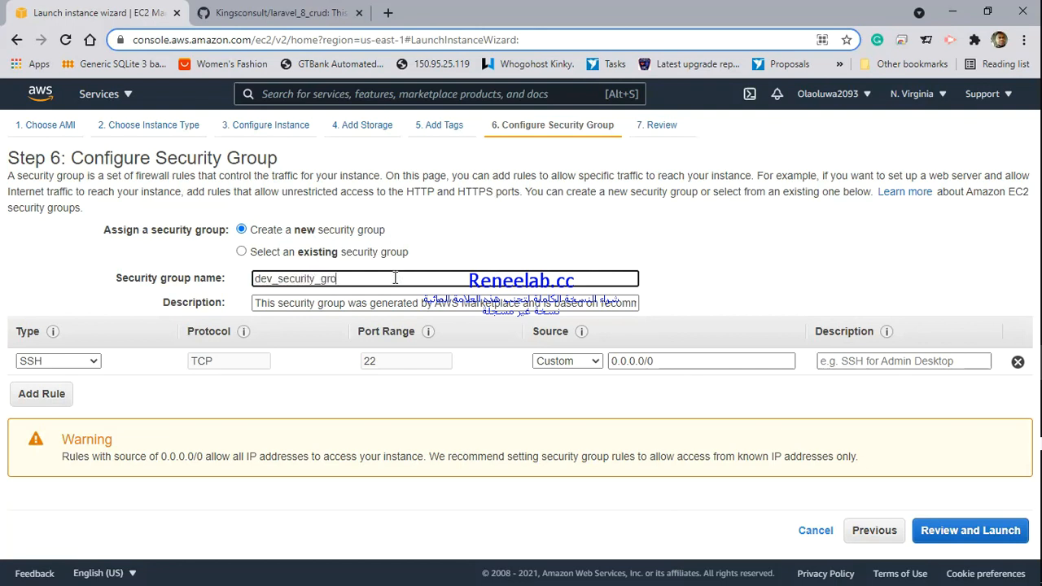
pyautogui.write('up')
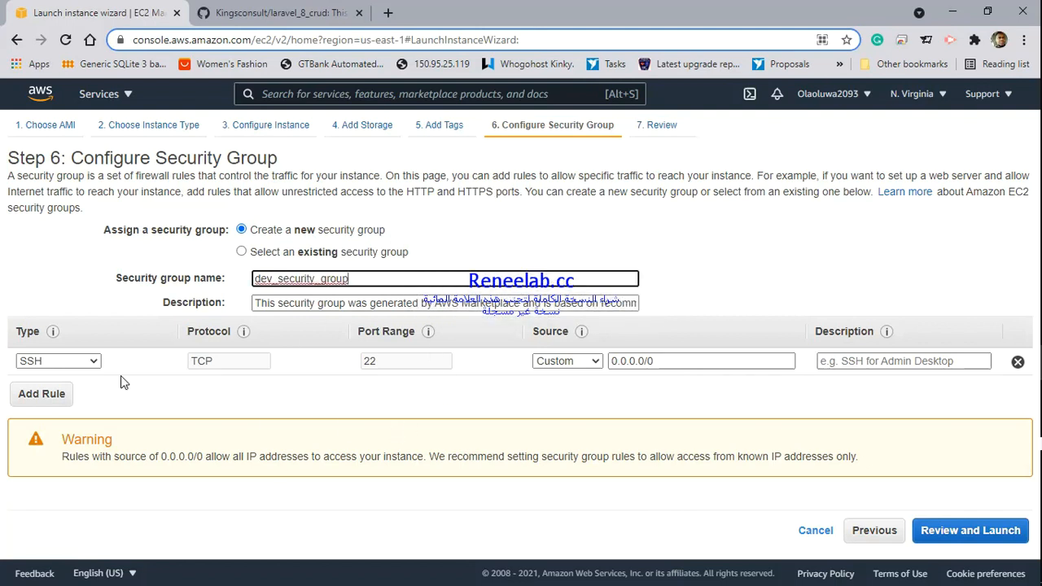
pyautogui.moveTo(140, 368)
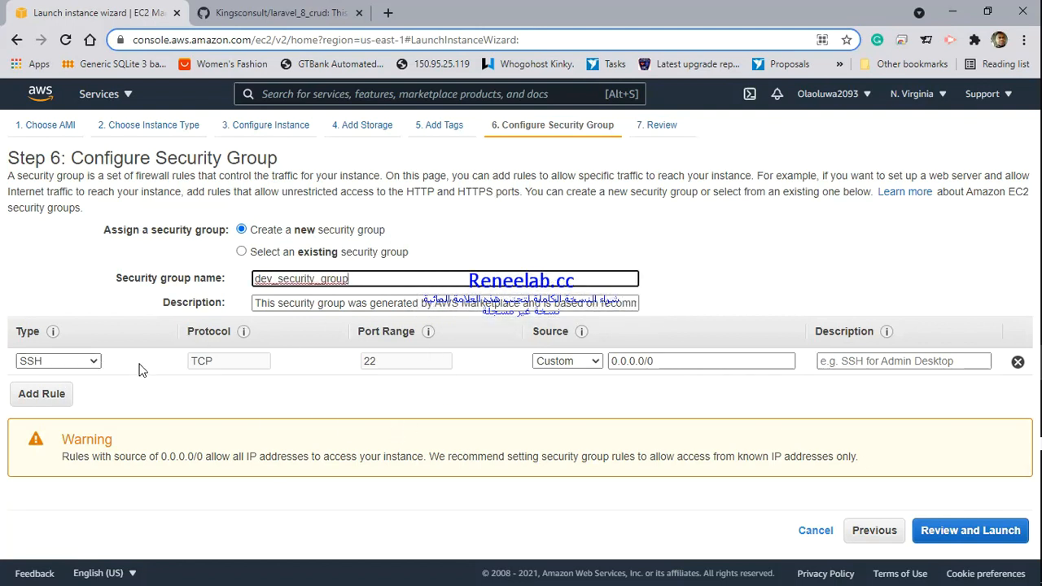
# Step: Add inbound rules for HTTP (80) and HTTPS (443) and start a fourth rule
pyautogui.click(41, 392)
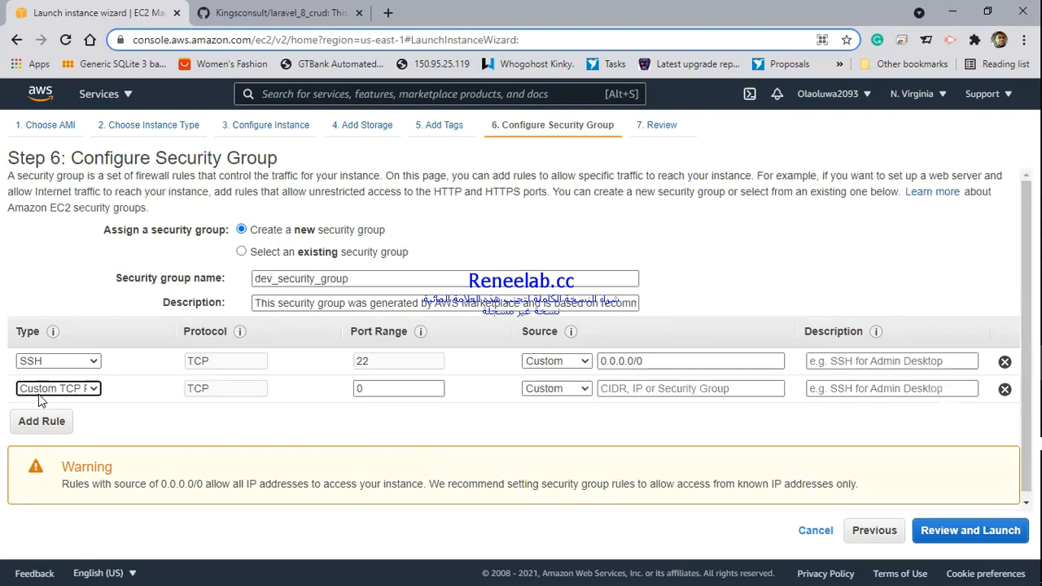
pyautogui.click(57, 387)
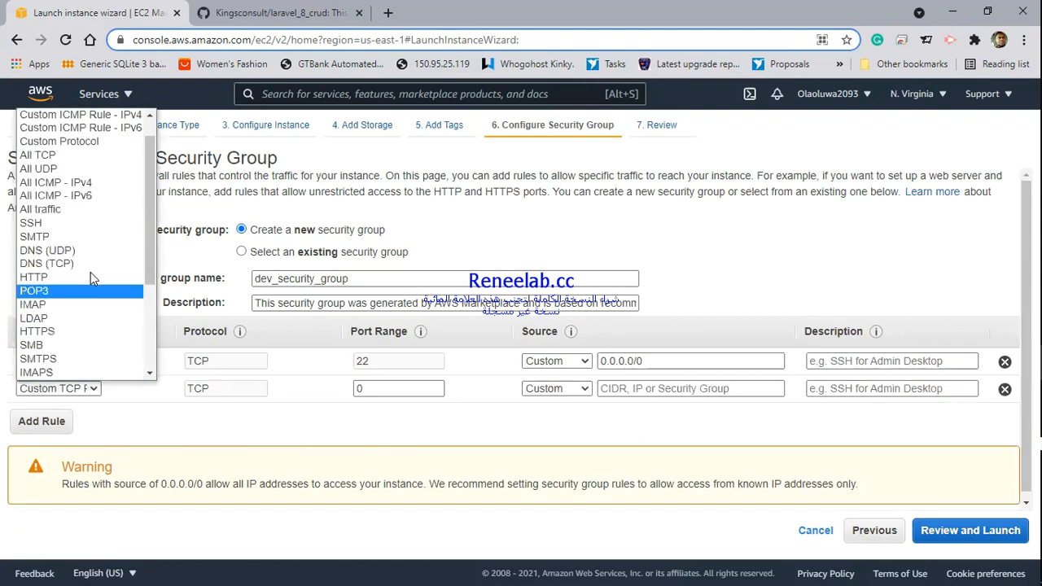
pyautogui.moveTo(46, 264)
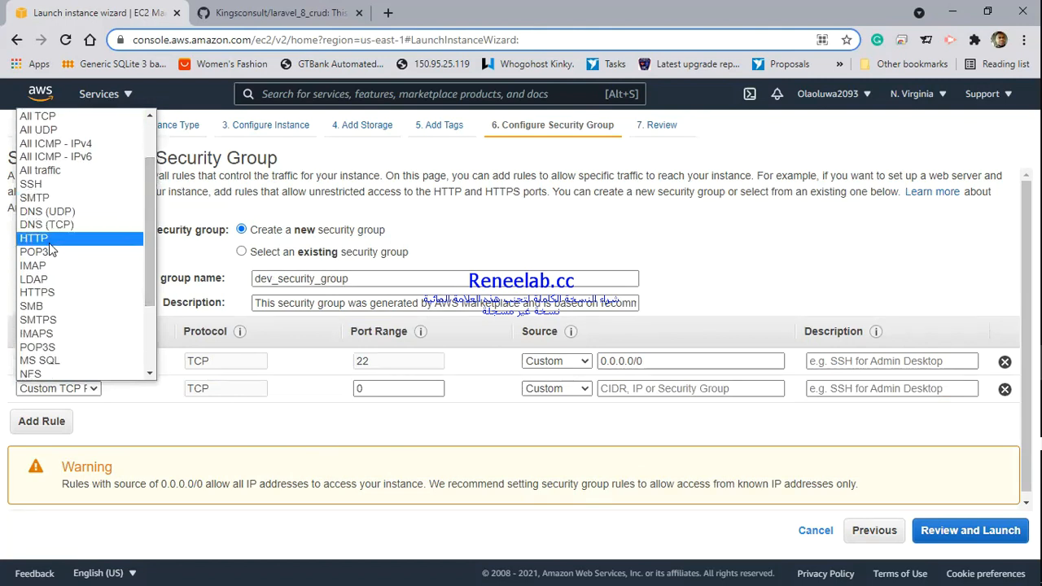
pyautogui.click(32, 238)
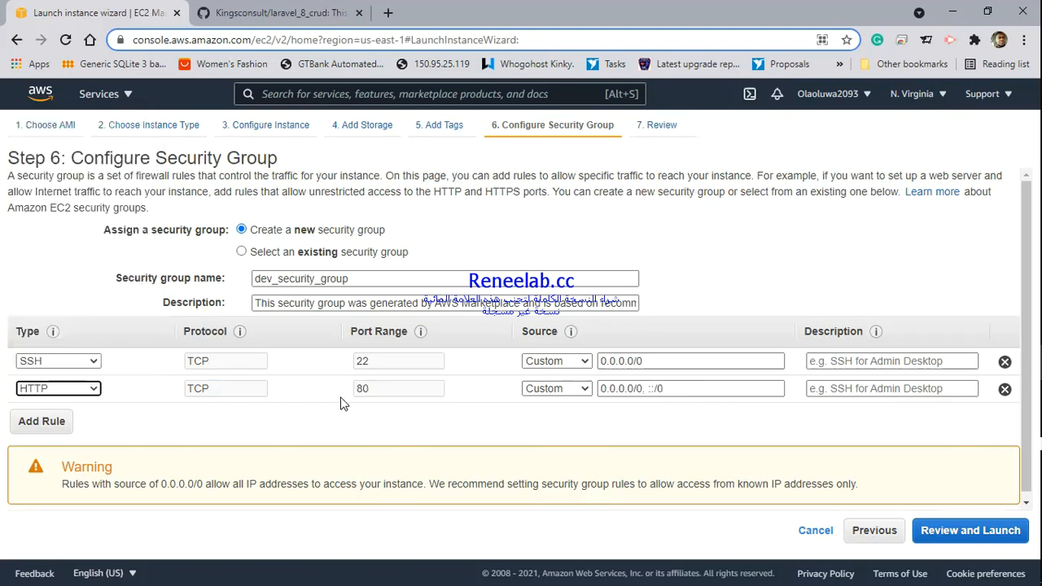
pyautogui.click(41, 420)
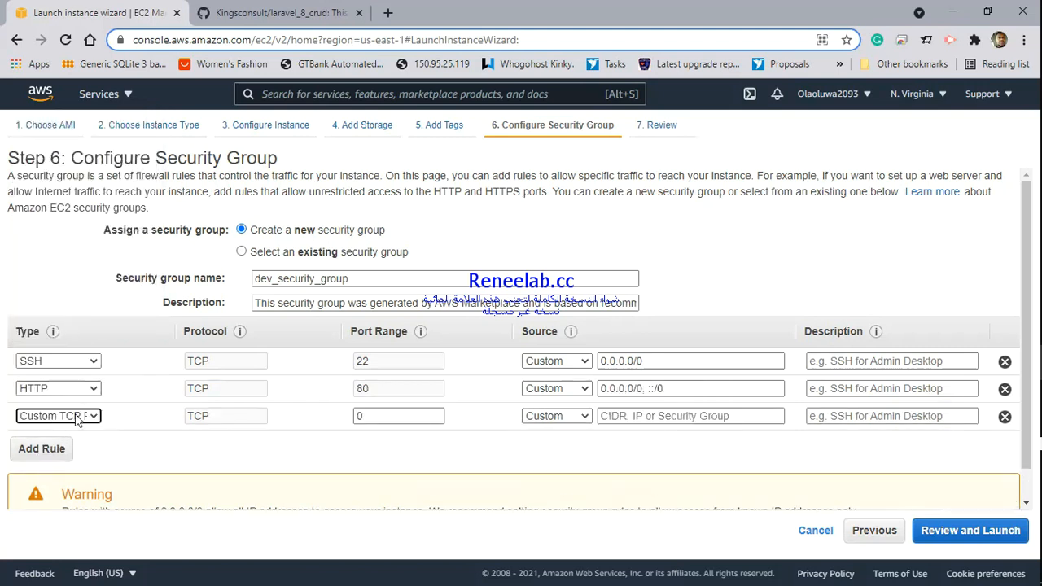
pyautogui.click(57, 417)
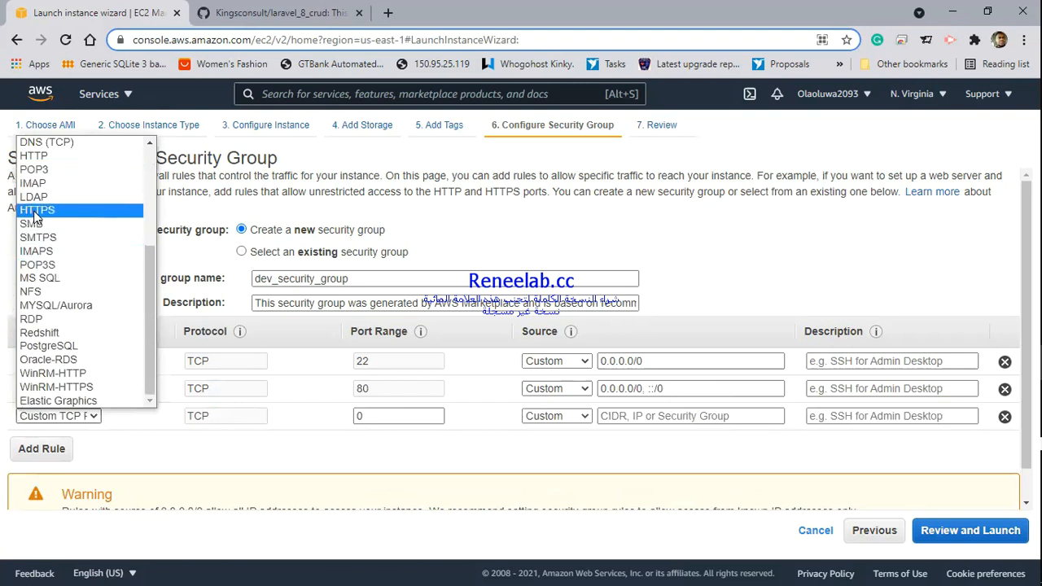
pyautogui.click(36, 209)
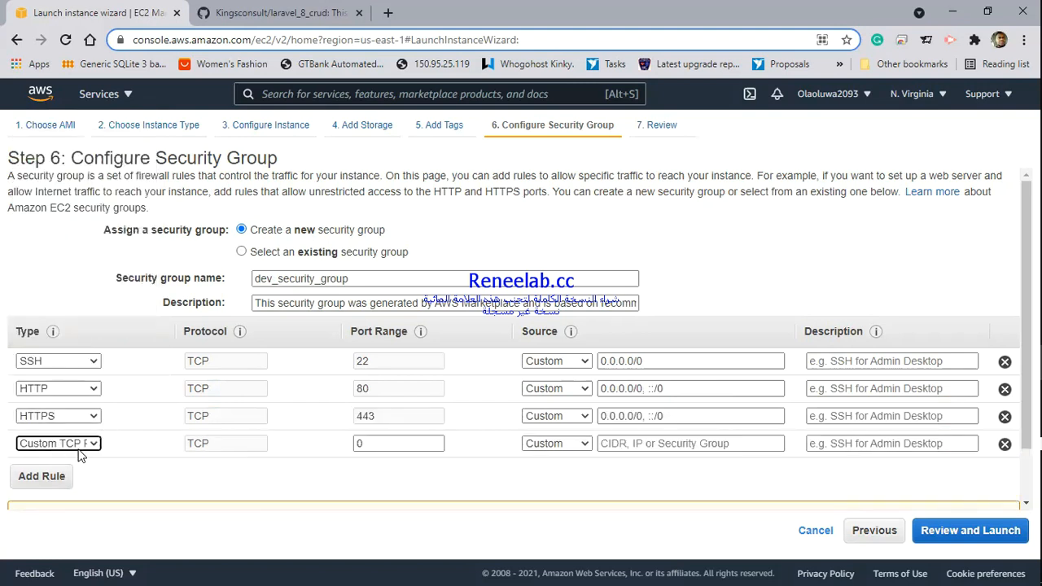
pyautogui.click(57, 443)
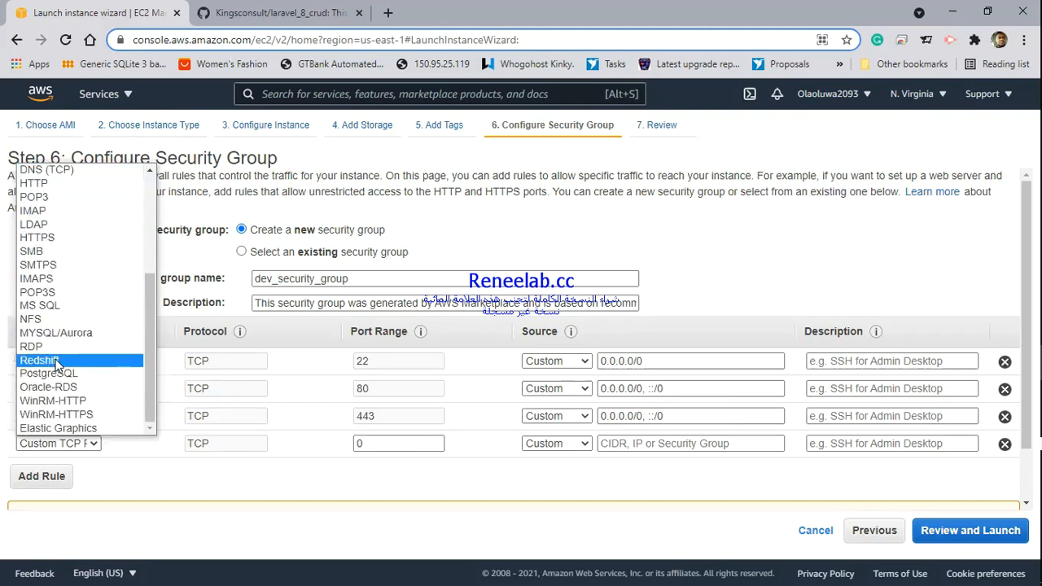
pyautogui.moveTo(29, 318)
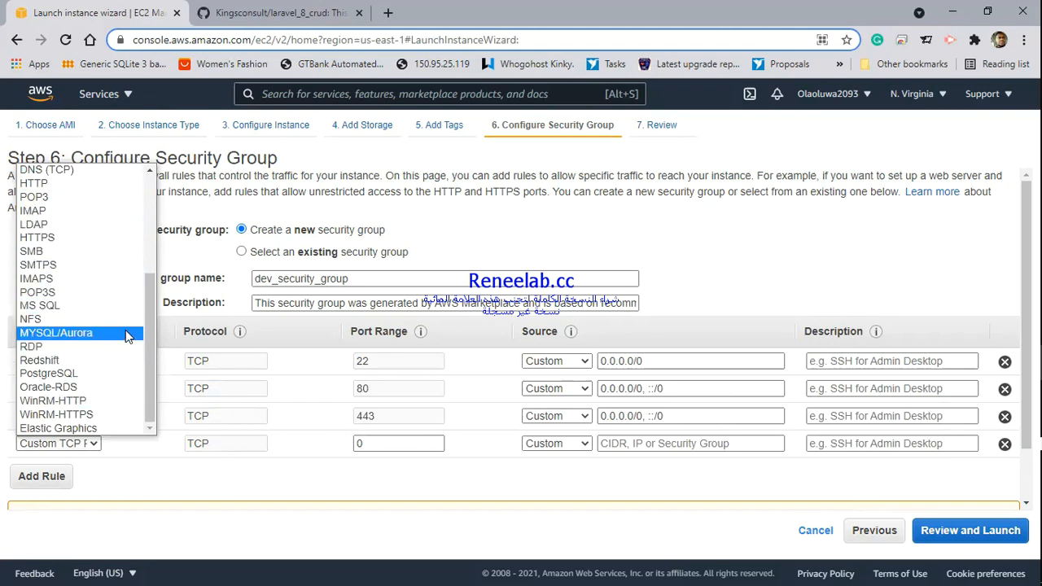
pyautogui.scroll(3)
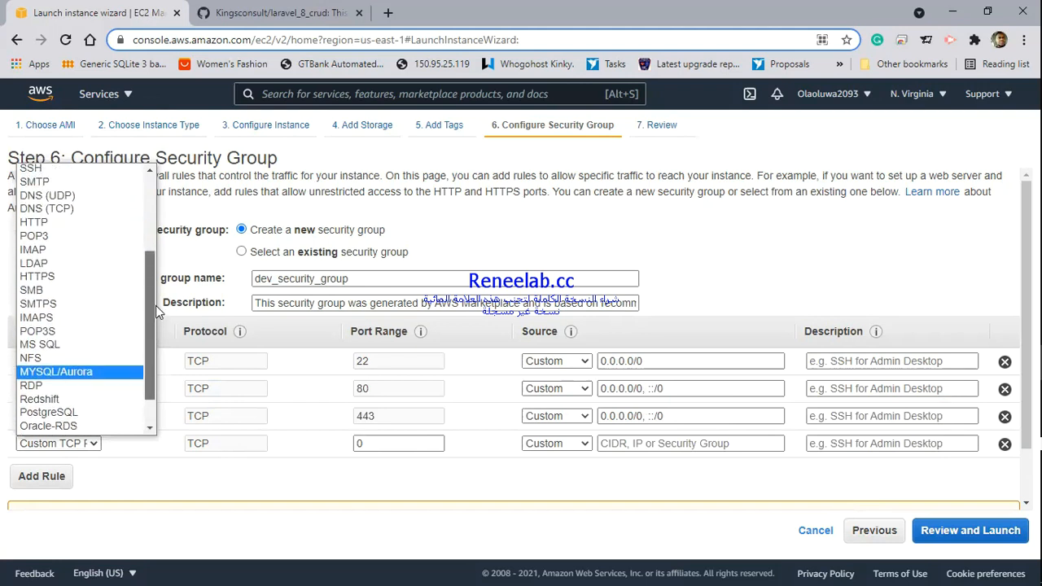
pyautogui.scroll(-3)
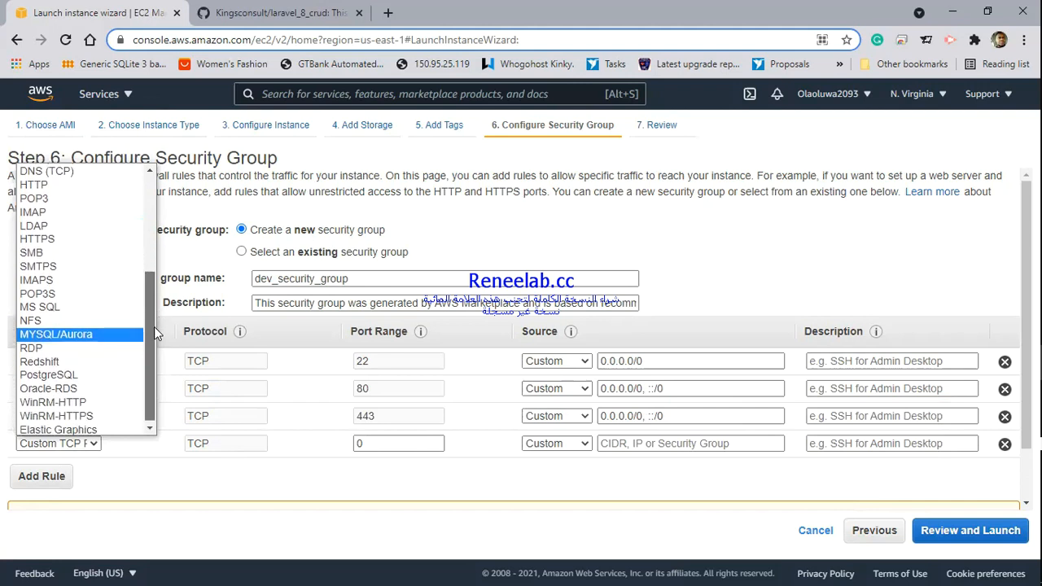
# Step: Set the fourth rule to MYSQL/Aurora and add a fifth Custom TCP rule
pyautogui.click(55, 334)
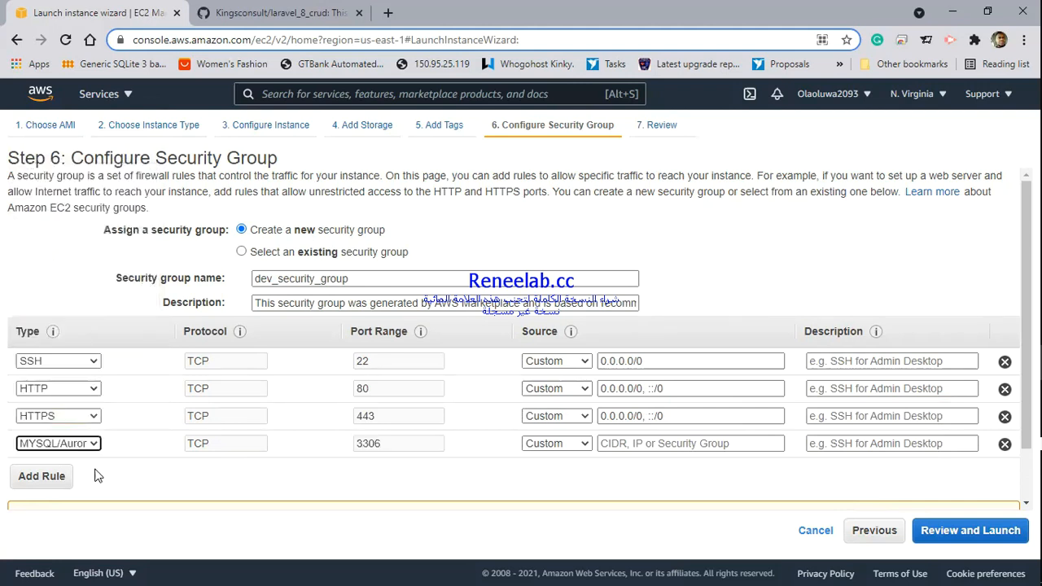
pyautogui.click(41, 475)
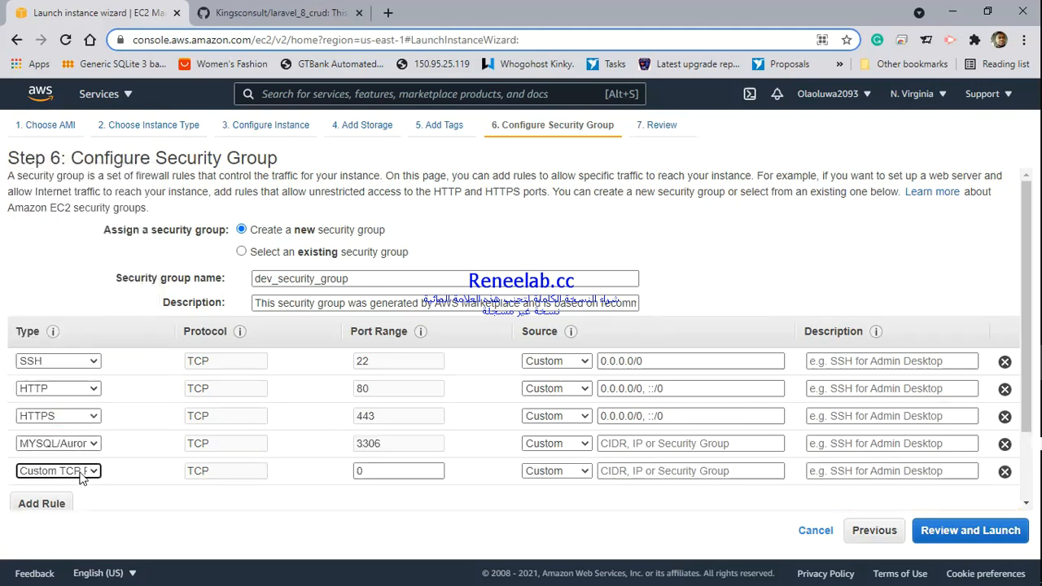
pyautogui.click(57, 470)
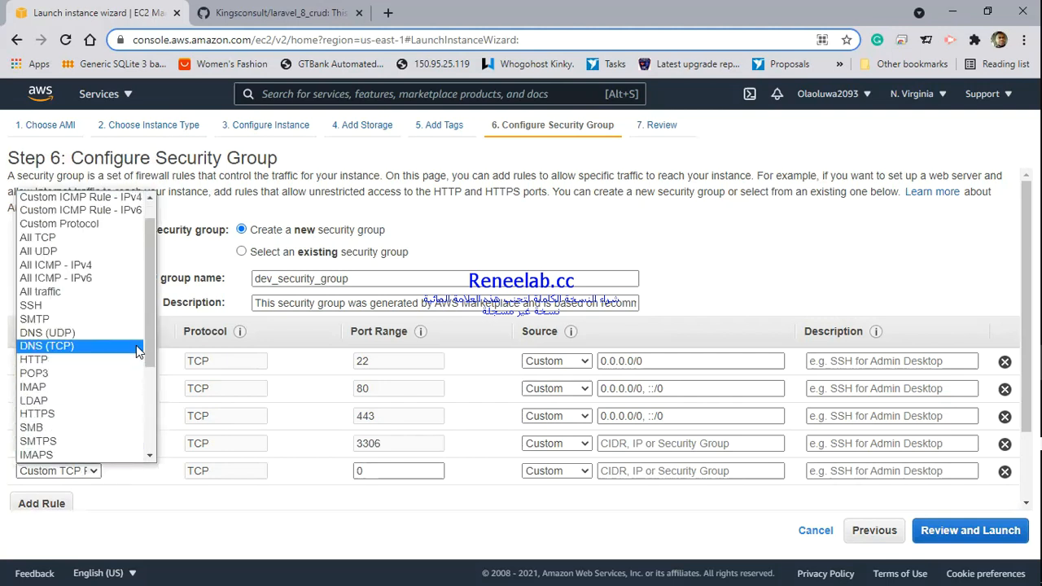
pyautogui.scroll(-3)
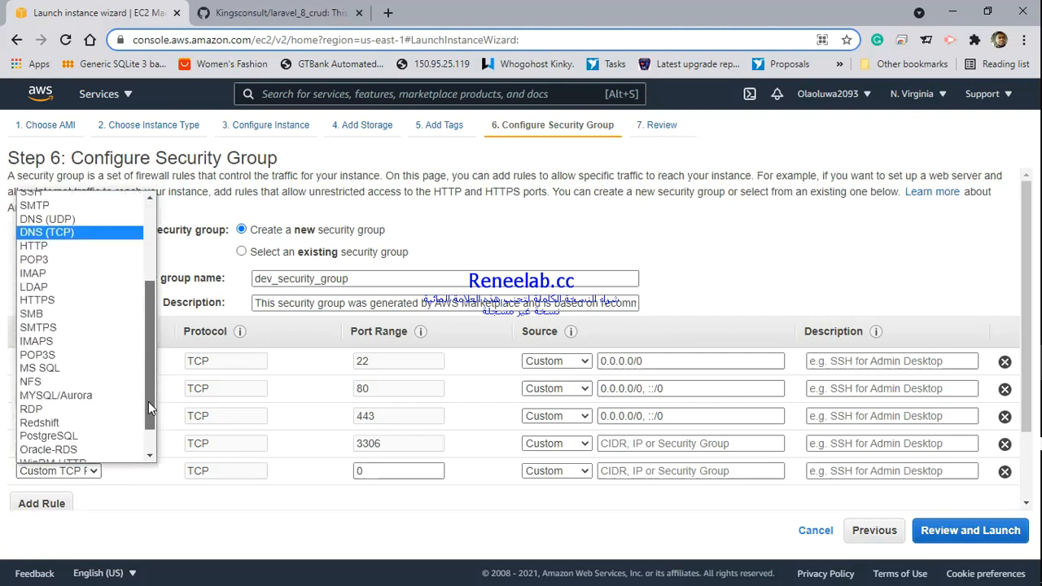
pyautogui.scroll(3)
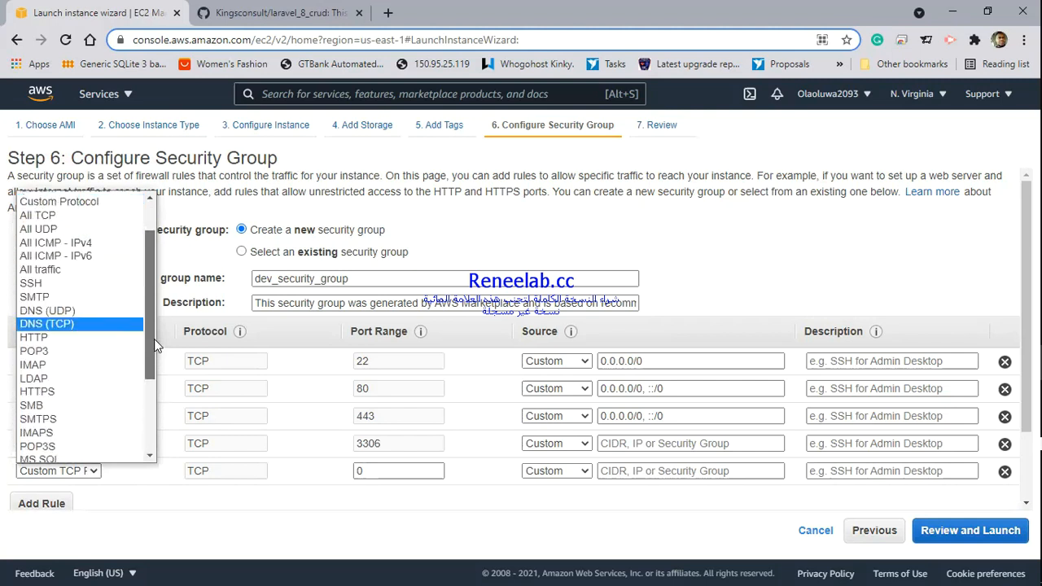
pyautogui.scroll(3)
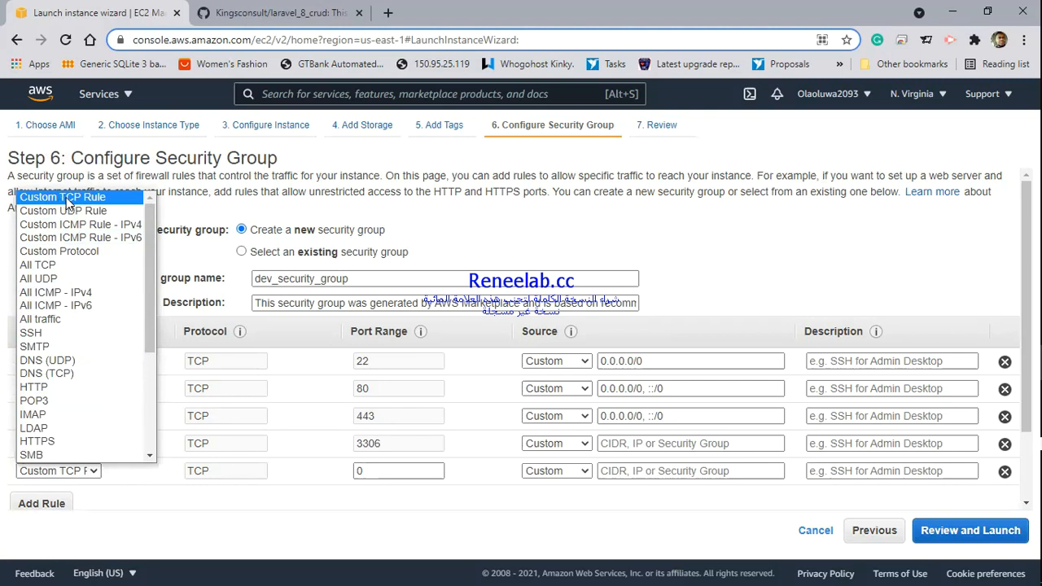
pyautogui.click(62, 196)
pyautogui.write('21')
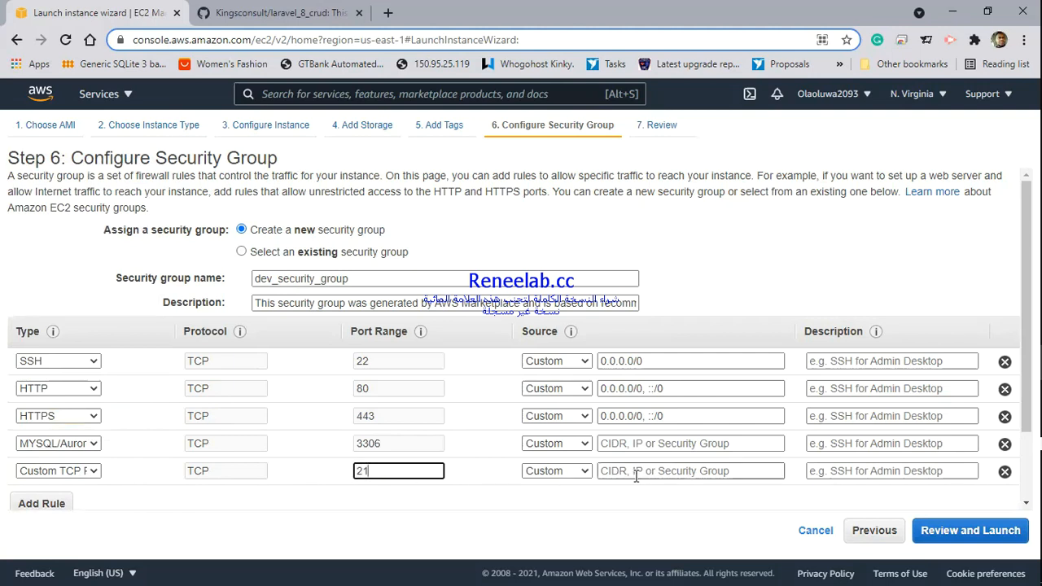
# Step: Open the MySQL/Aurora and port 21 Custom TCP rules to source 0.0.0.0/0
pyautogui.click(691, 443)
pyautogui.write('0.0.0.0/0')
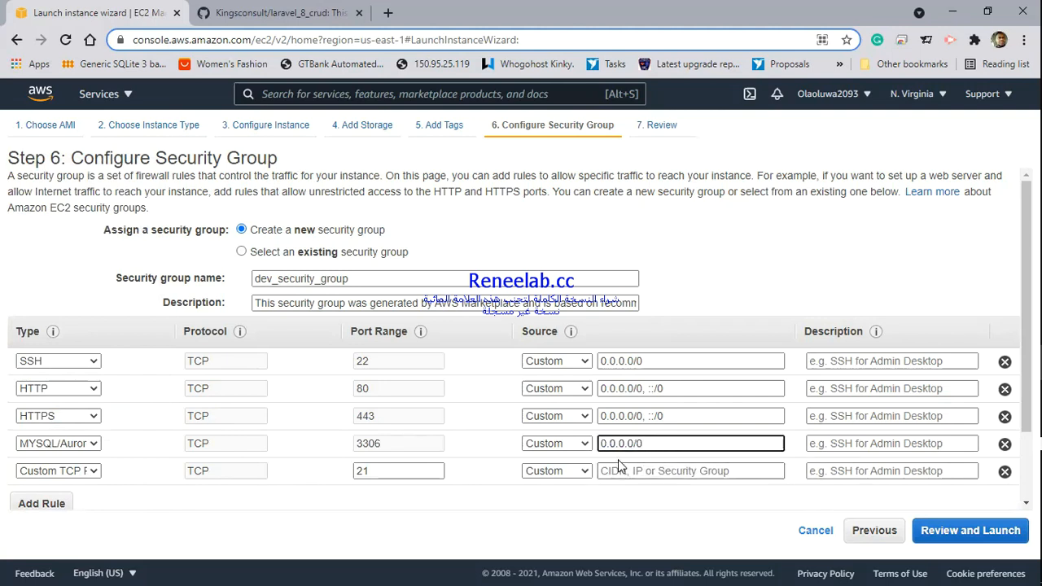
pyautogui.click(690, 471)
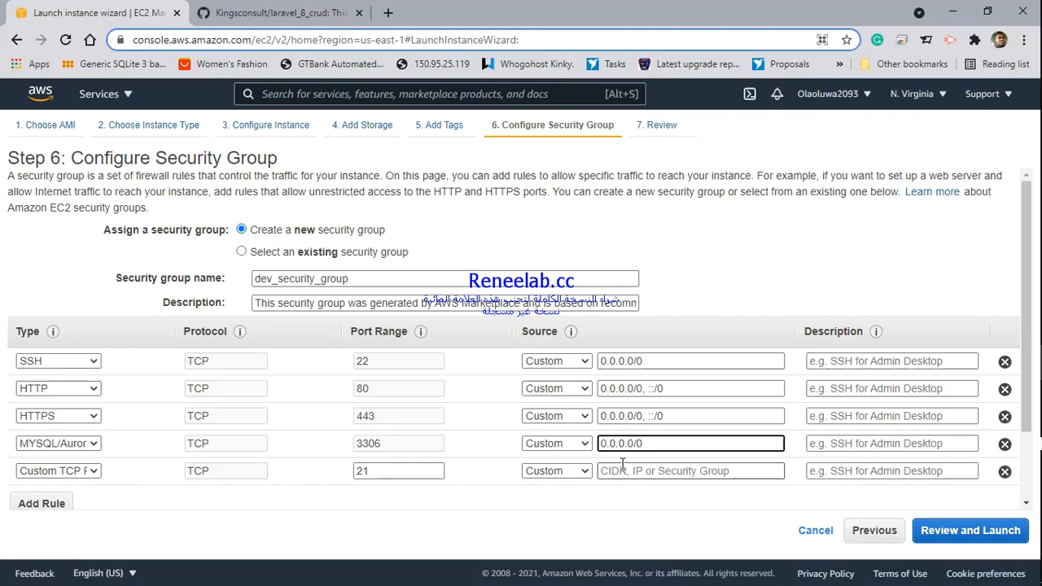
pyautogui.write('0.0.0.0/0')
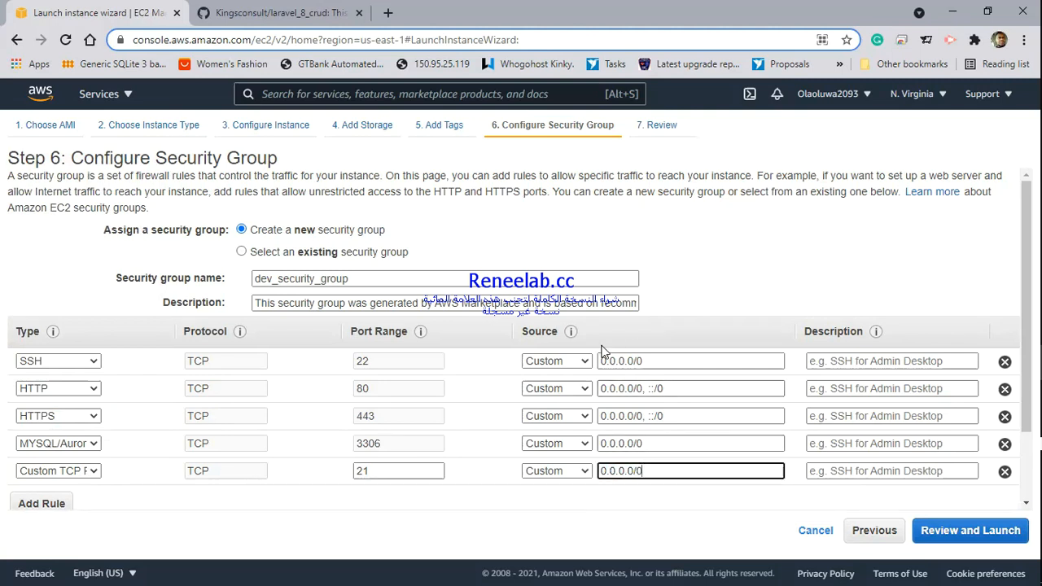
pyautogui.moveTo(424, 466)
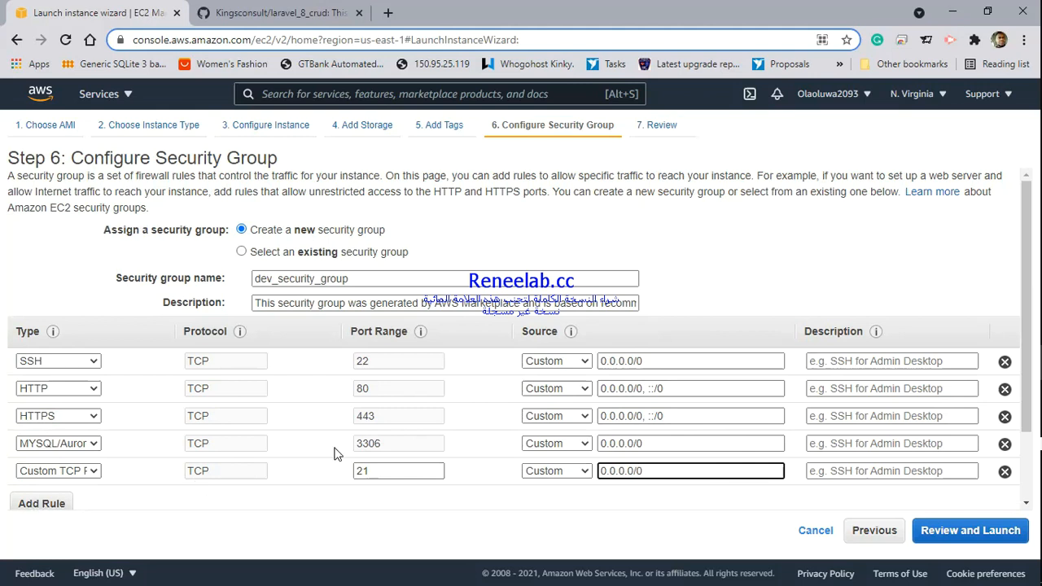
pyautogui.moveTo(952, 518)
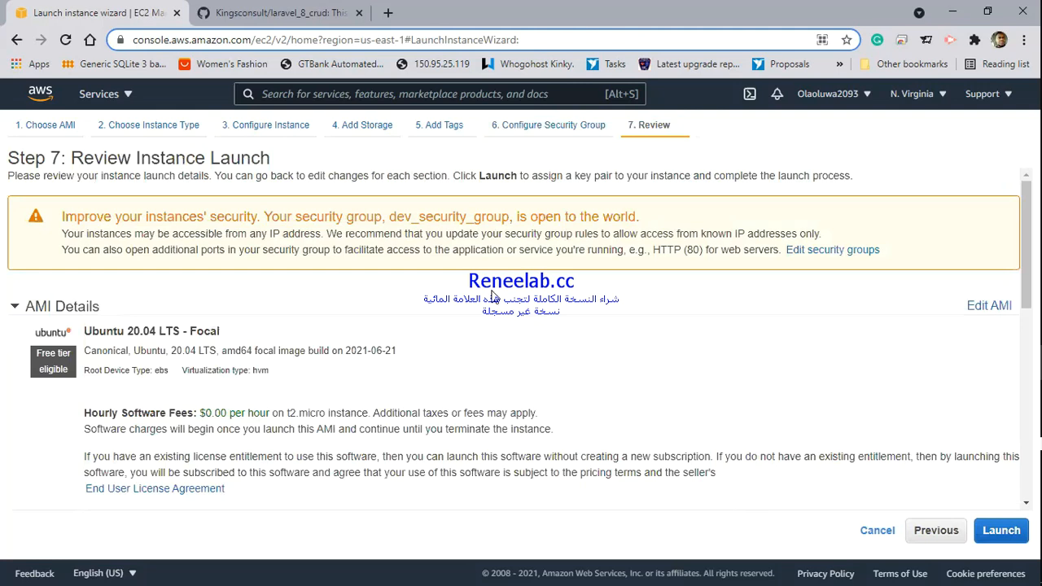
pyautogui.moveTo(417, 235)
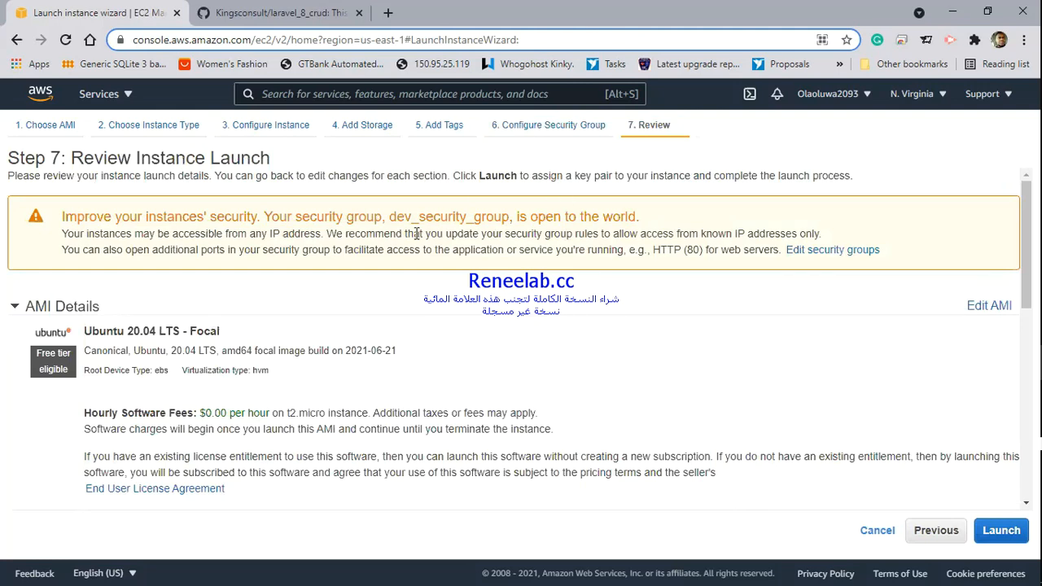
pyautogui.moveTo(554, 215)
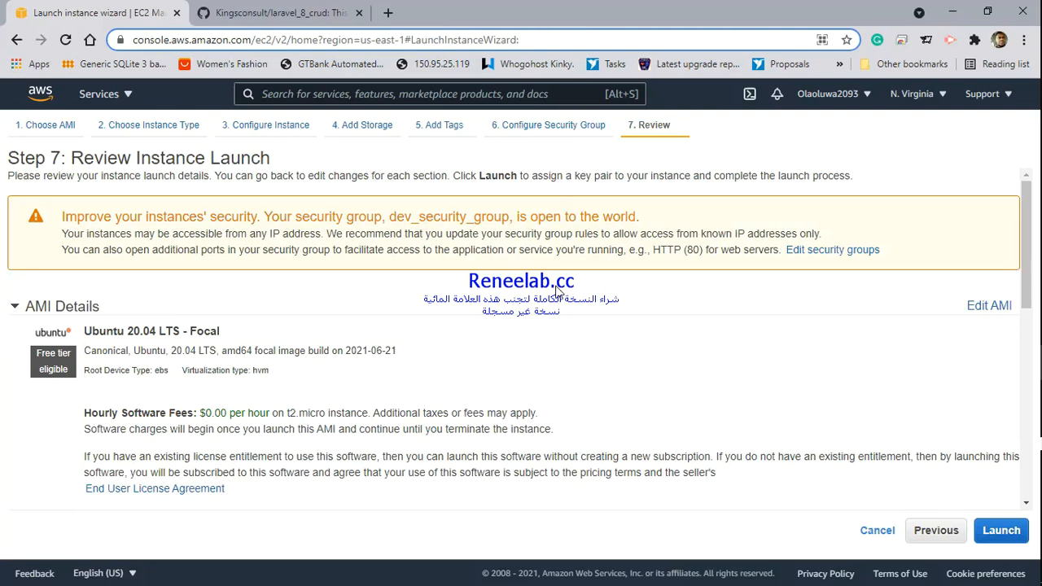
# Step: Launch from the review step, reaching the key pair dialog offering AWST2MICRO
pyautogui.click(1001, 531)
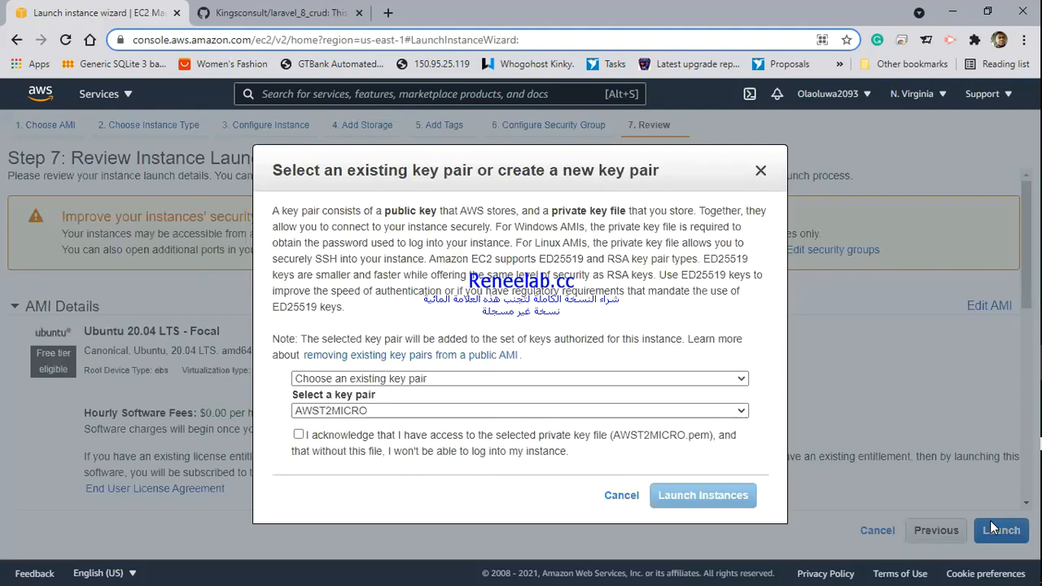
pyautogui.moveTo(513, 313)
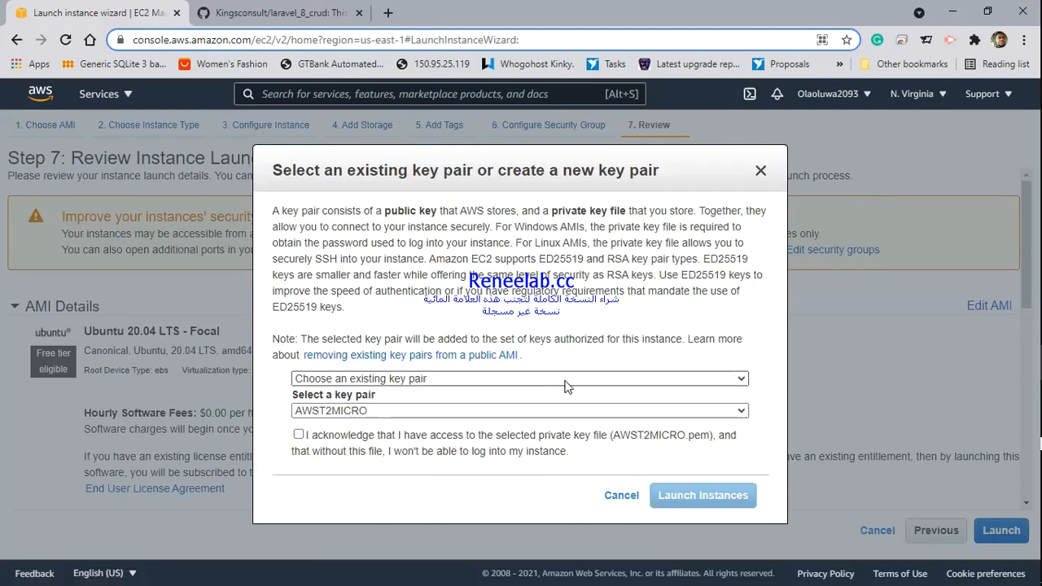
# Step: After trying a new key pair named 'df', choose existing key pair 'ola' and launch the instance
pyautogui.click(518, 378)
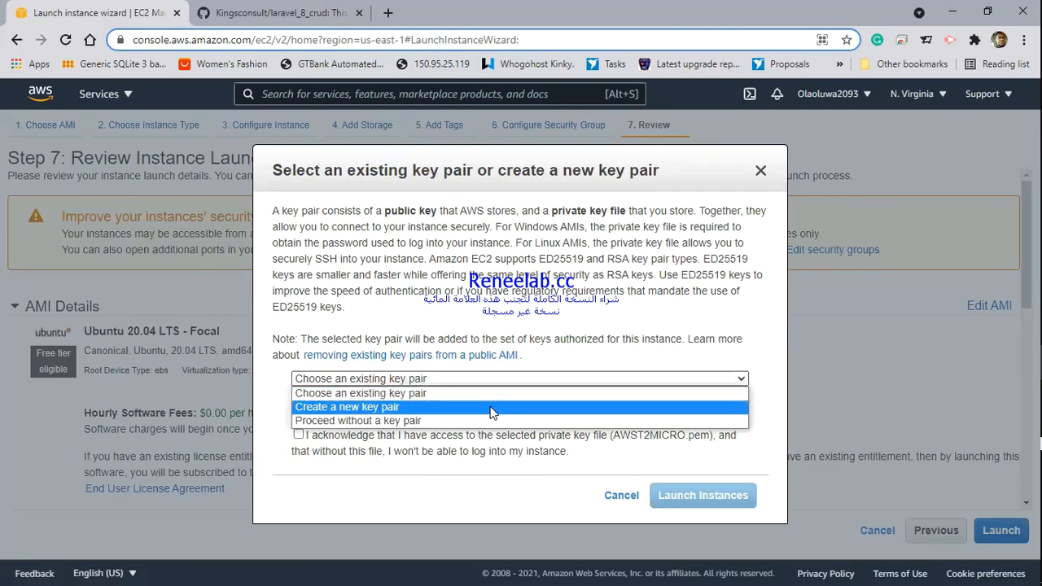
pyautogui.click(346, 407)
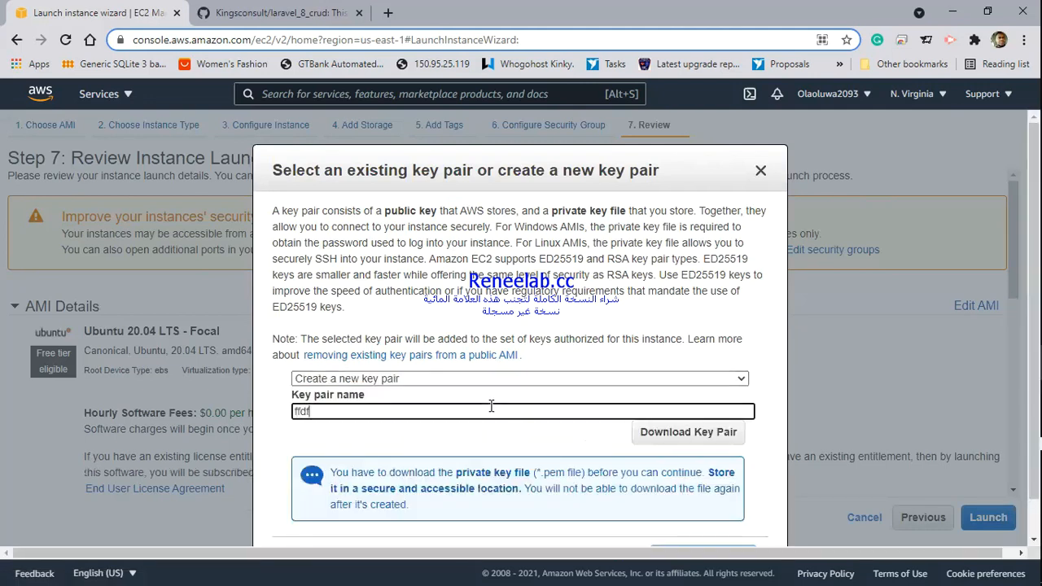
pyautogui.write('df')
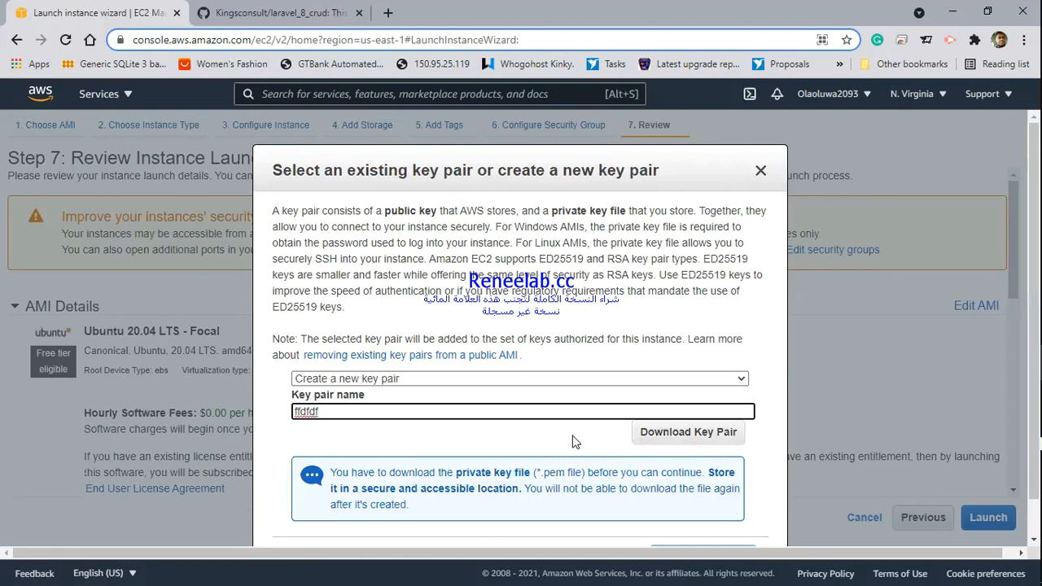
pyautogui.moveTo(547, 440)
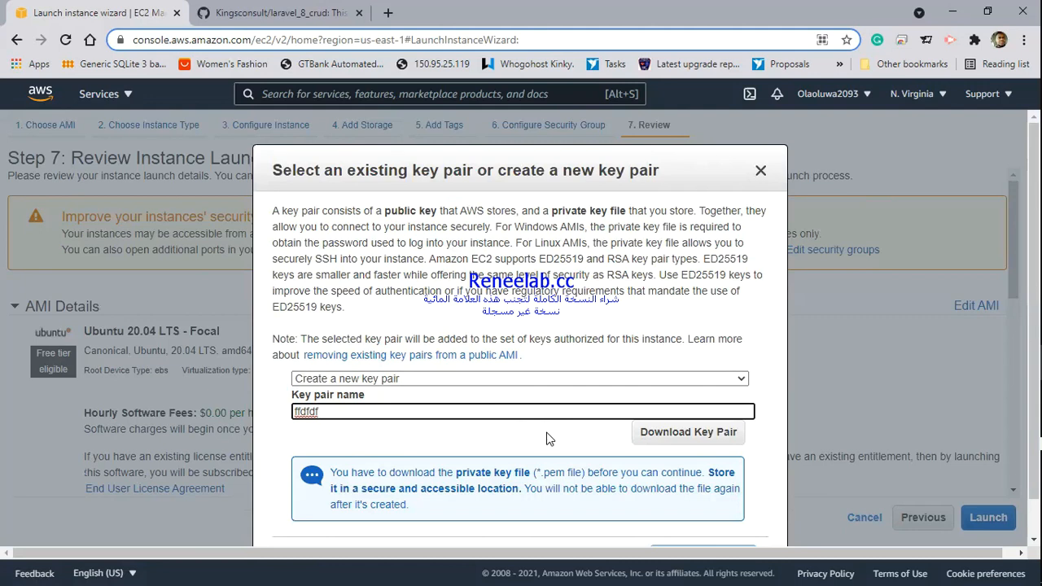
pyautogui.moveTo(505, 382)
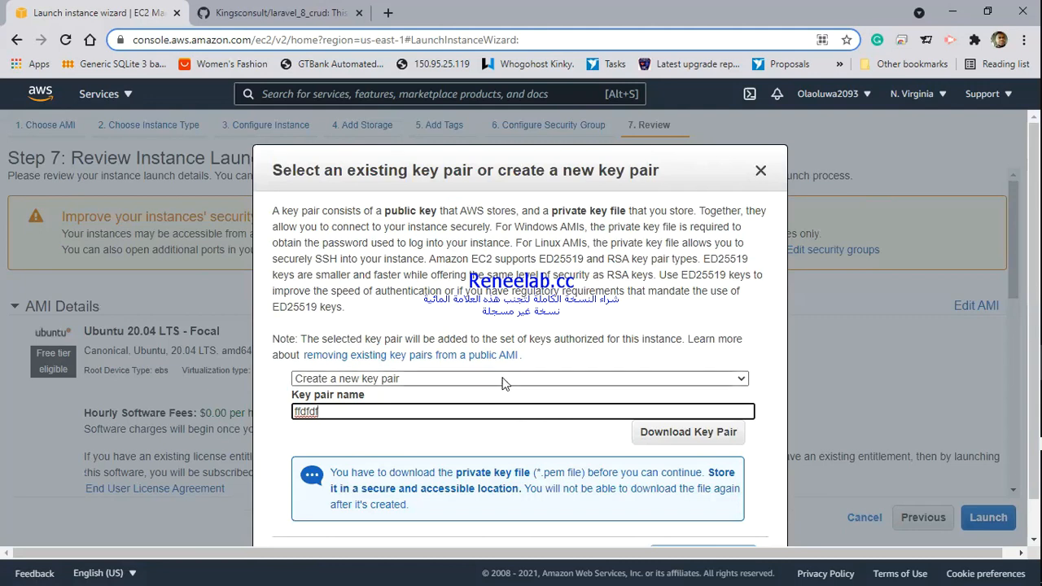
pyautogui.click(517, 378)
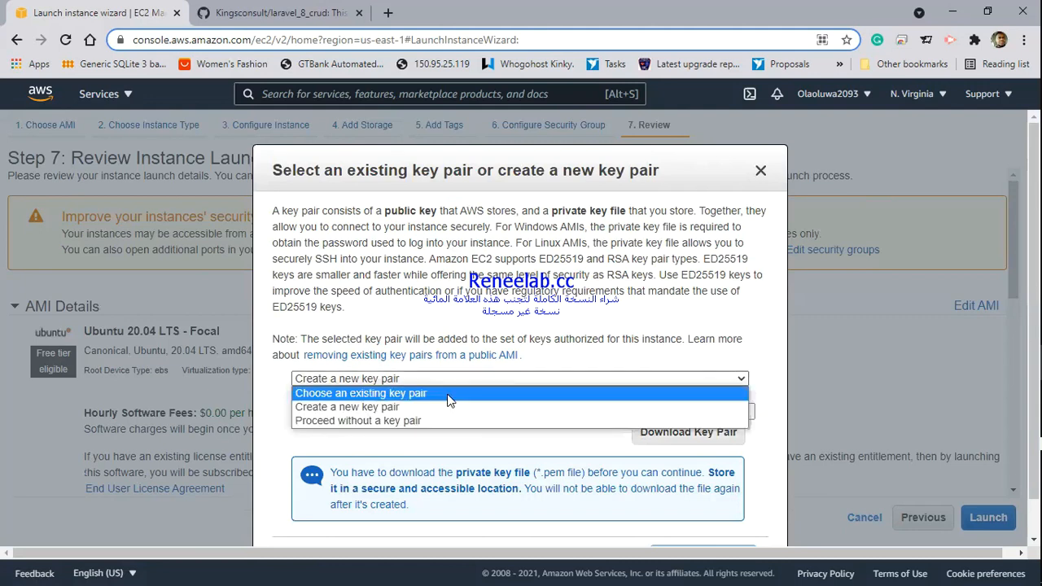
pyautogui.click(362, 393)
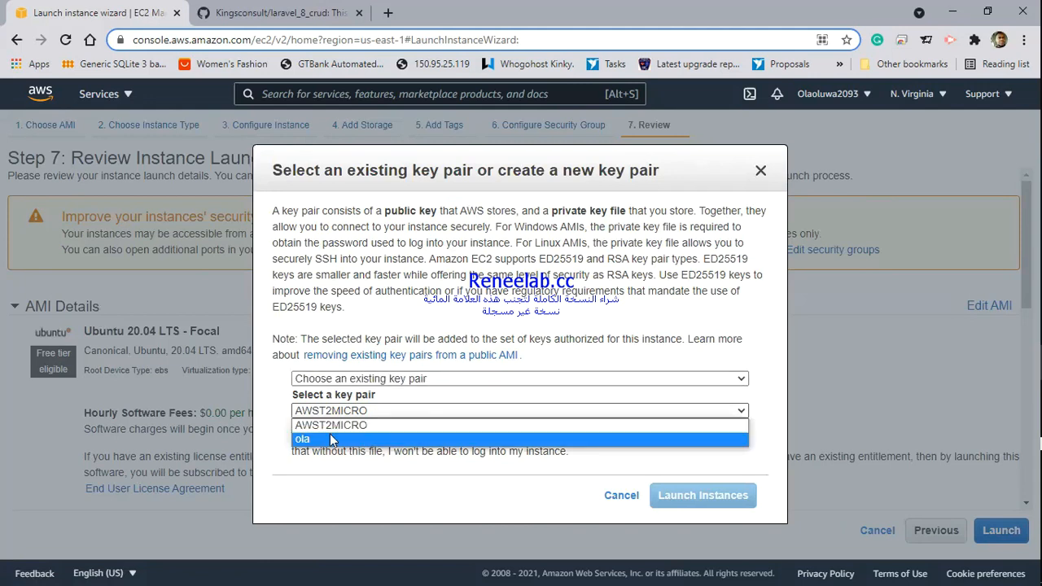
pyautogui.click(302, 439)
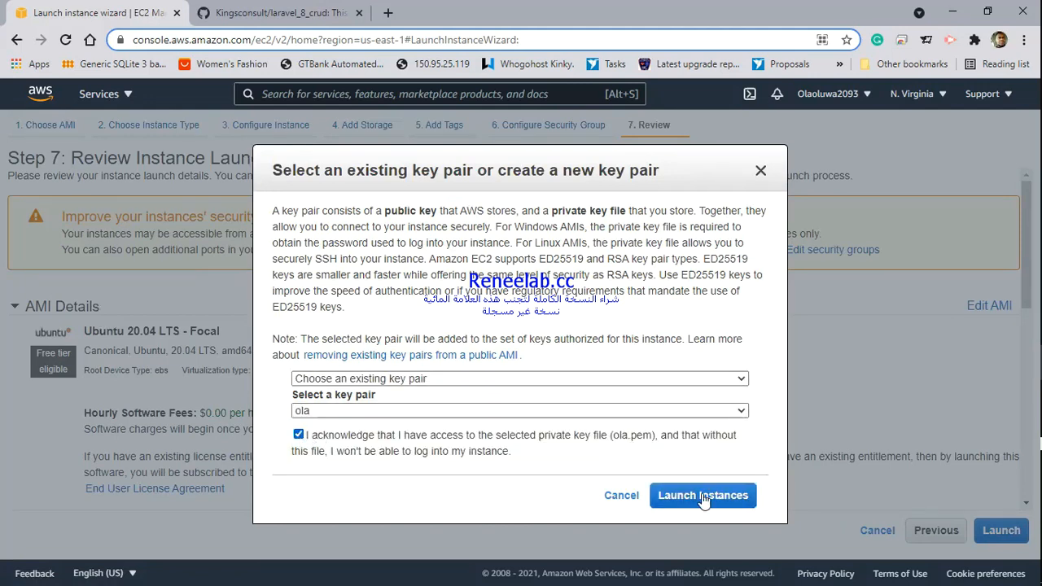
pyautogui.click(704, 495)
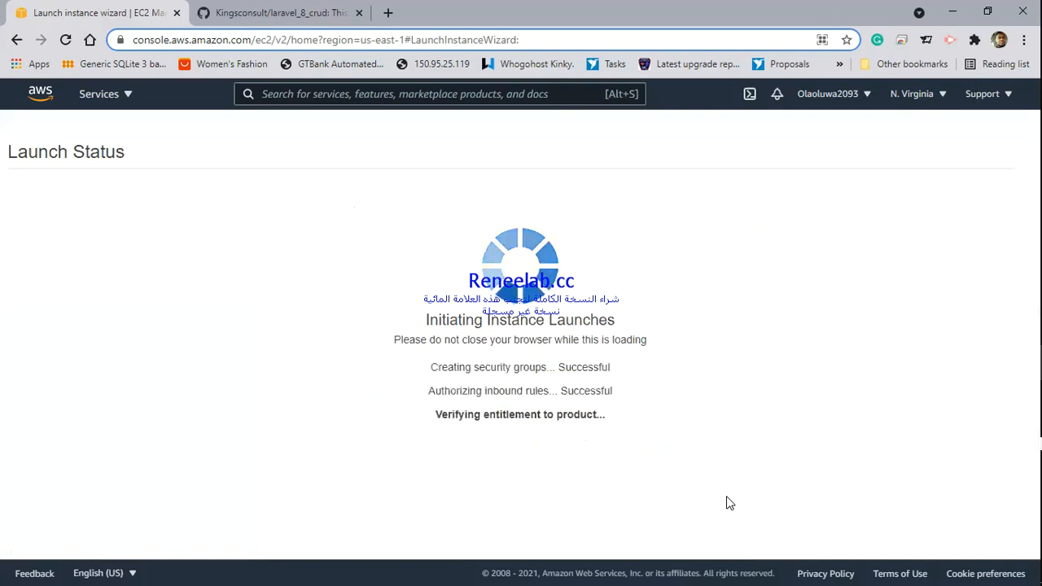
pyautogui.moveTo(651, 410)
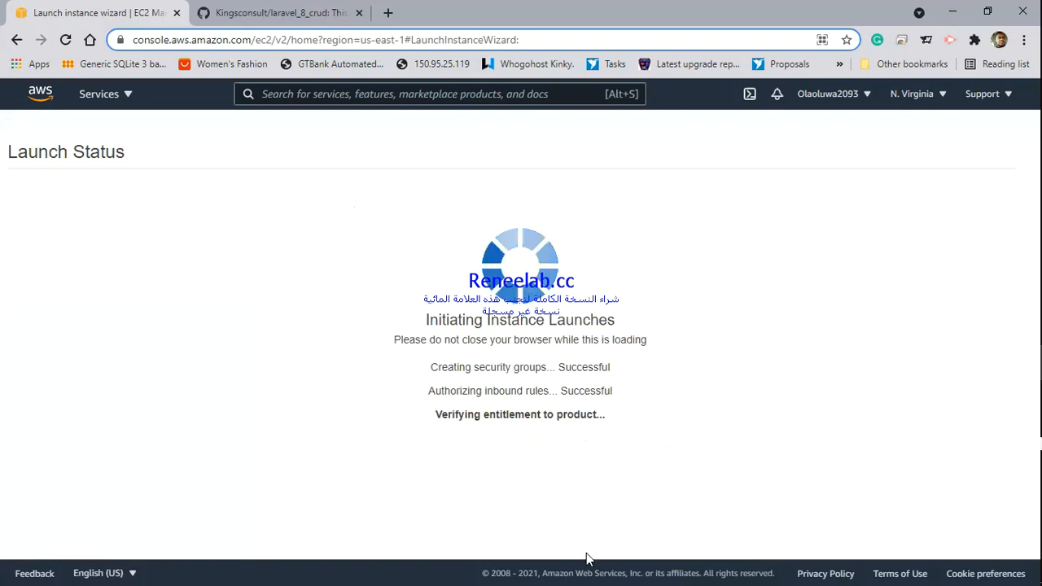
pyautogui.moveTo(782, 405)
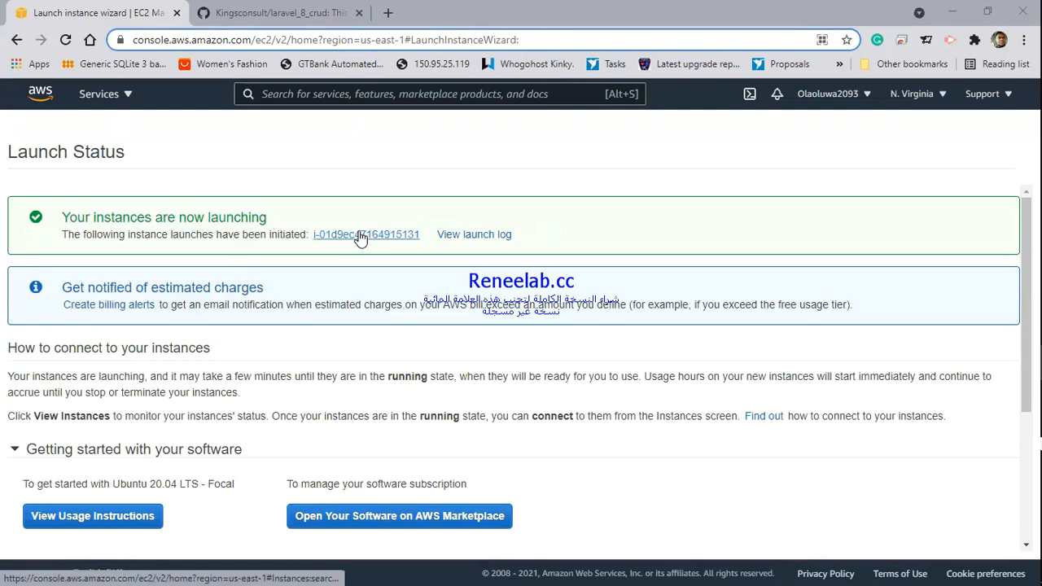
# Step: Go to the newly launched instance in the Instances list from the launch status page
pyautogui.click(365, 235)
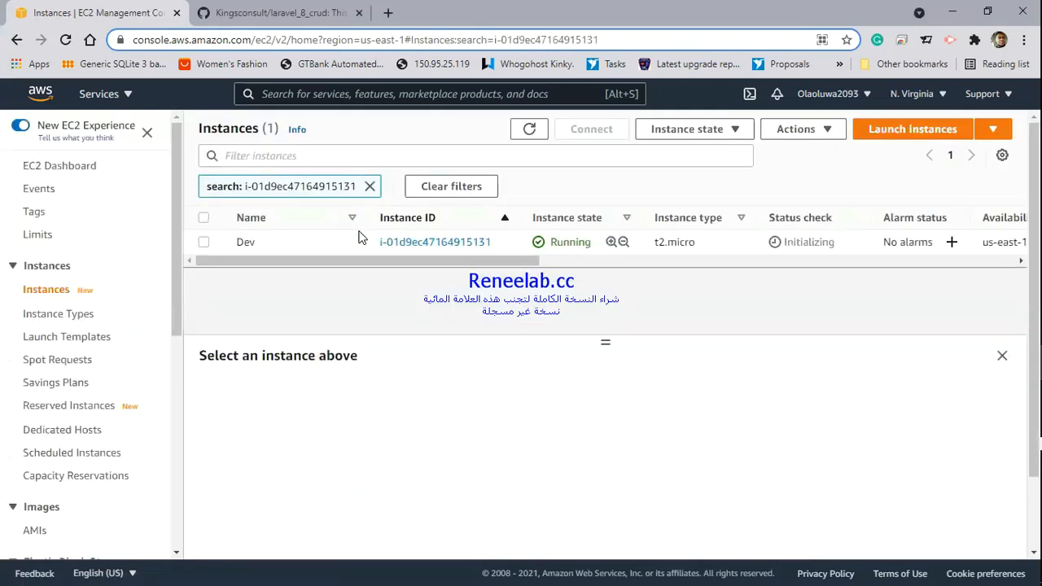
pyautogui.moveTo(430, 257)
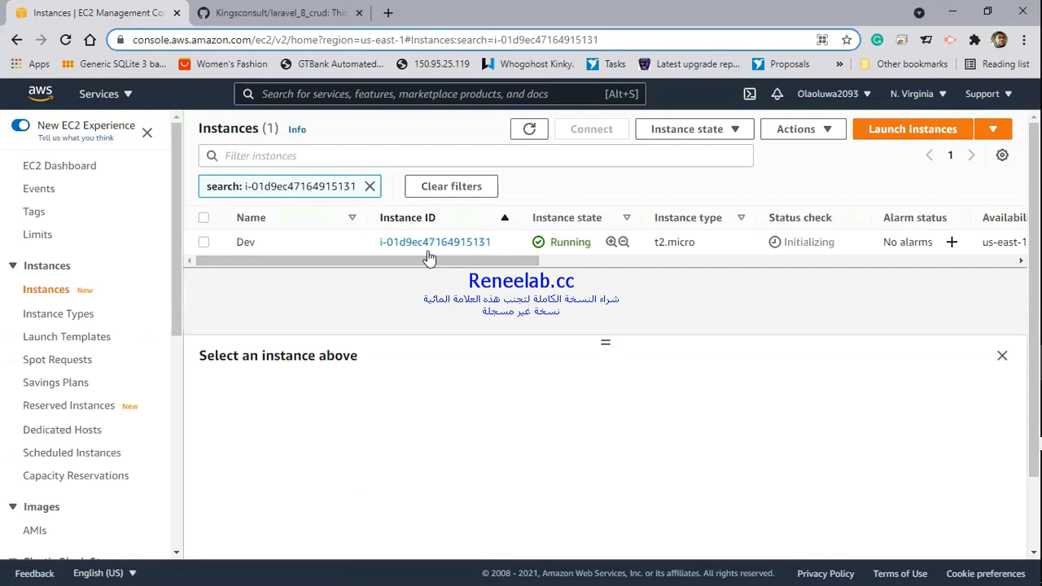
pyautogui.moveTo(586, 215)
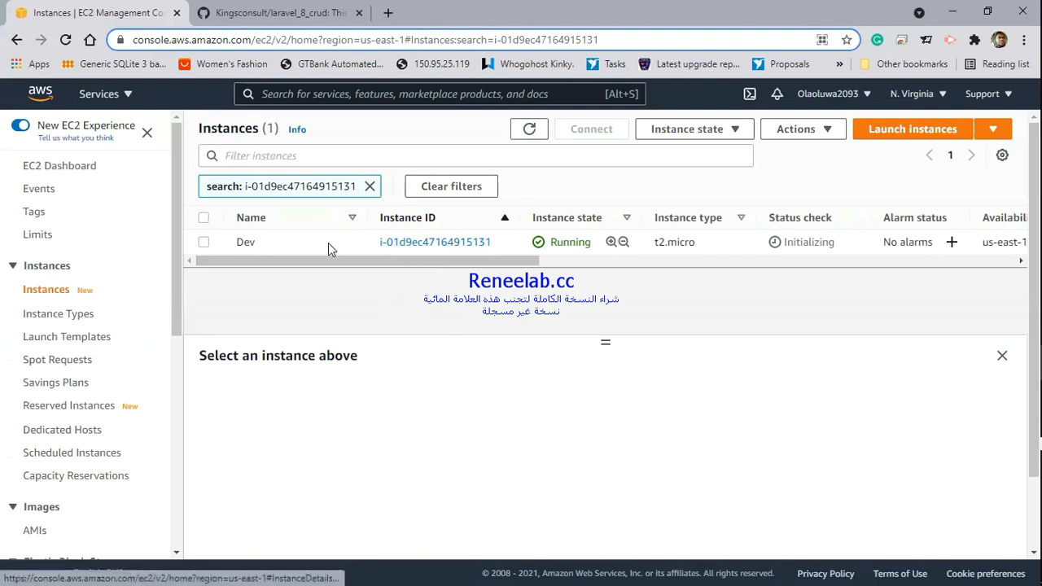
# Step: Select the Dev instance row to show its details with public IPv4 3.82.23.215
pyautogui.click(203, 241)
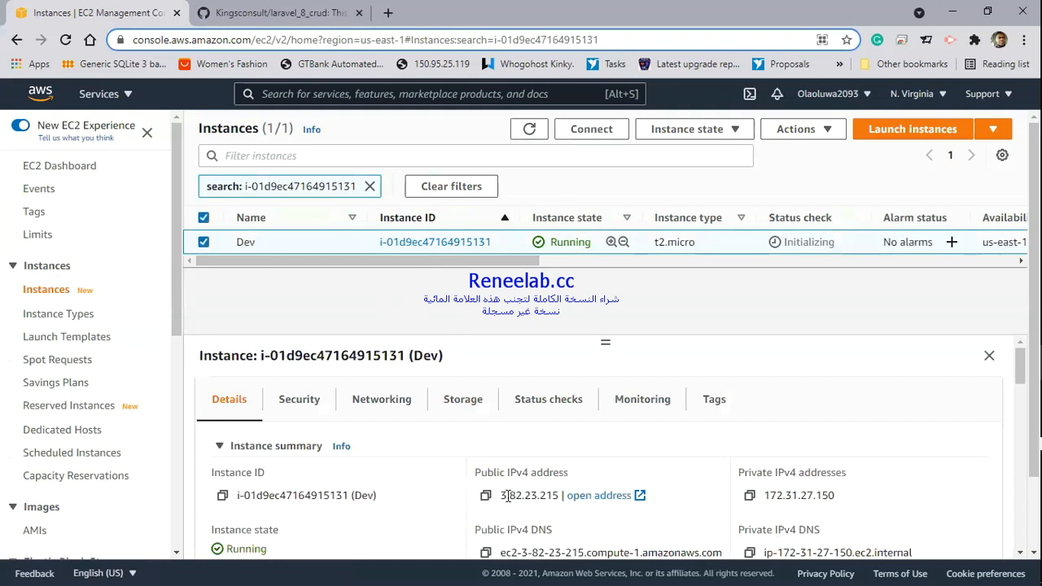
pyautogui.moveTo(648, 192)
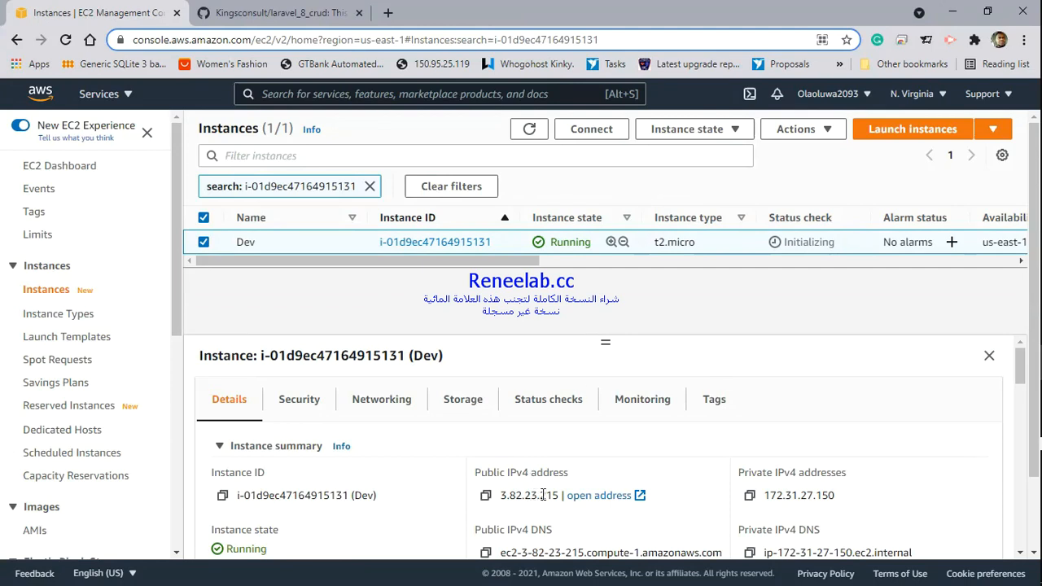
pyautogui.moveTo(166, 433)
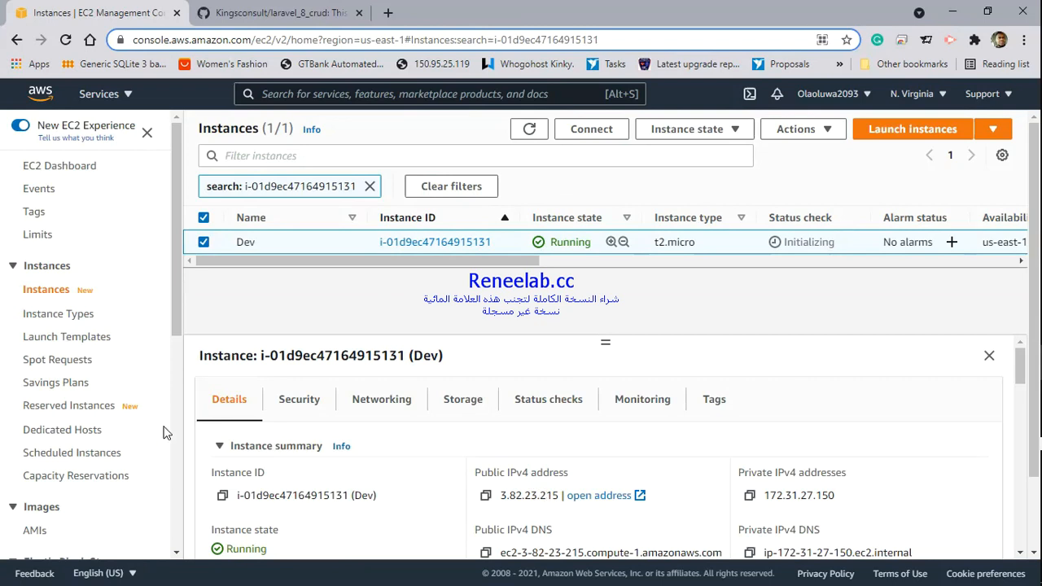
pyautogui.scroll(-3)
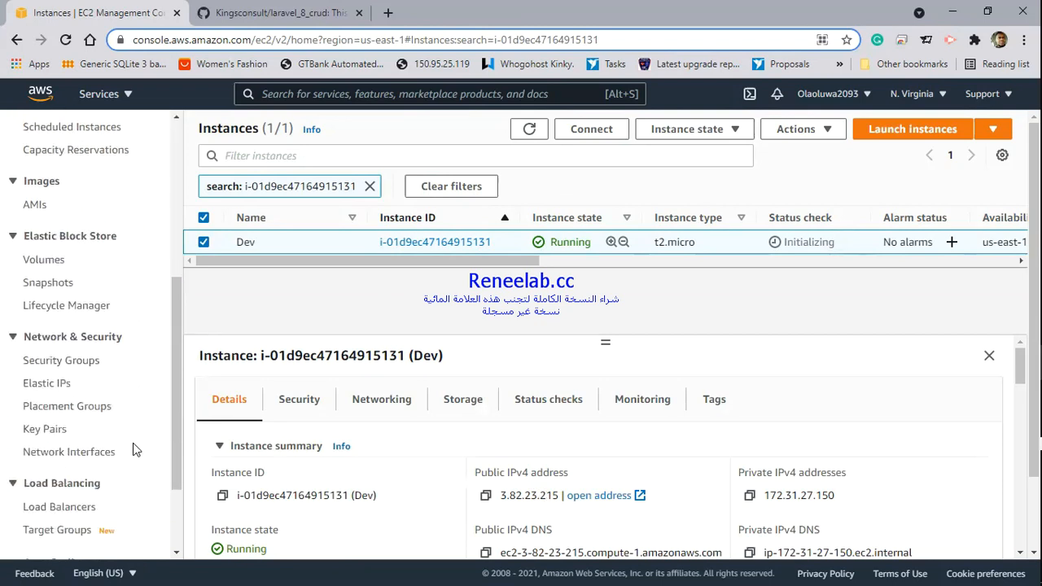
pyautogui.moveTo(42, 258)
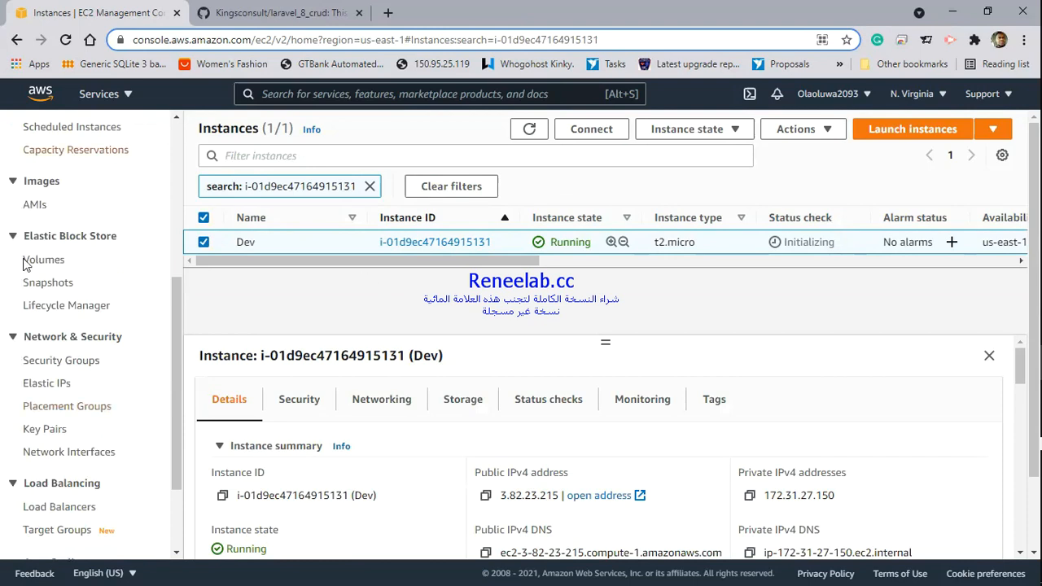
# Step: Navigate to Elastic IPs under Network & Security in the EC2 sidebar
pyautogui.scroll(3)
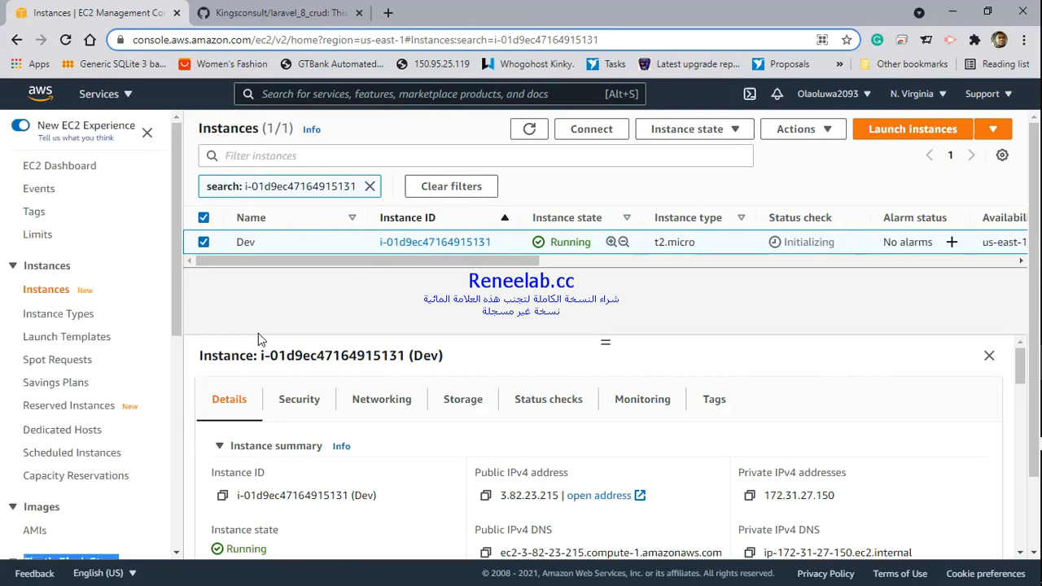
pyautogui.scroll(-3)
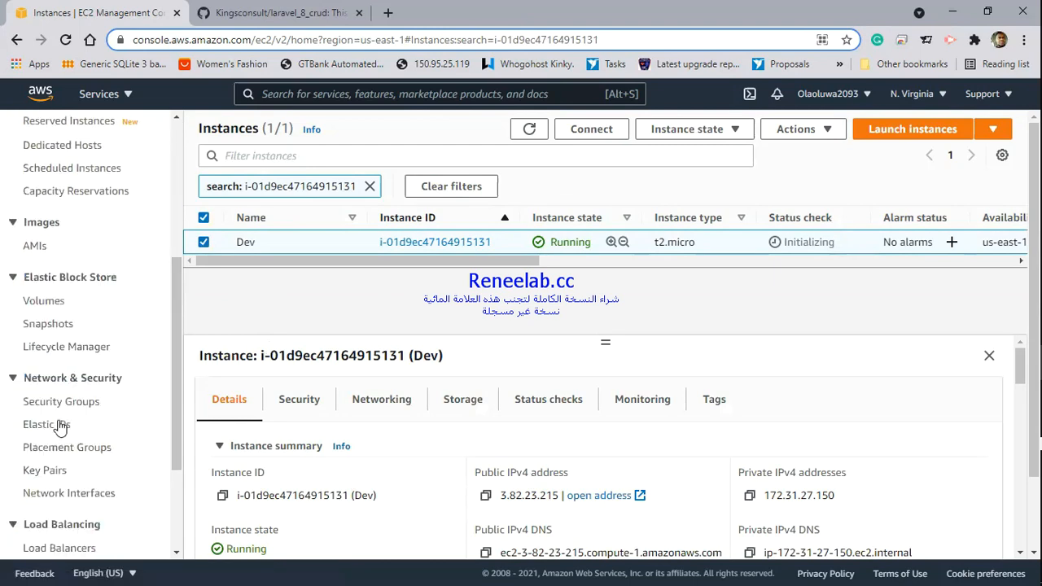
pyautogui.click(45, 423)
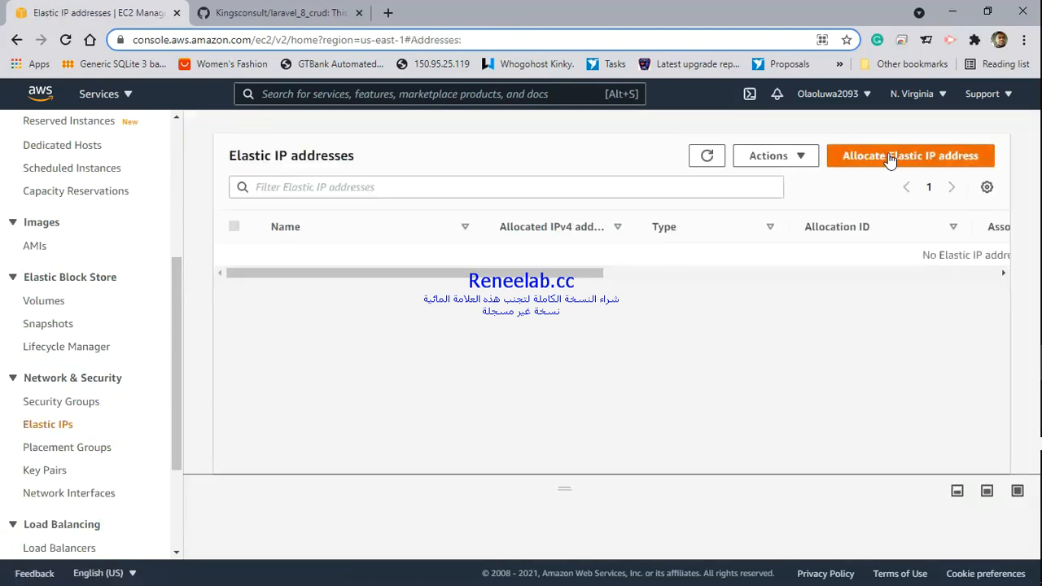
# Step: Start allocating an Elastic IP, keeping us-east-1 and Amazon's IPv4 pool
pyautogui.click(910, 156)
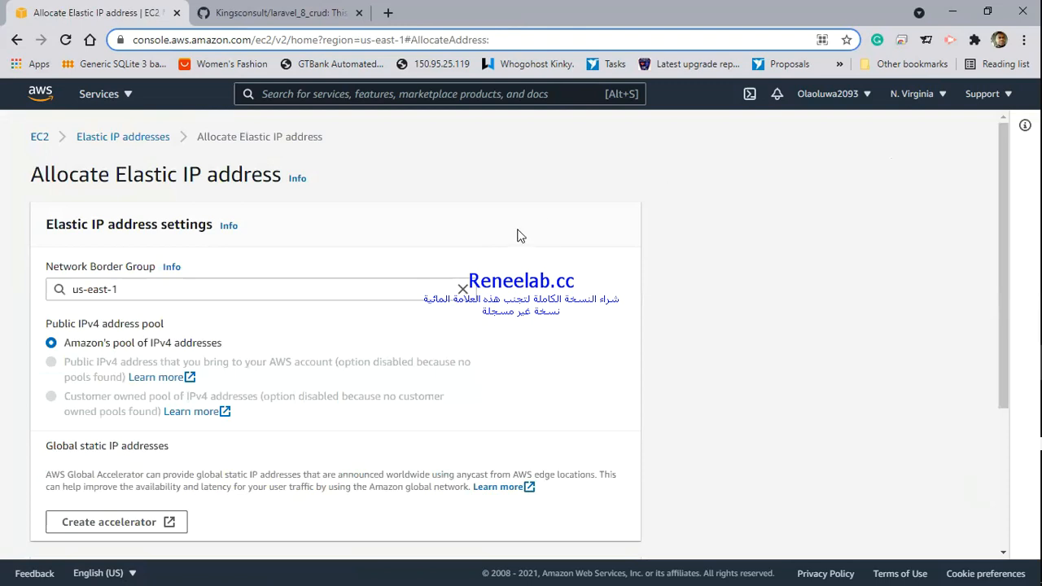
pyautogui.moveTo(244, 294)
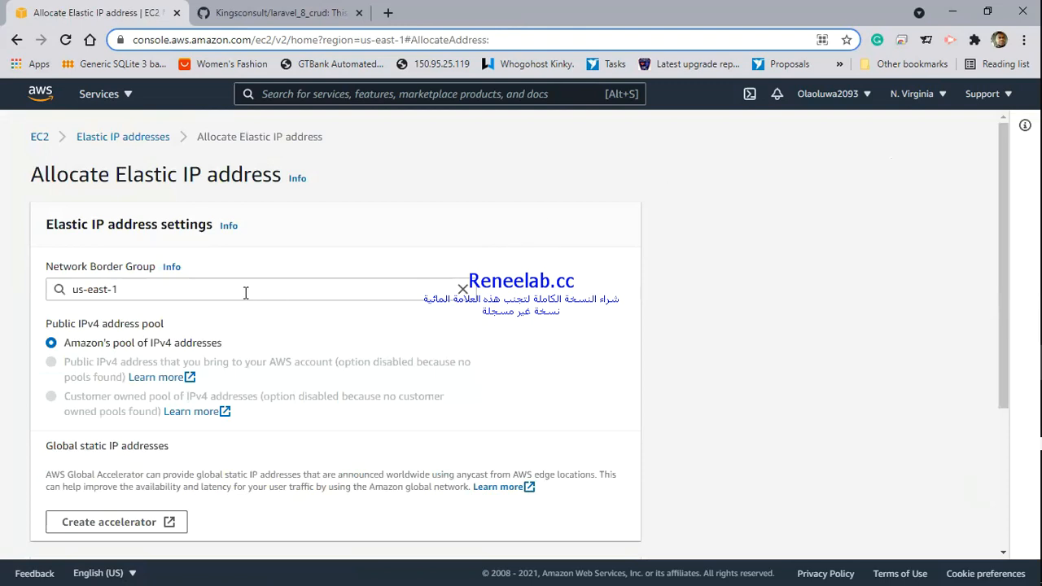
pyautogui.click(225, 290)
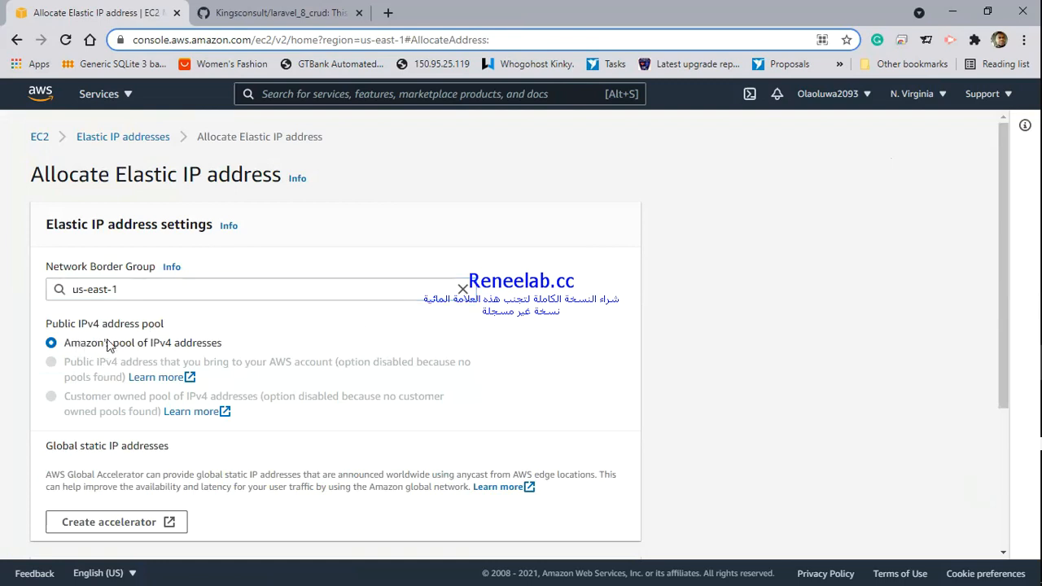
pyautogui.moveTo(134, 352)
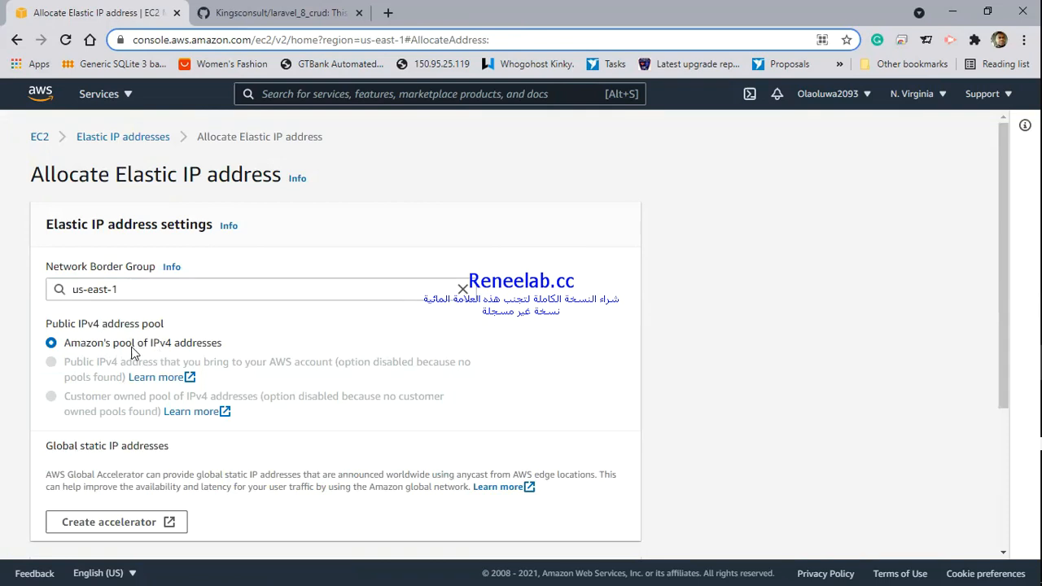
pyautogui.scroll(-3)
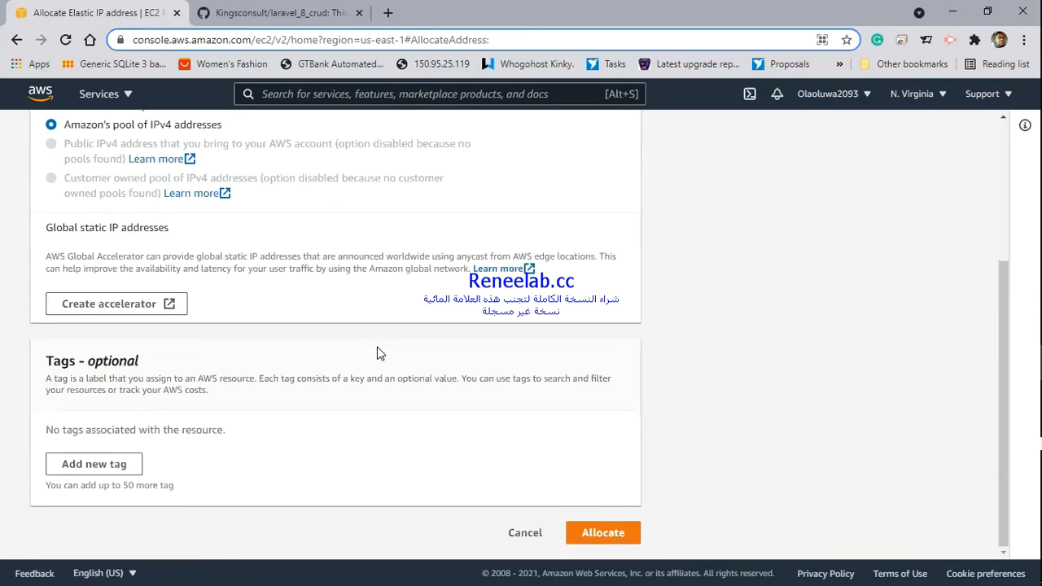
pyautogui.moveTo(292, 400)
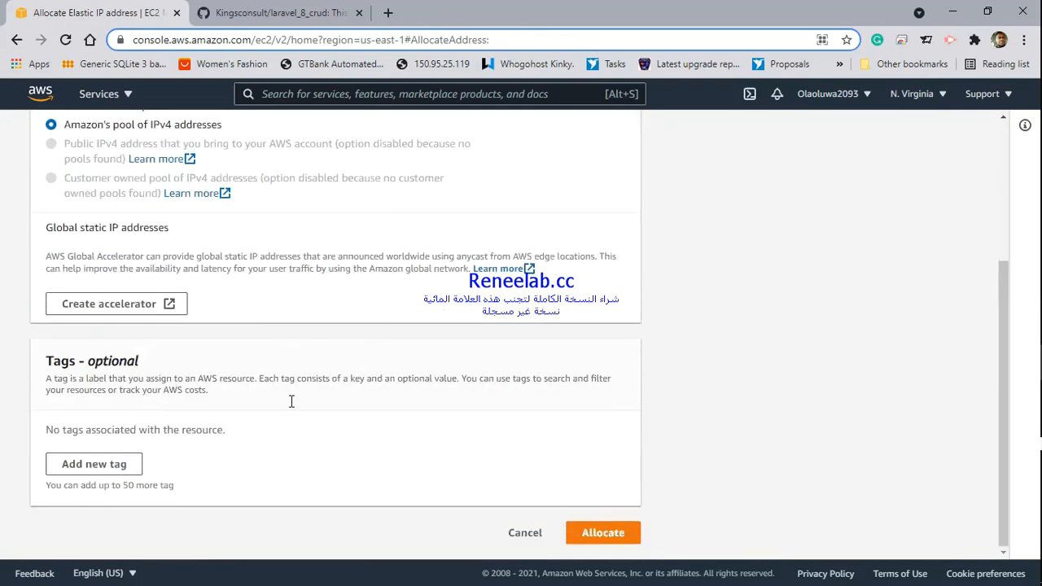
# Step: Tag the Elastic IP with Name=Dev and allocate it, yielding 18.205.140.211
pyautogui.click(95, 464)
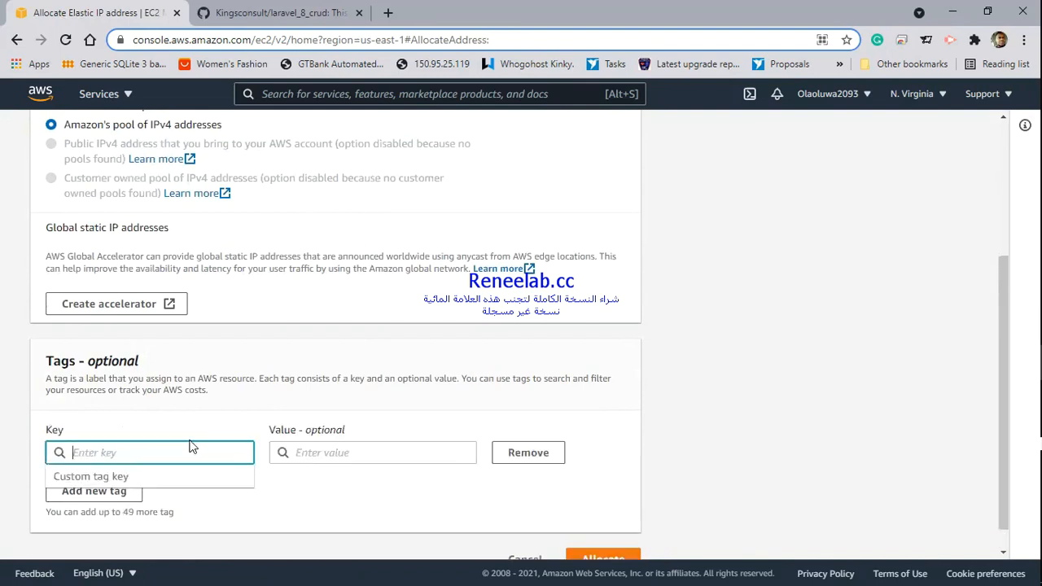
pyautogui.write('Name')
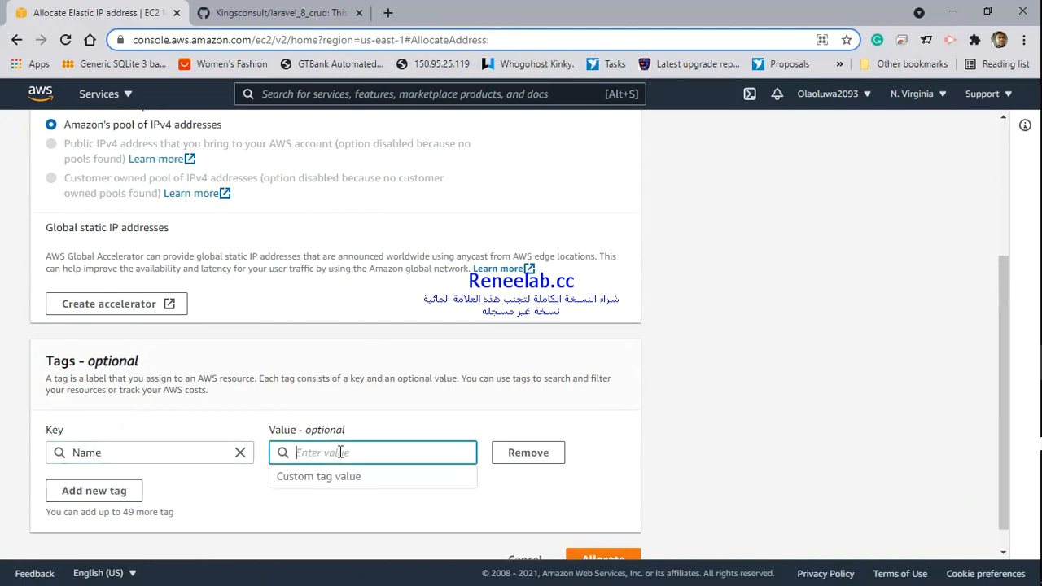
pyautogui.write('Dev')
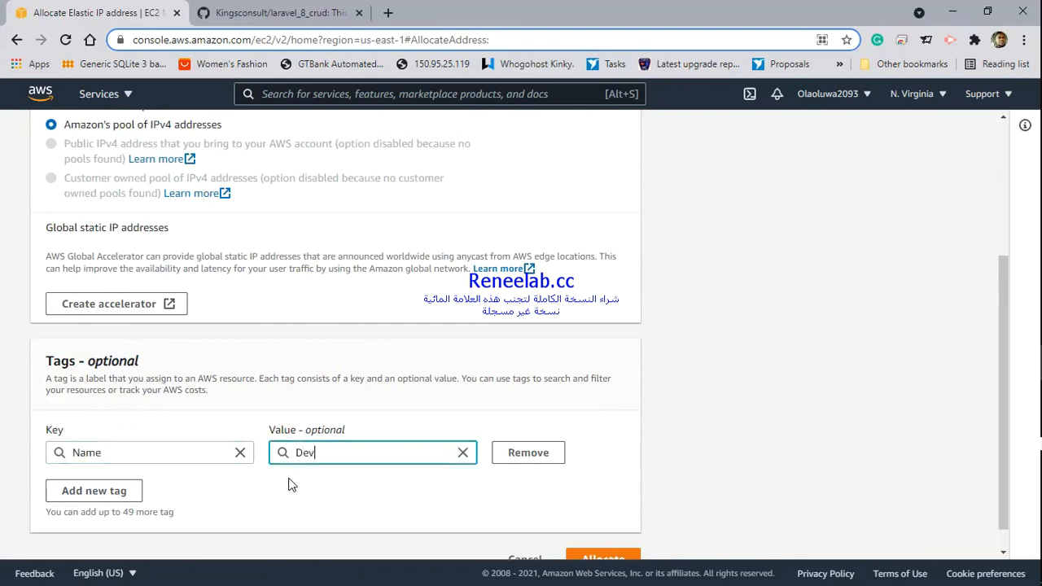
pyautogui.scroll(-3)
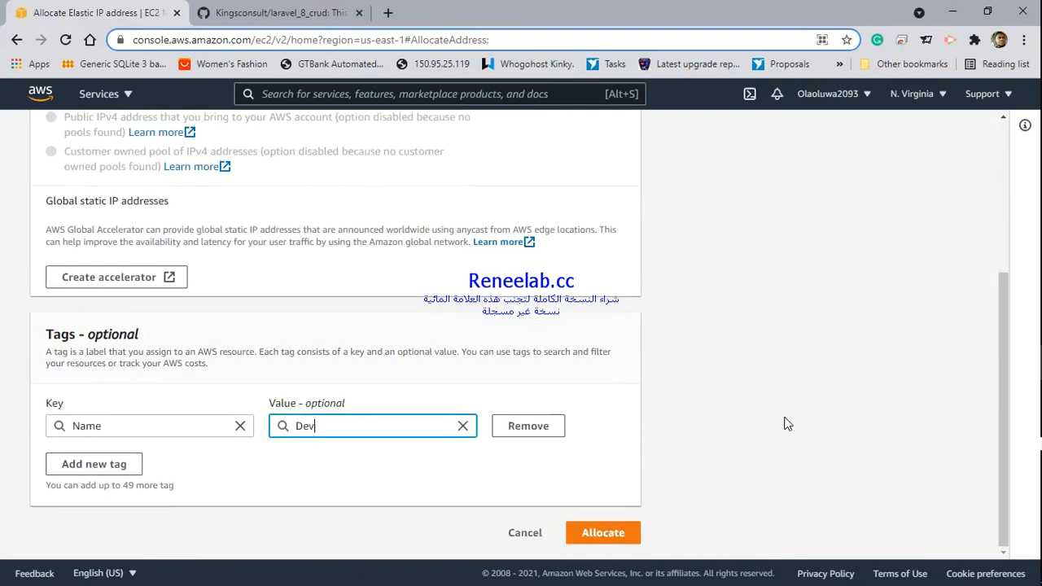
pyautogui.click(602, 532)
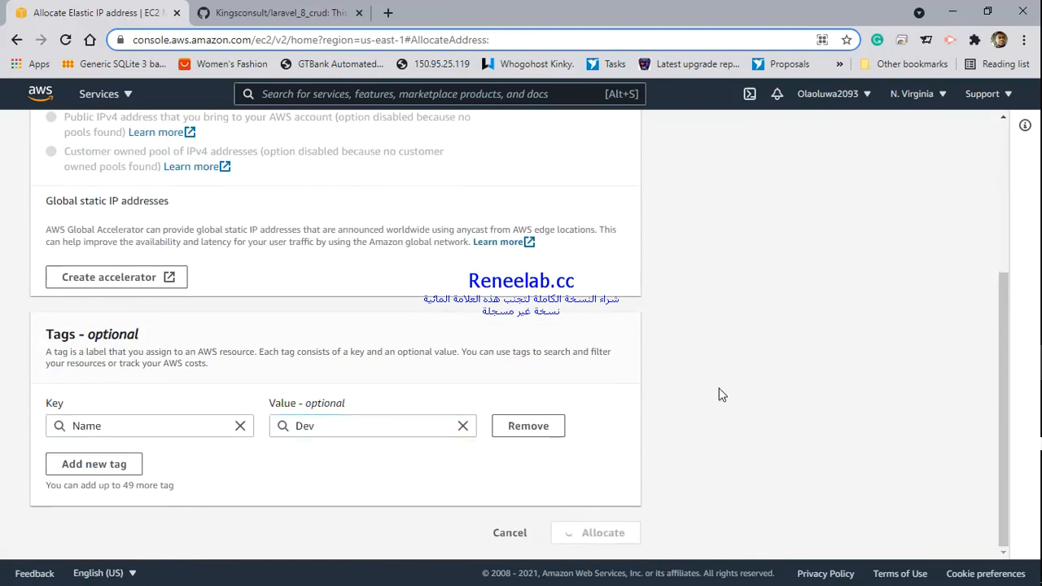
pyautogui.click(602, 533)
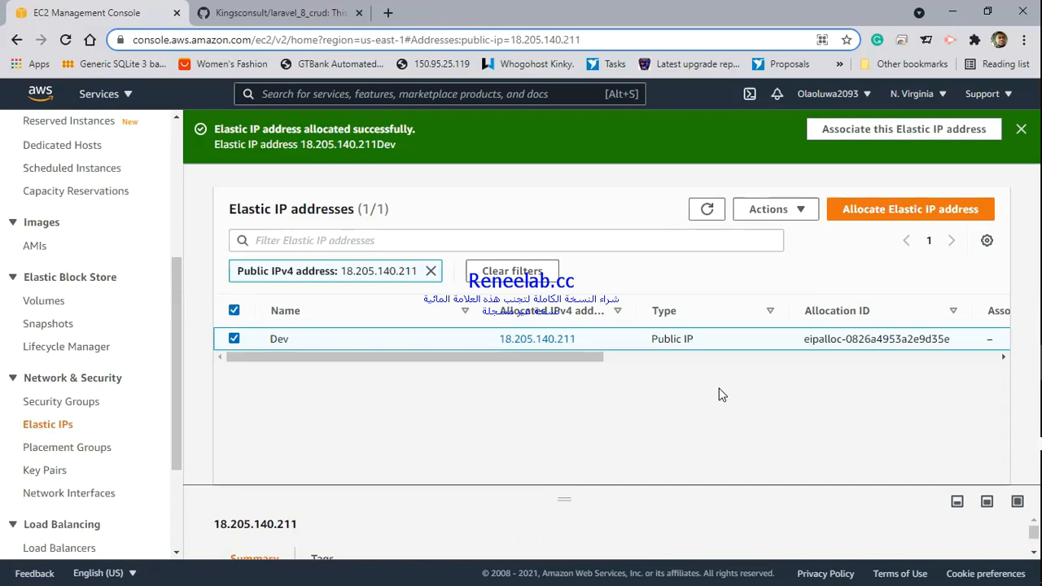
pyautogui.moveTo(585, 352)
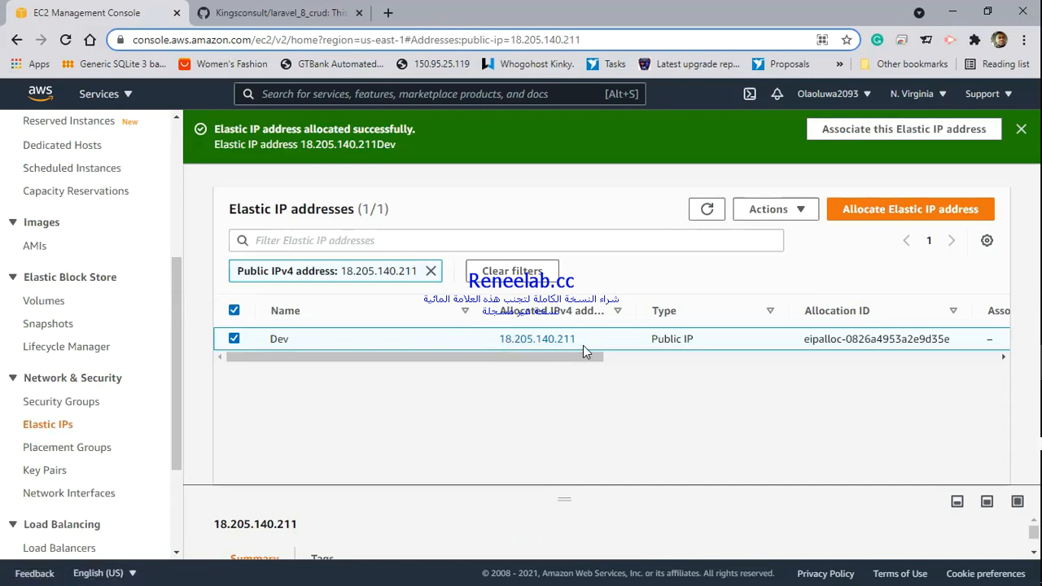
pyautogui.moveTo(647, 409)
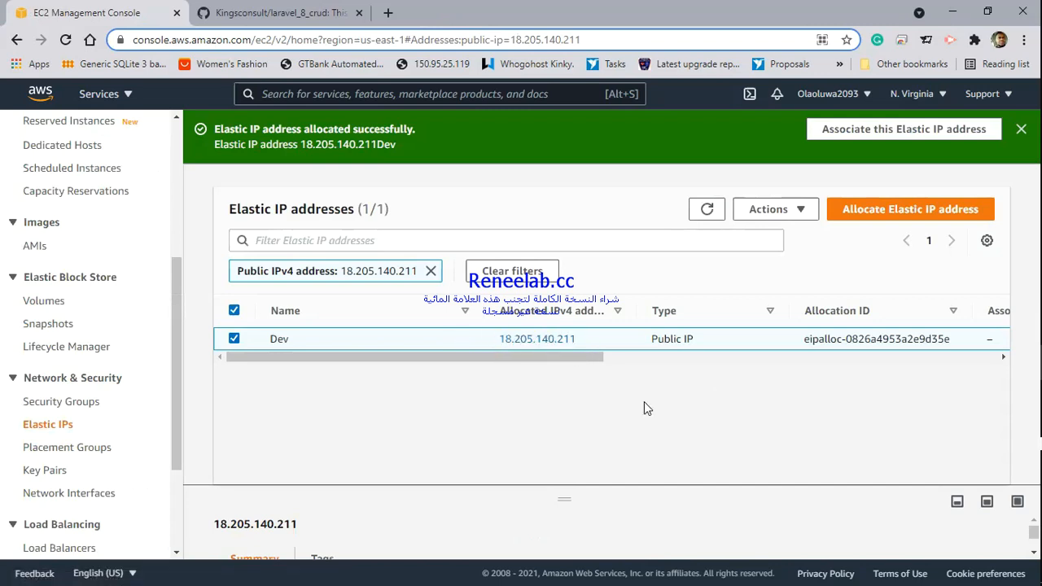